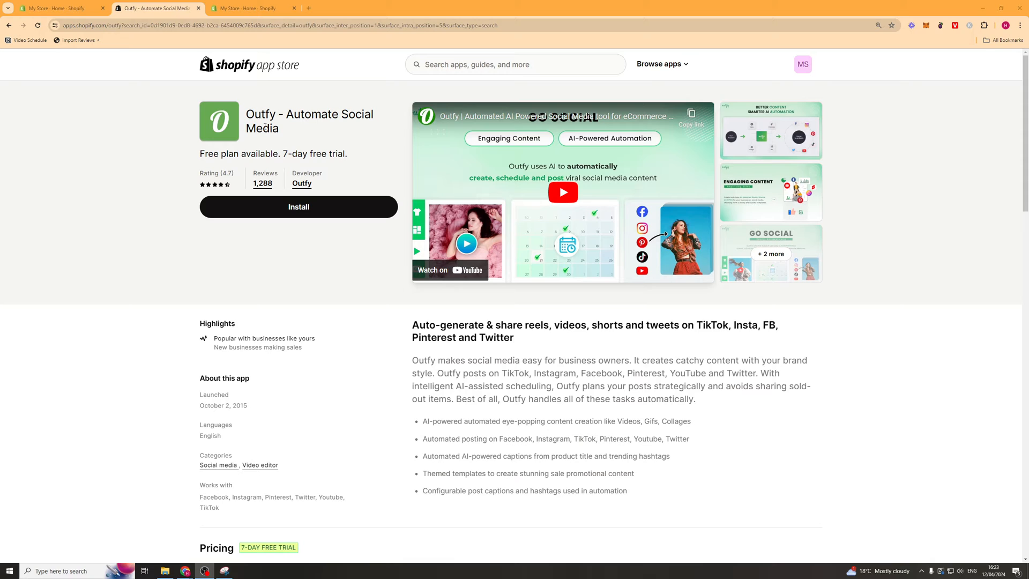
{"action": "mouse_move", "coordinate": [367, 168]}
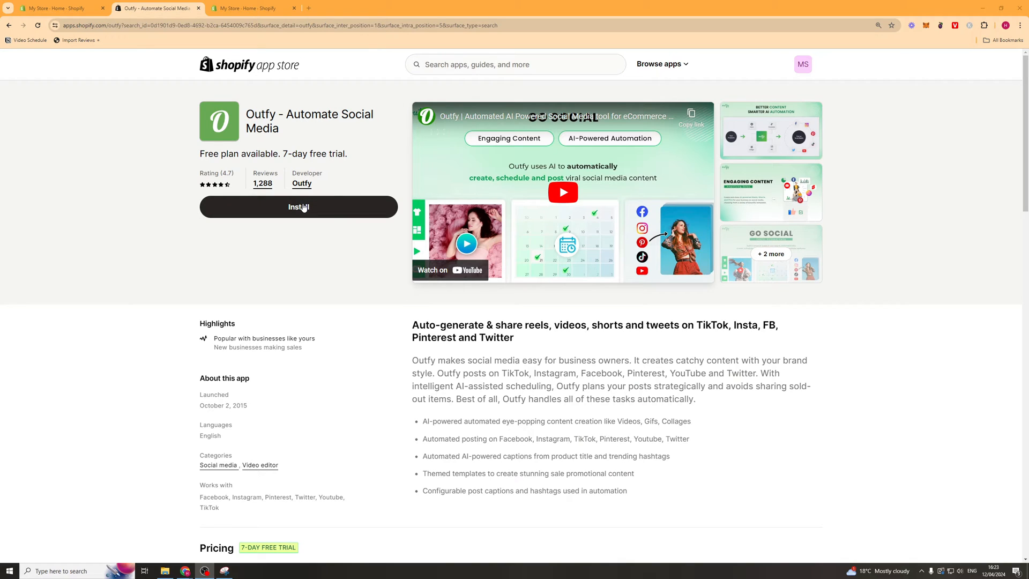
Step: Install the Outfy app from the Shopify App Store, granting its requested data access
{"action": "left_click", "coordinate": [298, 207]}
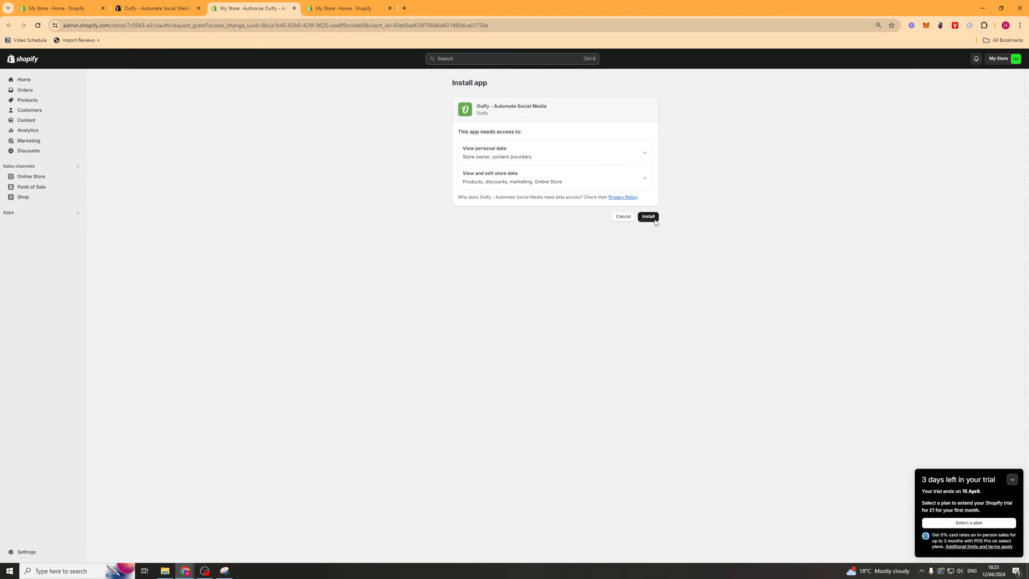
{"action": "left_click", "coordinate": [647, 216]}
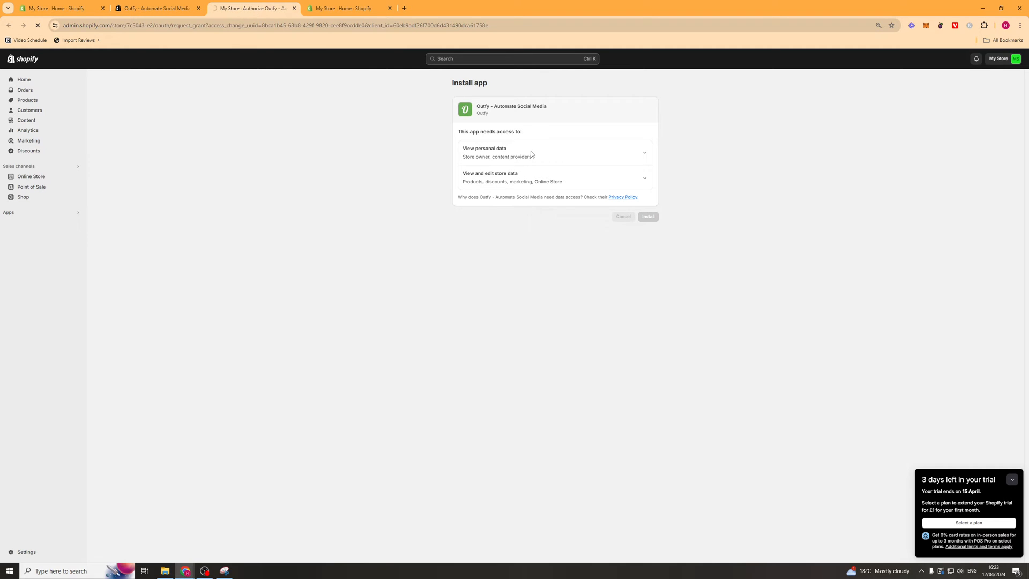
{"action": "left_click", "coordinate": [647, 216]}
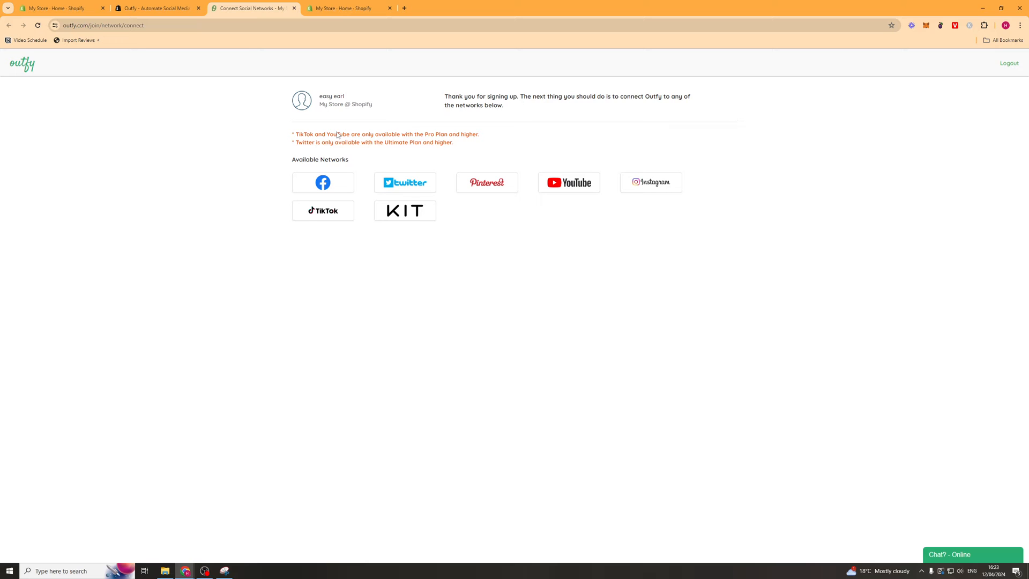
Step: Dismiss the Instagram prompt, keep Pinterest connected with board MC, and start using Outfy
{"action": "left_click_drag", "start_coordinate": [294, 134], "coordinate": [344, 134]}
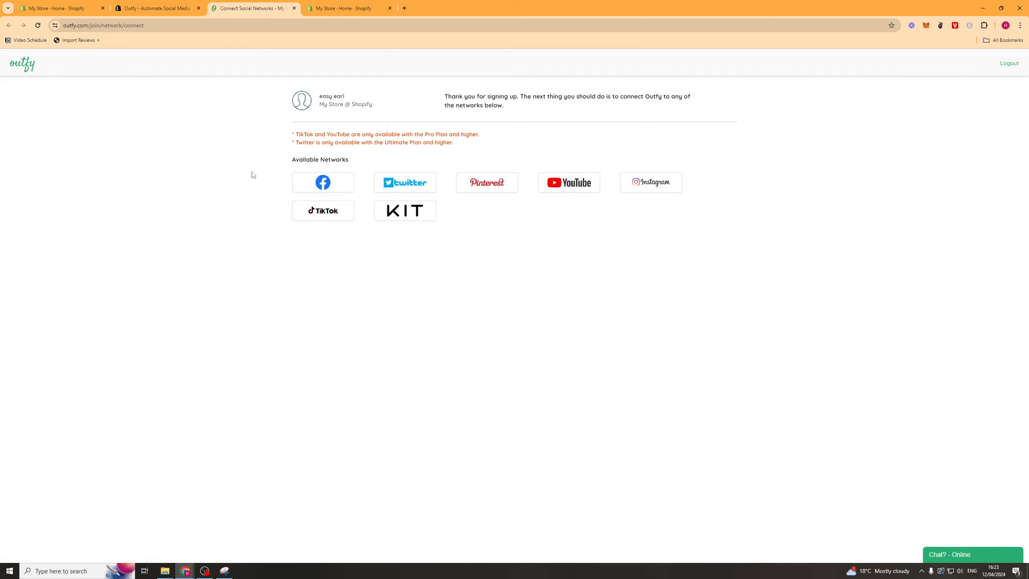
{"action": "left_click", "coordinate": [651, 182]}
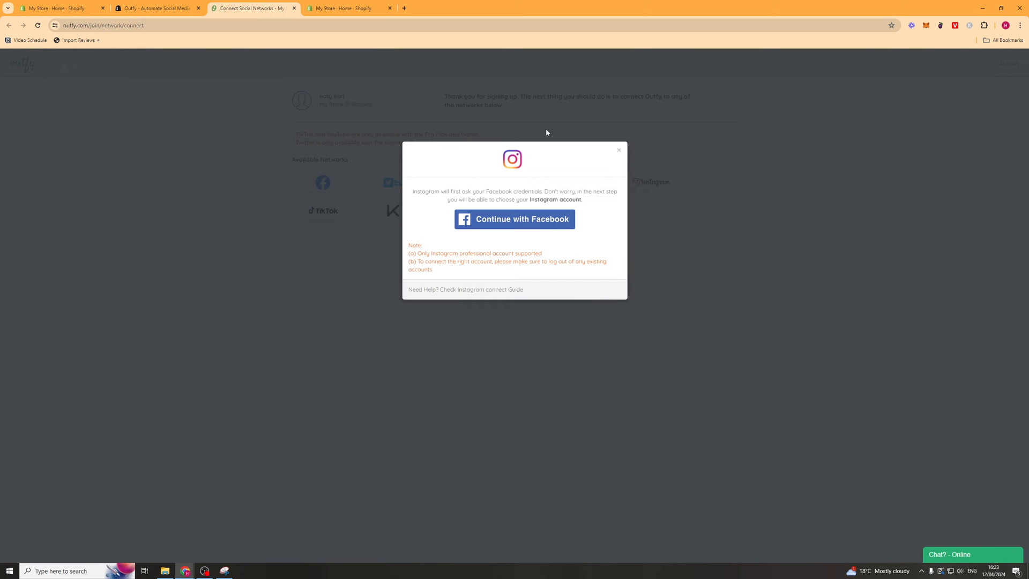
{"action": "mouse_move", "coordinate": [505, 208]}
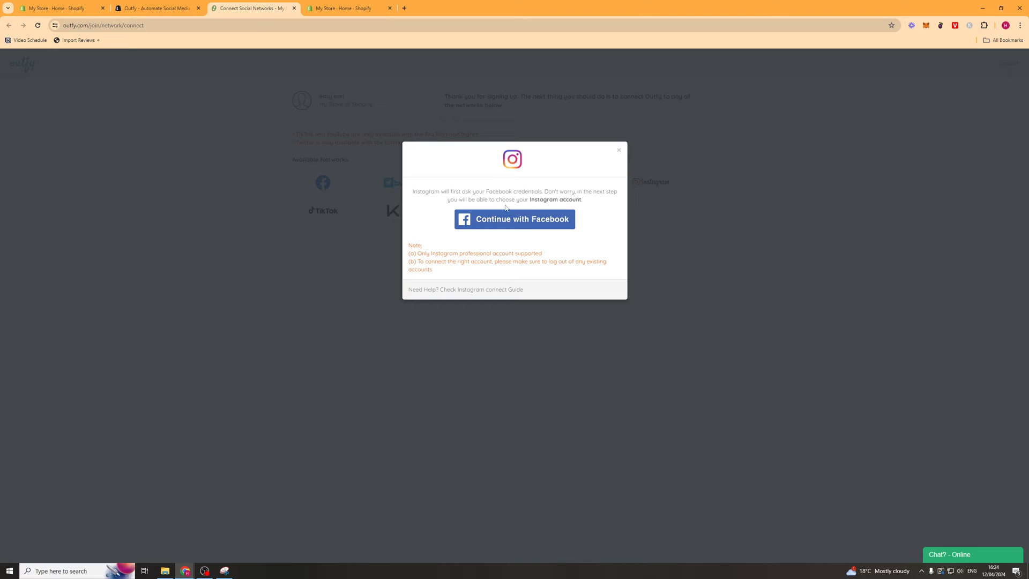
{"action": "mouse_move", "coordinate": [494, 232]}
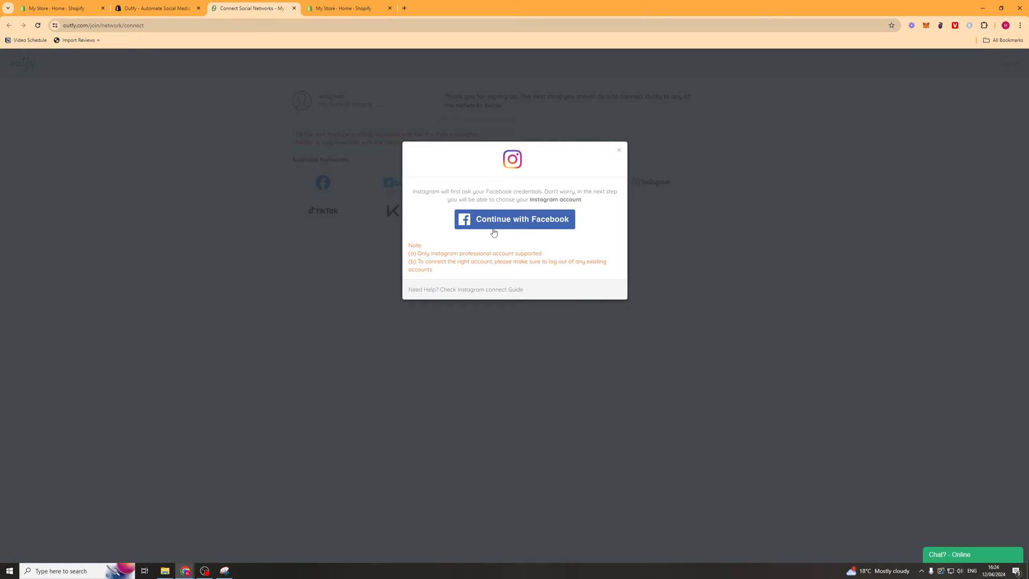
{"action": "mouse_move", "coordinate": [618, 157]}
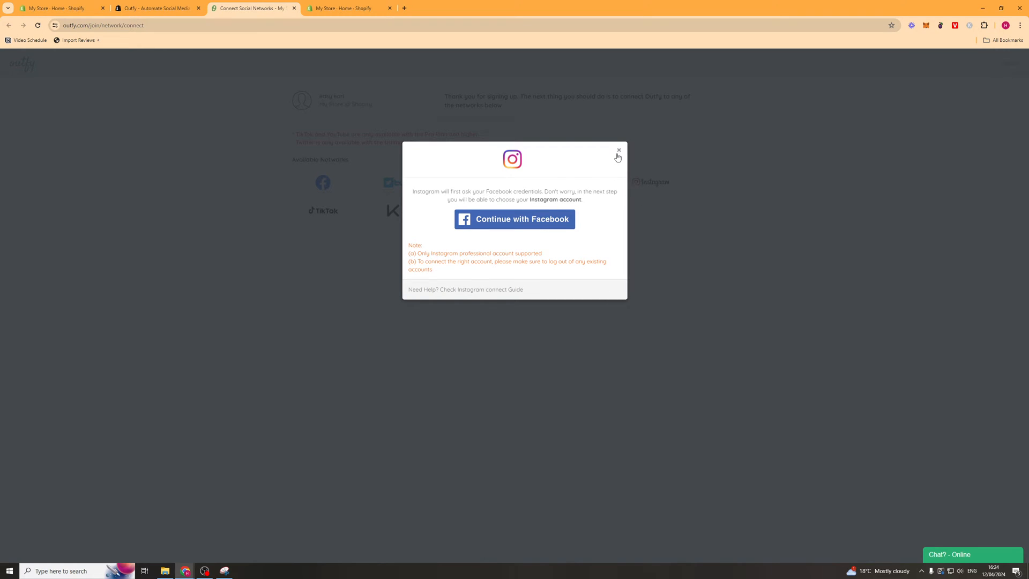
{"action": "left_click", "coordinate": [618, 150]}
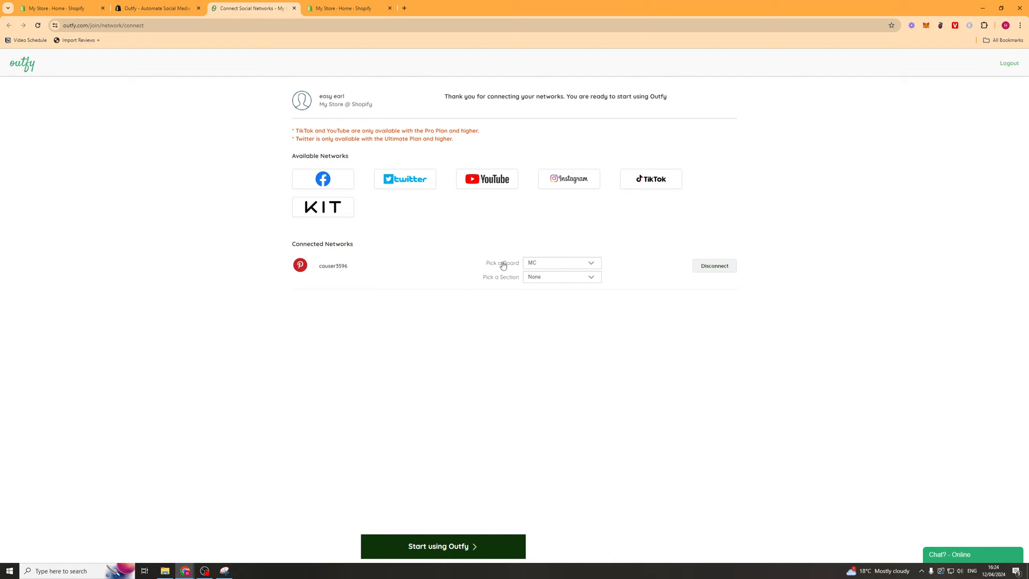
{"action": "mouse_move", "coordinate": [651, 259]}
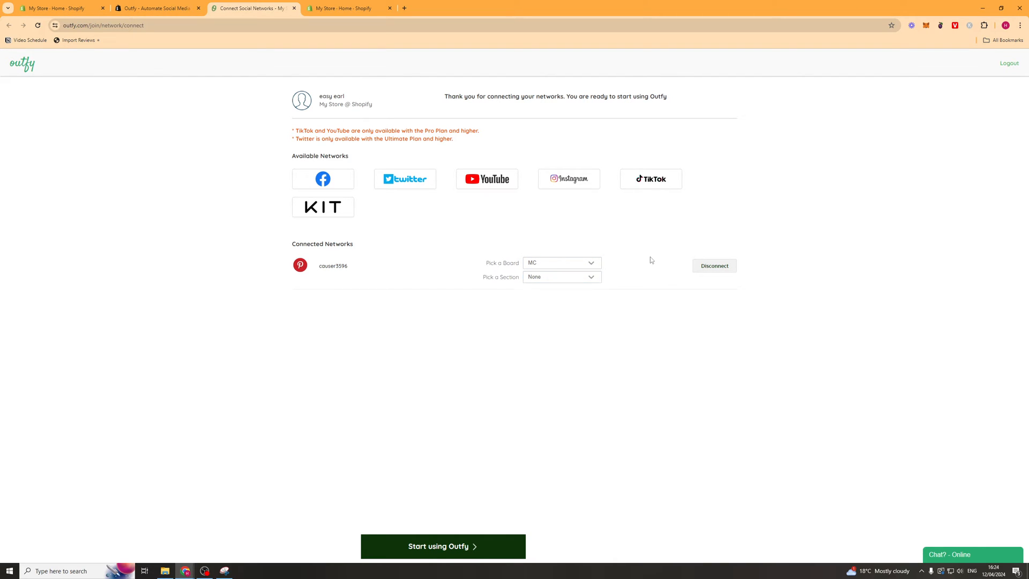
{"action": "left_click", "coordinate": [442, 546]}
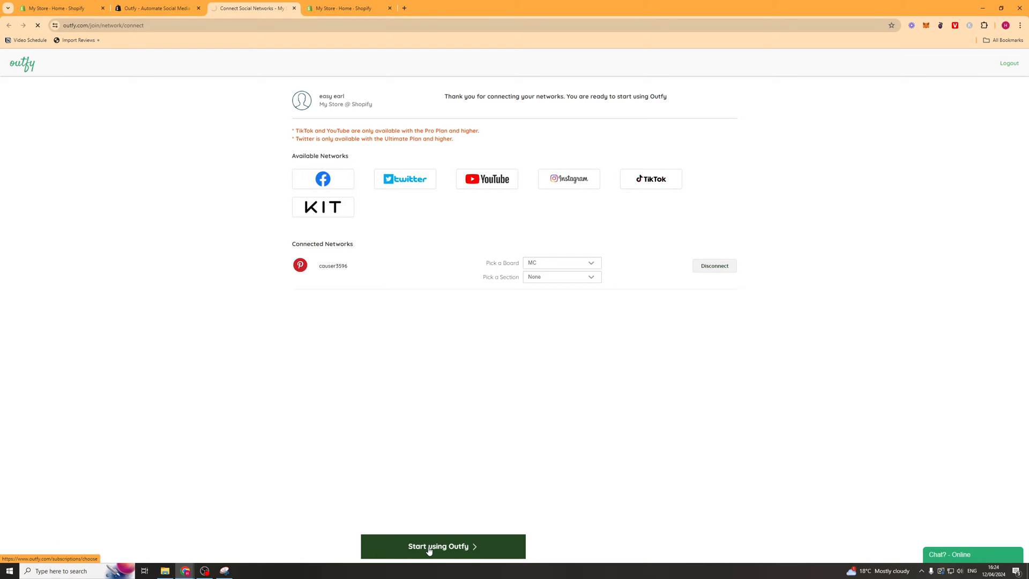
Step: Subscribe to the Starter plan with a 7-day trial and approve the charge in Shopify
{"action": "left_click", "coordinate": [443, 545]}
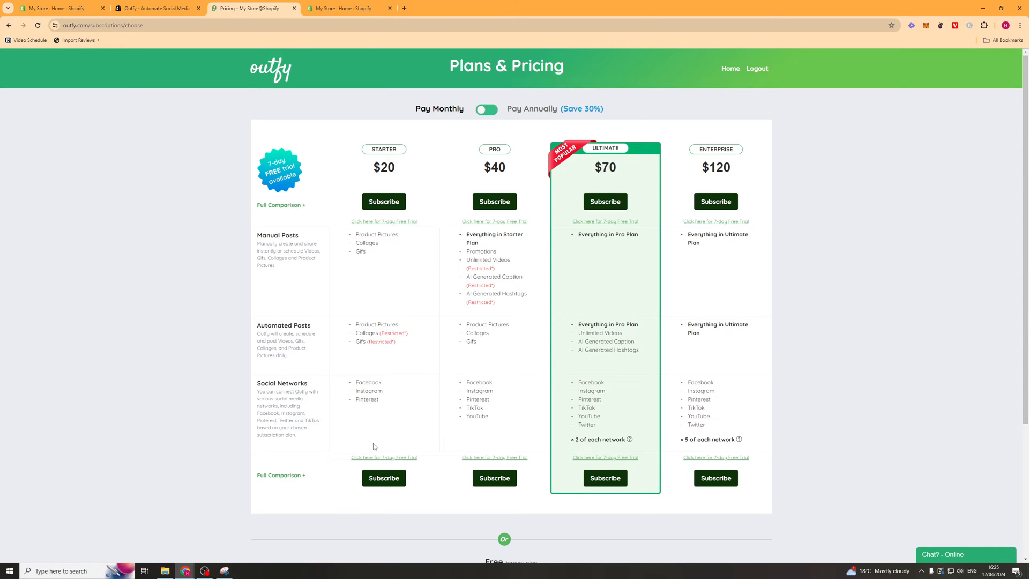
{"action": "mouse_move", "coordinate": [384, 457]}
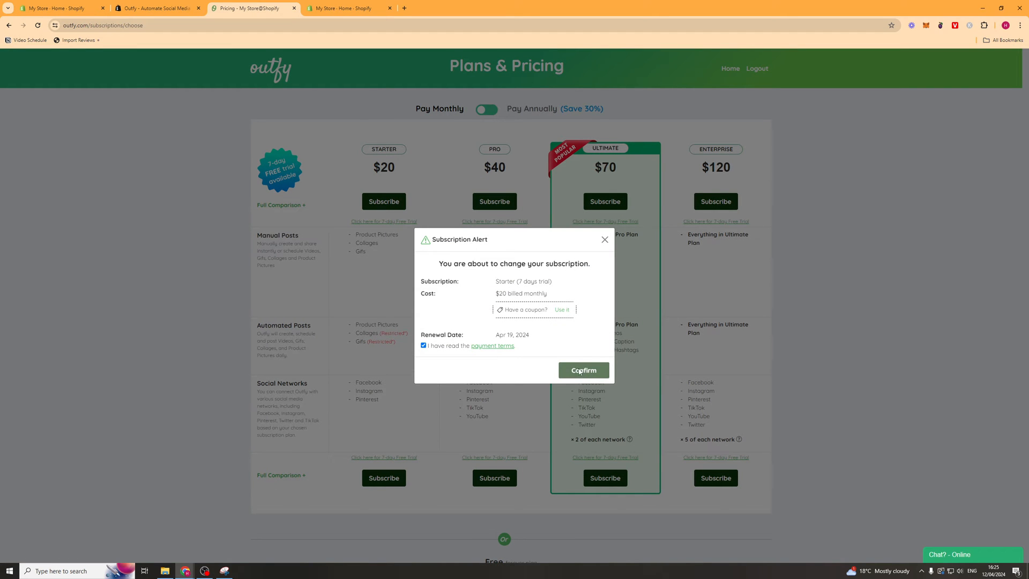
{"action": "left_click", "coordinate": [583, 369]}
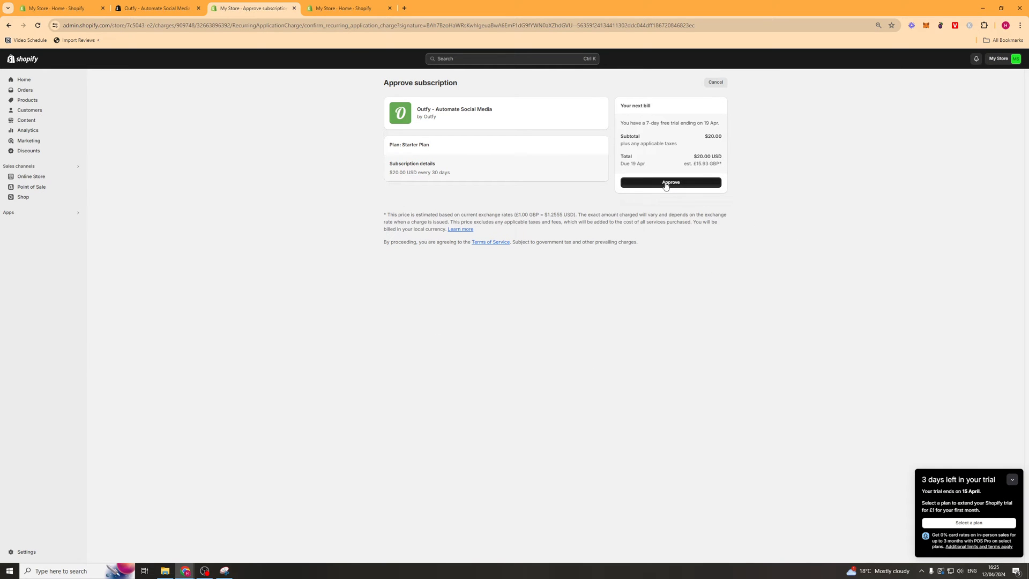
{"action": "left_click", "coordinate": [670, 182]}
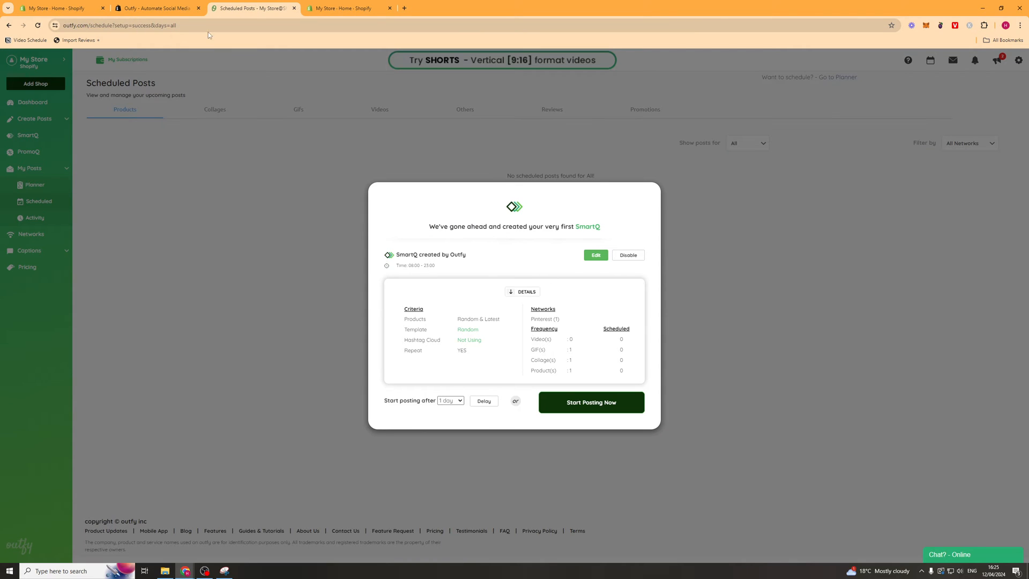
{"action": "mouse_move", "coordinate": [446, 236]}
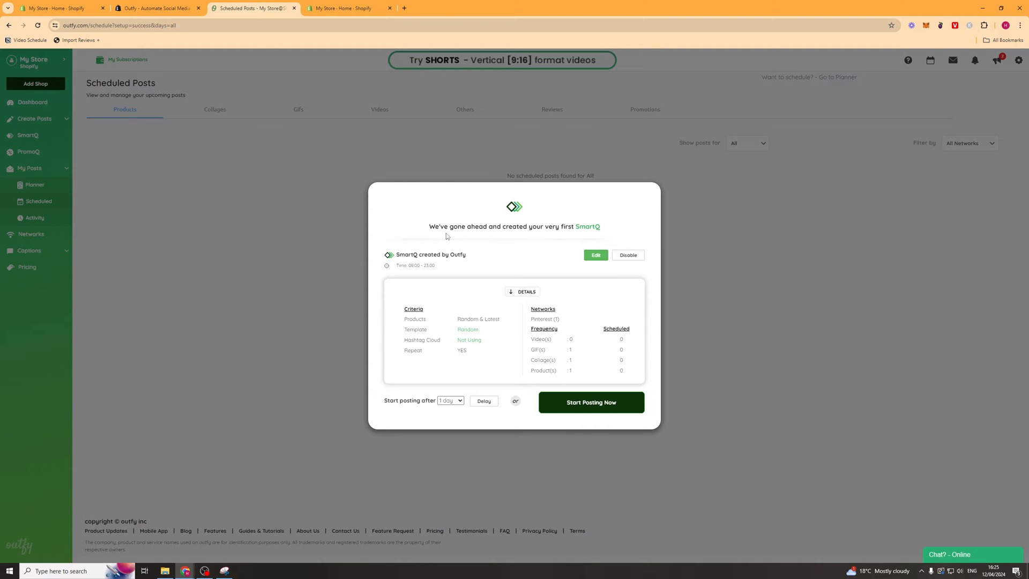
Step: Start posting now with the auto-created SmartQ from its creation popup
{"action": "left_click_drag", "start_coordinate": [427, 226], "coordinate": [515, 226]}
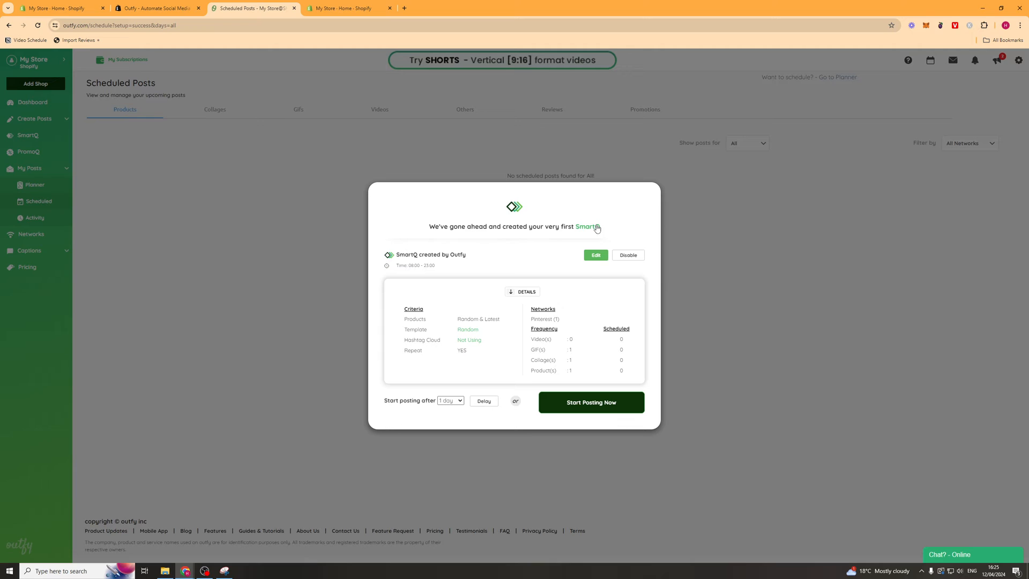
{"action": "mouse_move", "coordinate": [596, 228]}
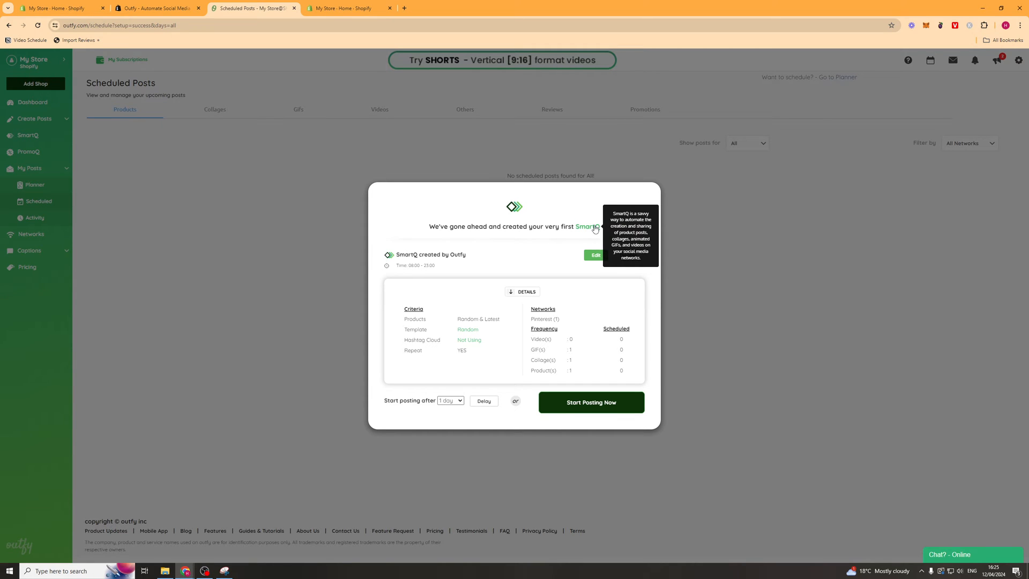
{"action": "mouse_move", "coordinate": [642, 280]}
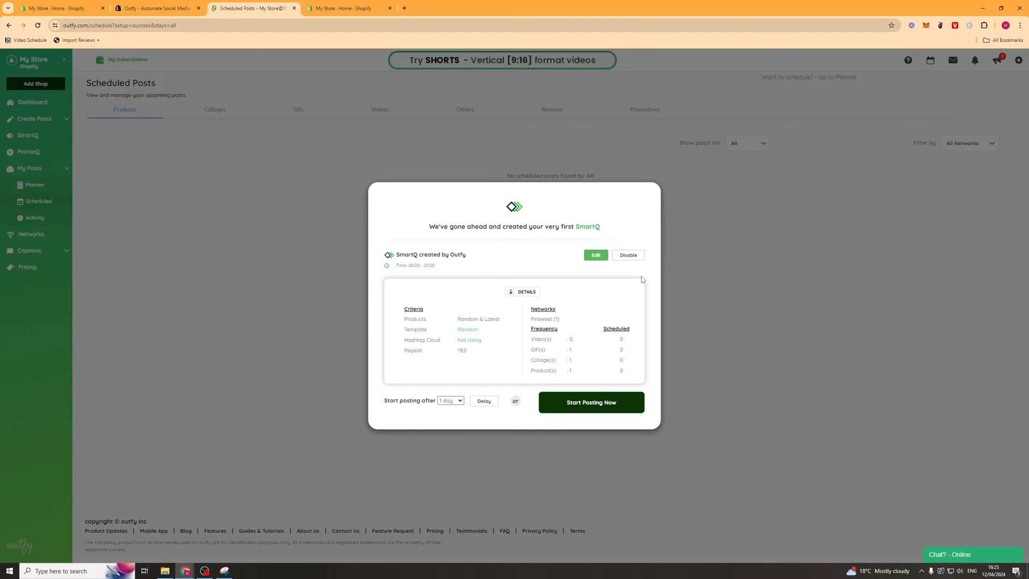
{"action": "left_click", "coordinate": [589, 402]}
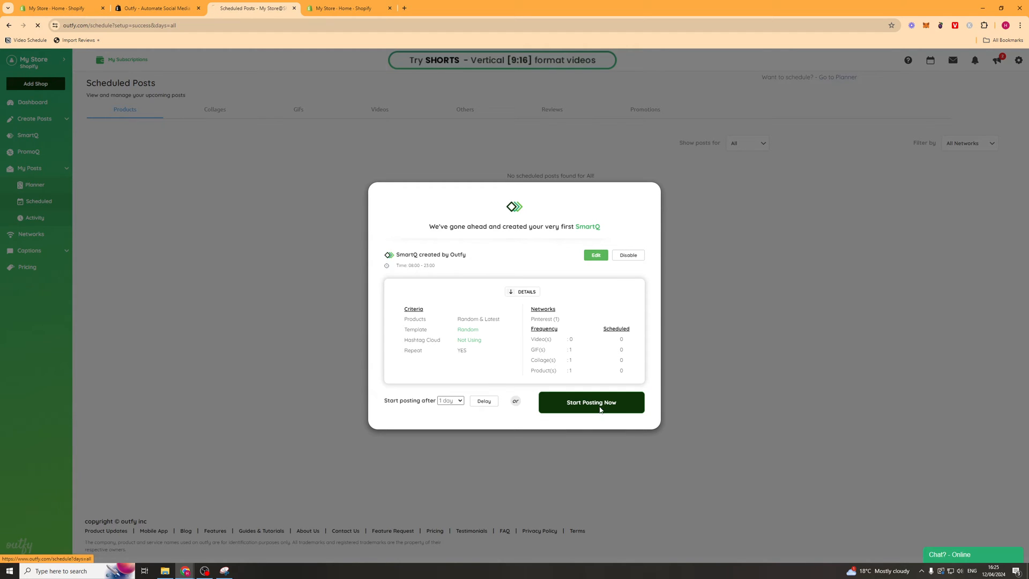
{"action": "left_click", "coordinate": [589, 402]}
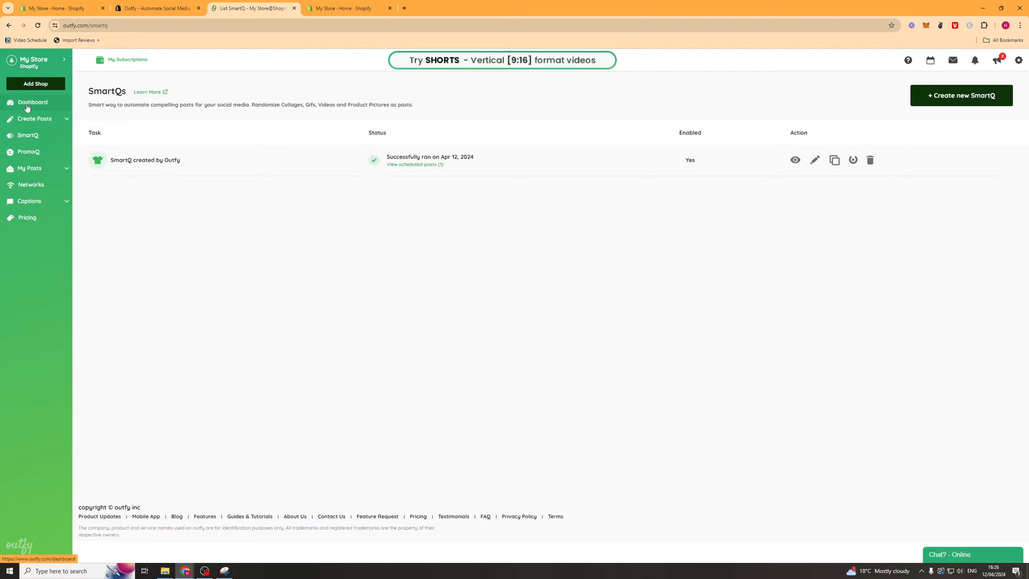
{"action": "left_click", "coordinate": [32, 103]}
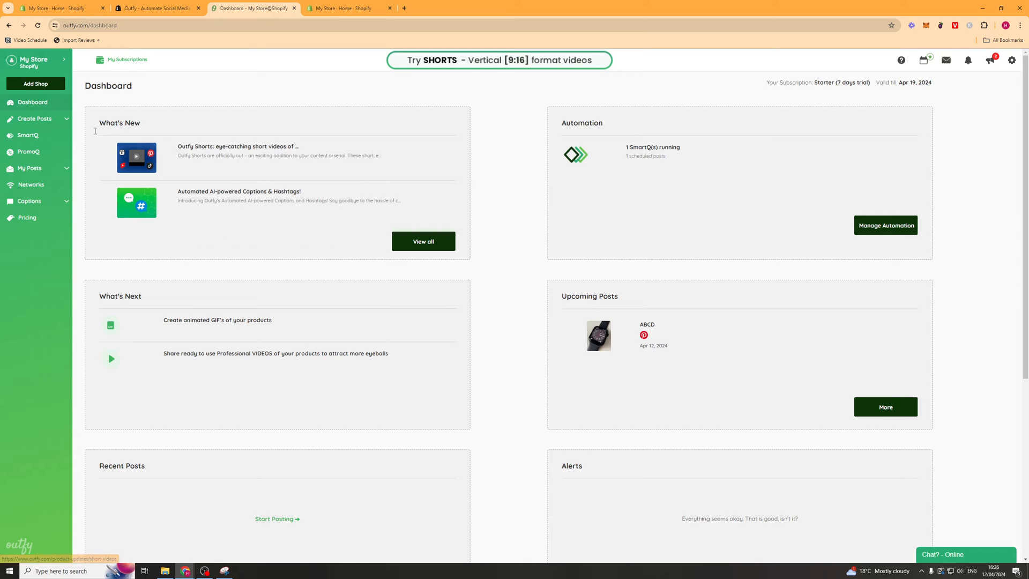
{"action": "mouse_move", "coordinate": [752, 157]}
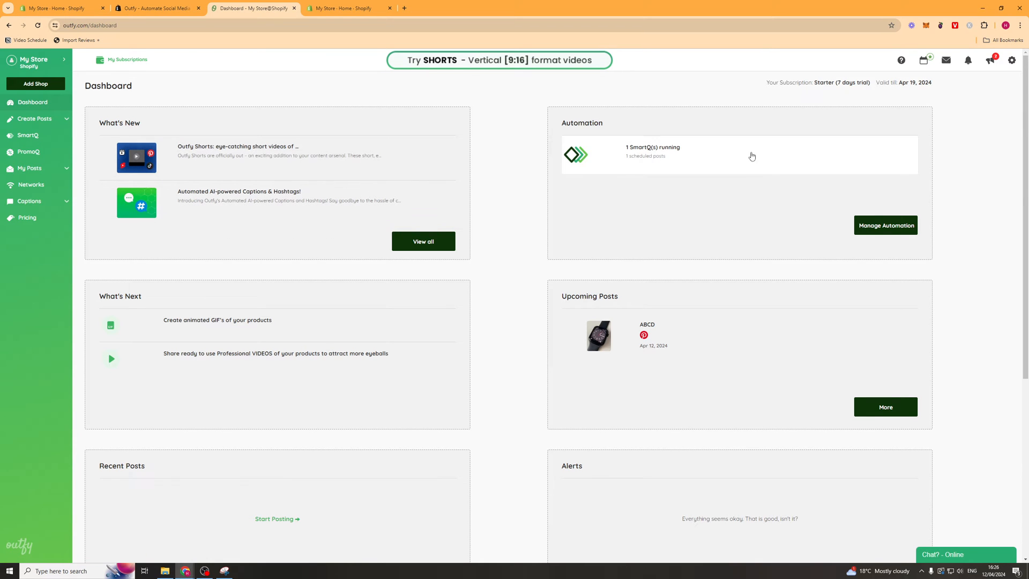
{"action": "scroll", "scroll_direction": "down", "scroll_amount": 3}
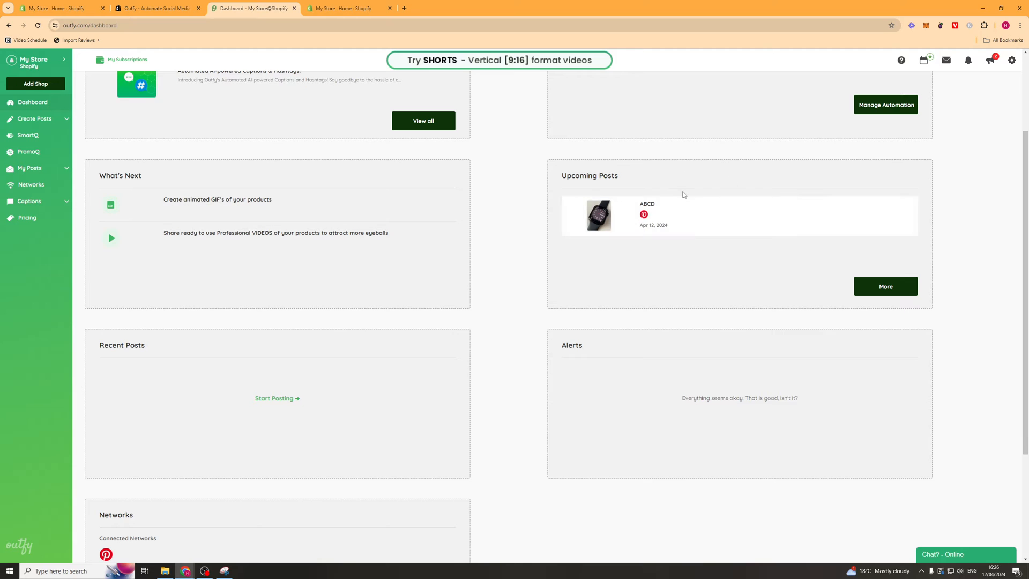
{"action": "scroll", "scroll_direction": "down", "scroll_amount": 3}
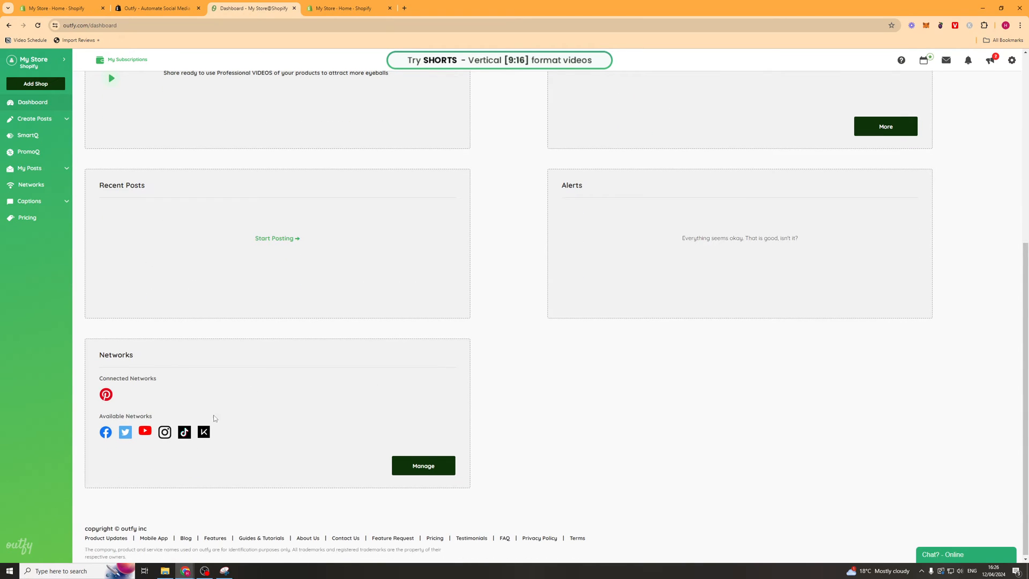
{"action": "scroll", "scroll_direction": "up", "scroll_amount": 3}
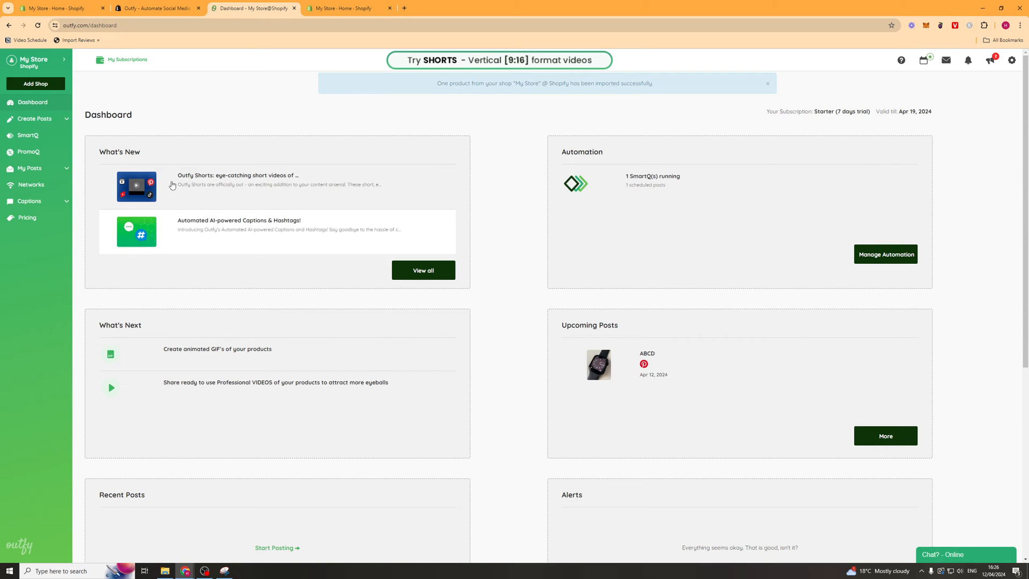
{"action": "left_click", "coordinate": [35, 119]}
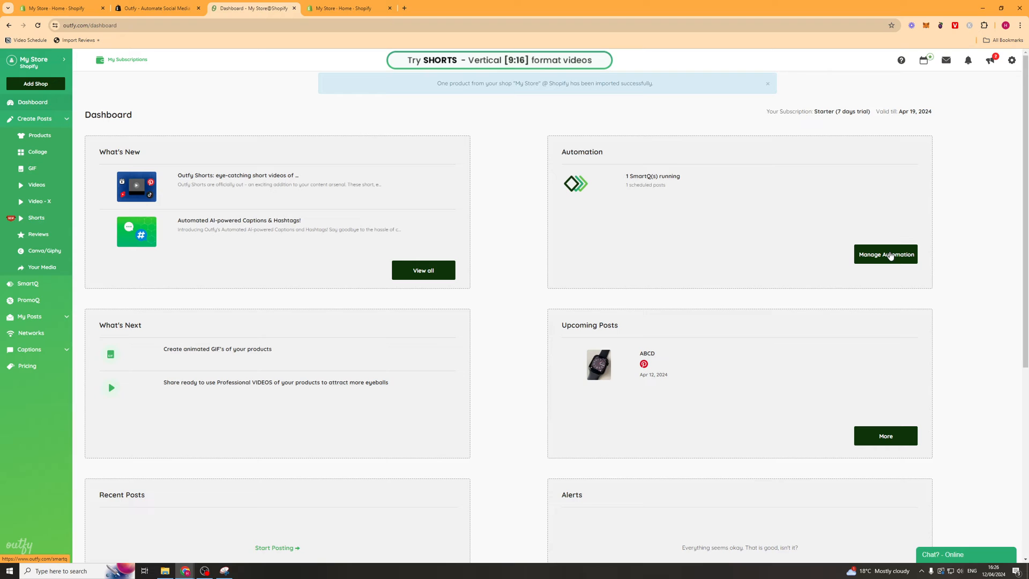
{"action": "left_click", "coordinate": [886, 255]}
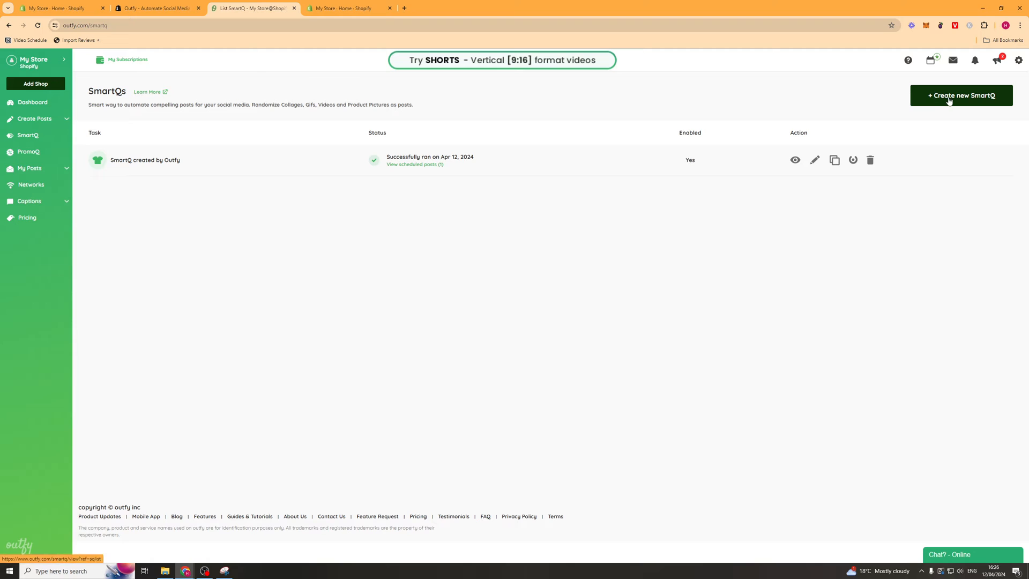
Step: Switch the SmartQ task on and name it PRODUCTS
{"action": "left_click", "coordinate": [815, 159]}
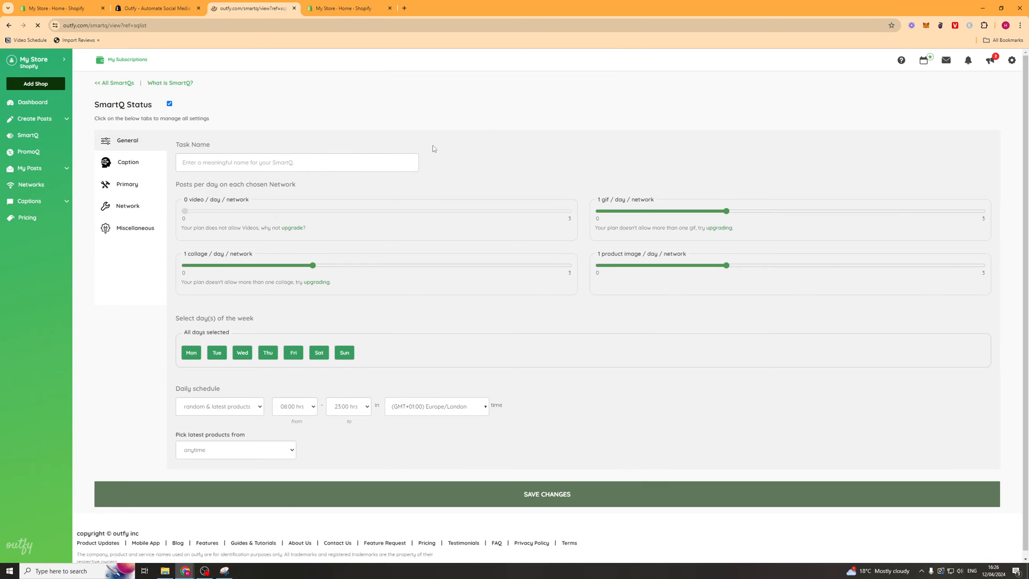
{"action": "left_click", "coordinate": [169, 103]}
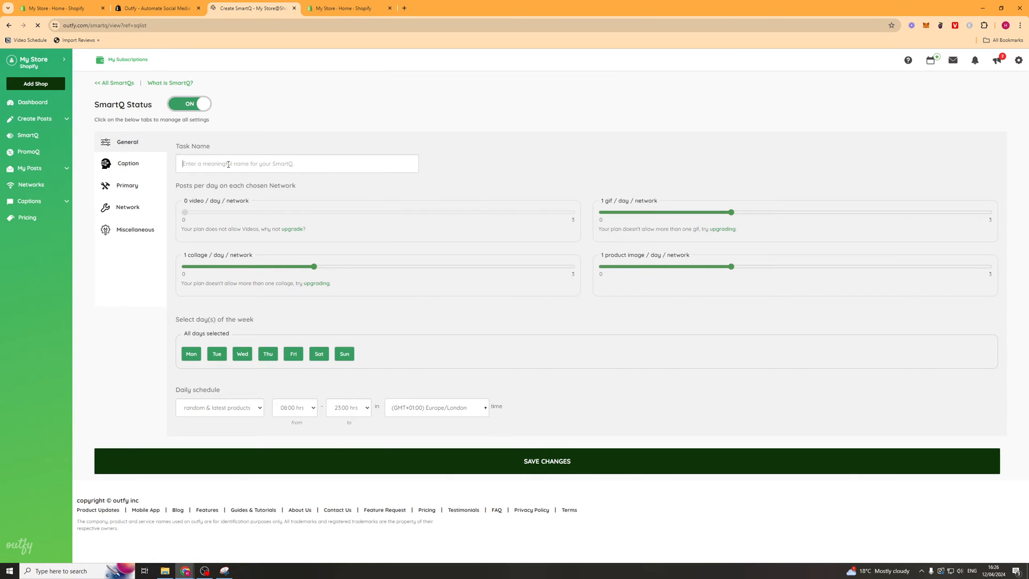
{"action": "type", "text": "PRODUCTS"}
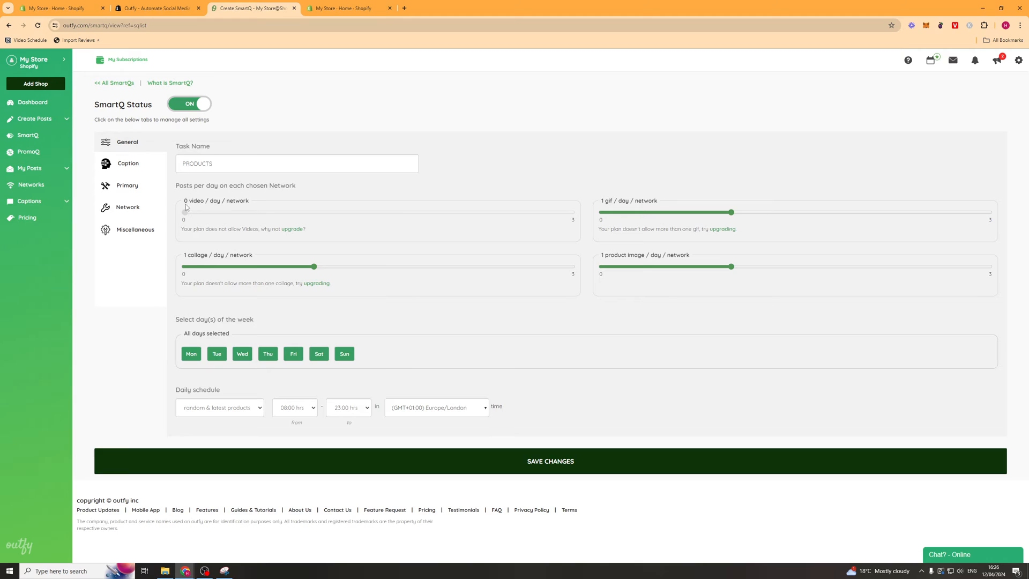
{"action": "mouse_move", "coordinate": [263, 239]}
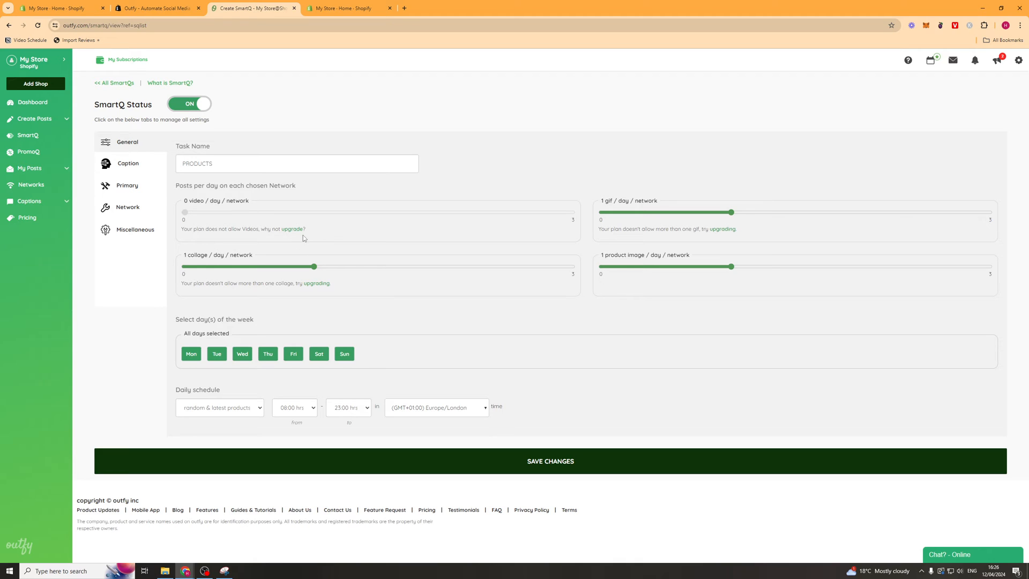
{"action": "mouse_move", "coordinate": [793, 216]}
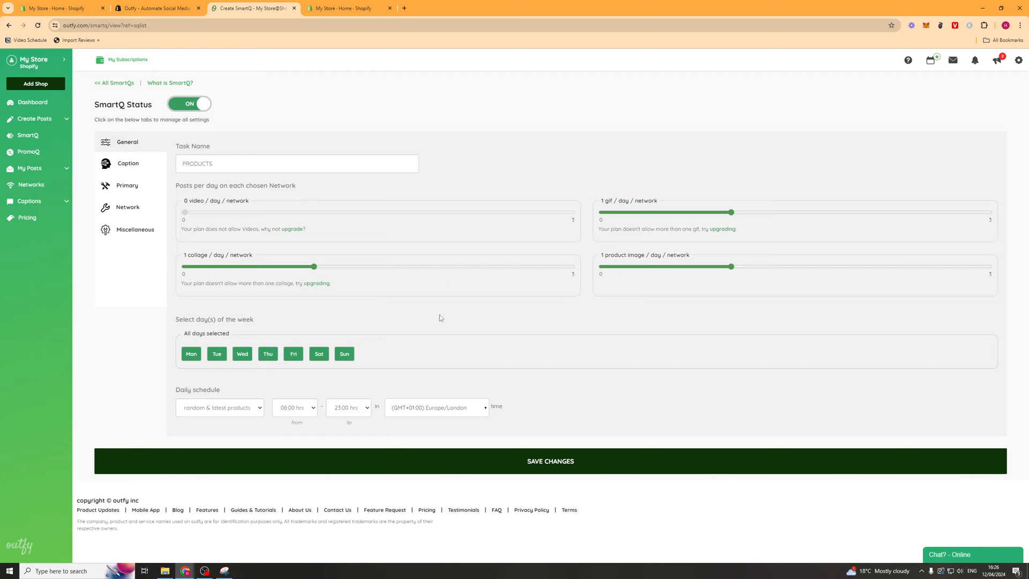
{"action": "mouse_move", "coordinate": [191, 353]}
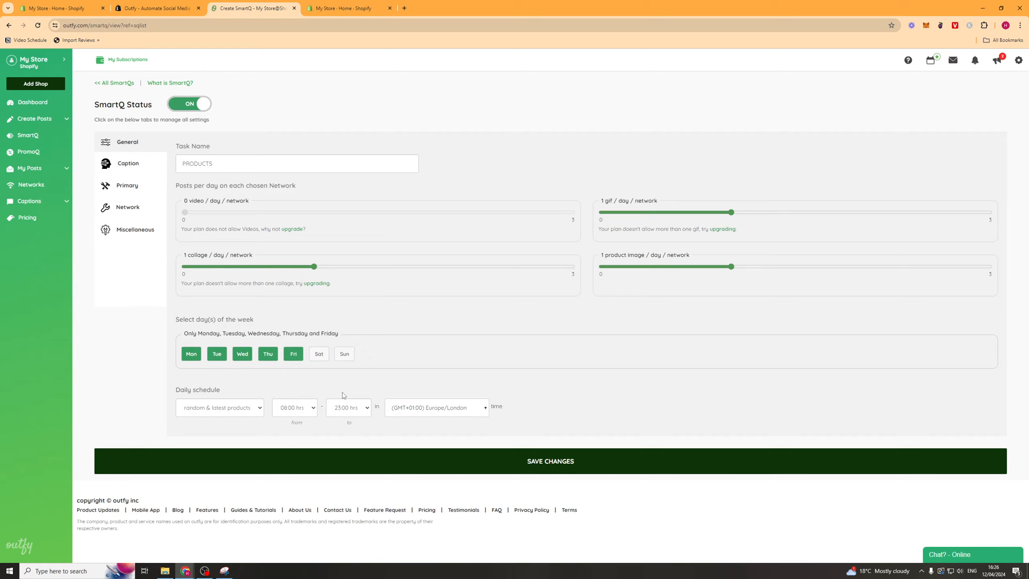
Step: Post the latest products daily from 08:00 and save the SmartQ general settings
{"action": "left_click", "coordinate": [218, 407]}
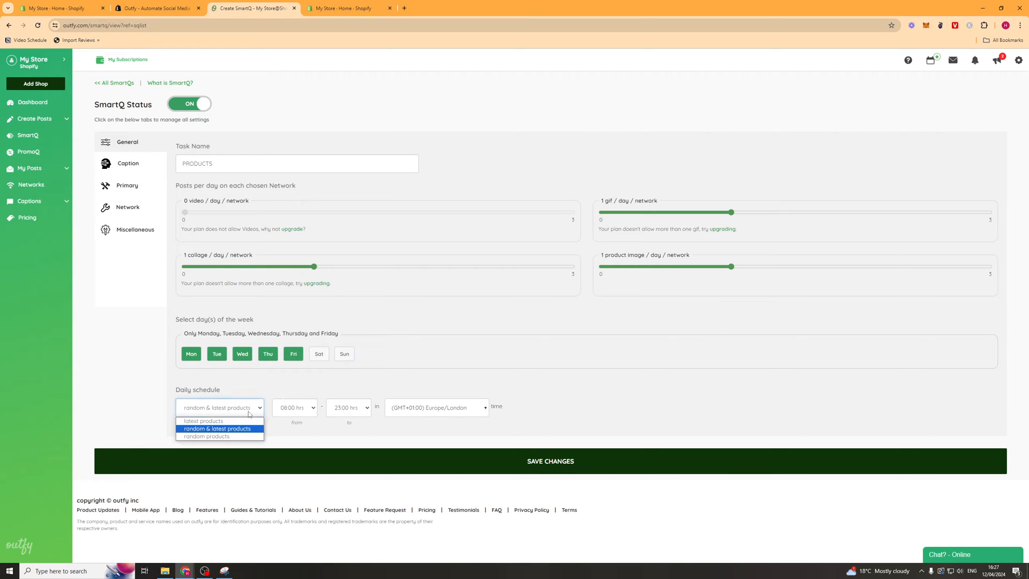
{"action": "mouse_move", "coordinate": [206, 437]}
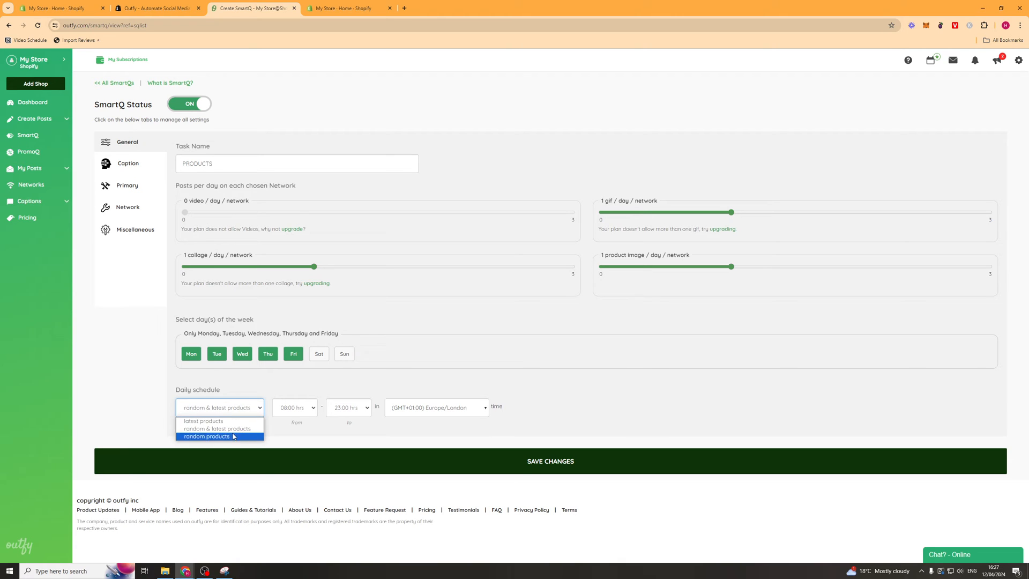
{"action": "left_click", "coordinate": [204, 420]}
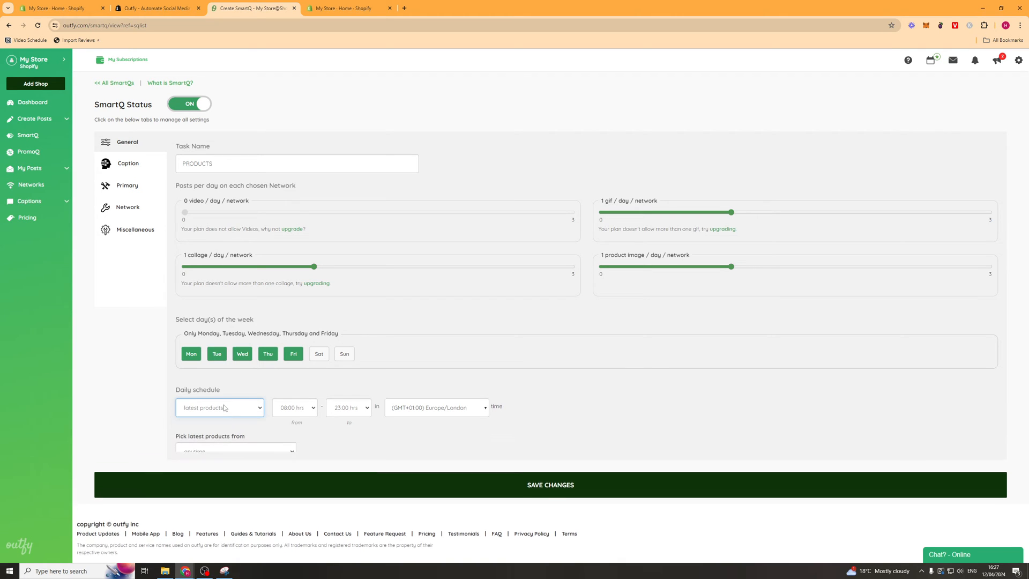
{"action": "left_click", "coordinate": [218, 407]}
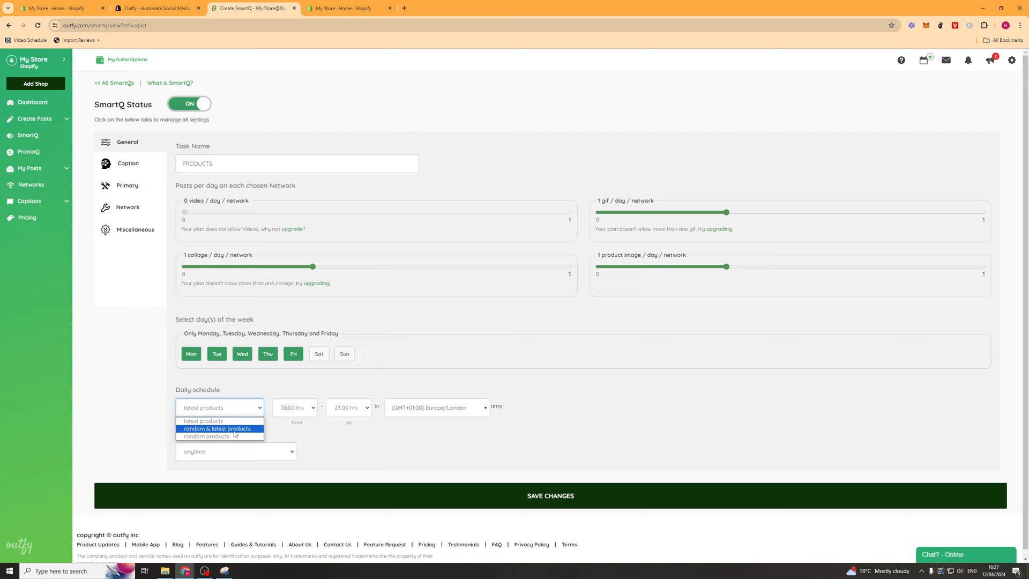
{"action": "left_click", "coordinate": [204, 420]}
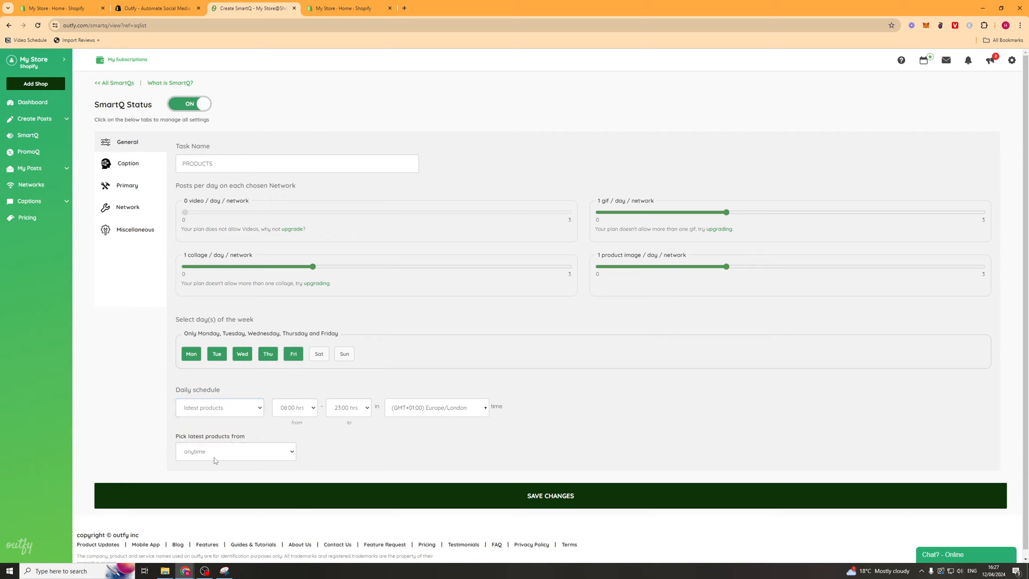
{"action": "left_click", "coordinate": [295, 407]}
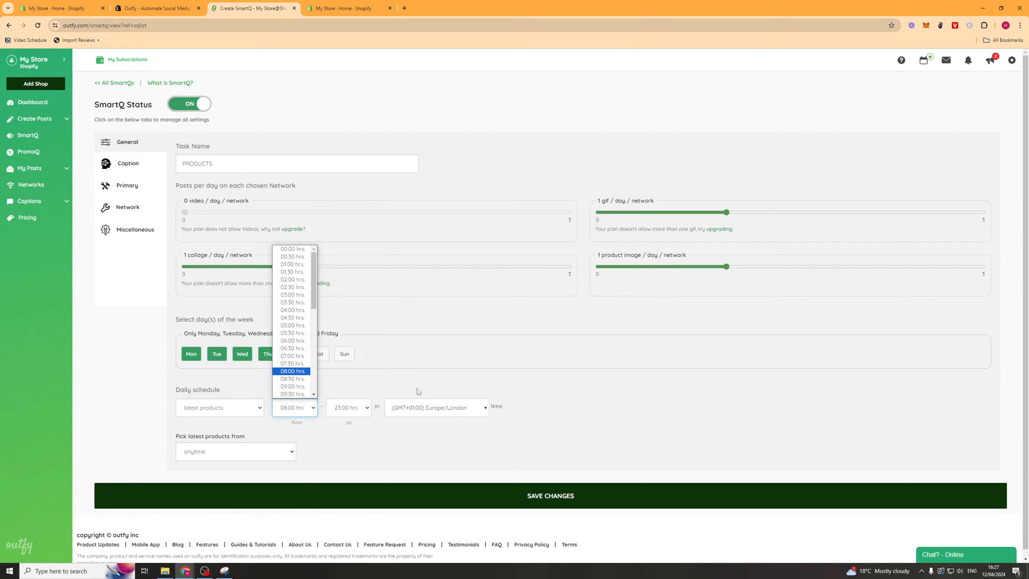
{"action": "left_click", "coordinate": [292, 371]}
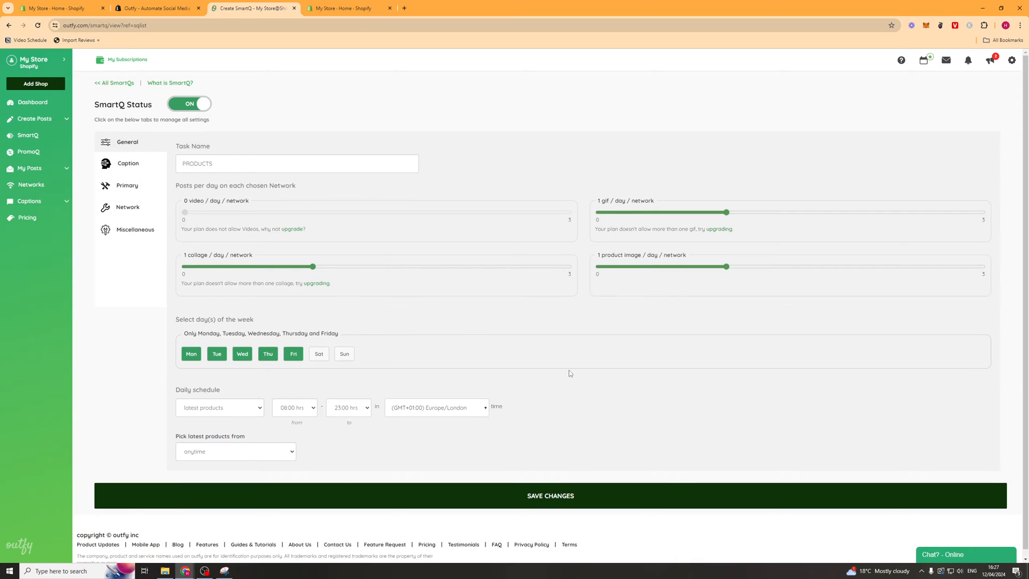
{"action": "left_click", "coordinate": [550, 495]}
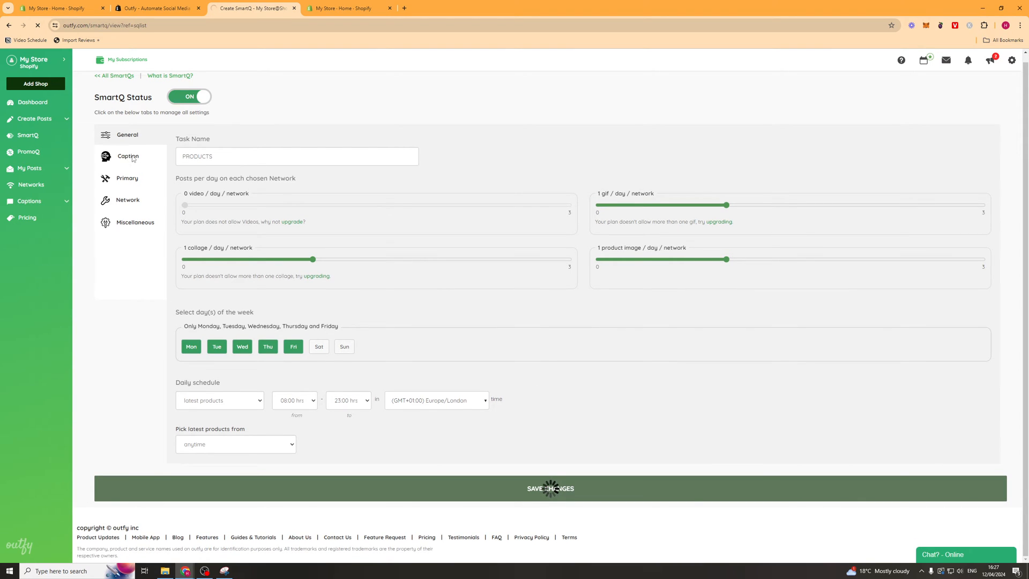
{"action": "left_click", "coordinate": [550, 489]}
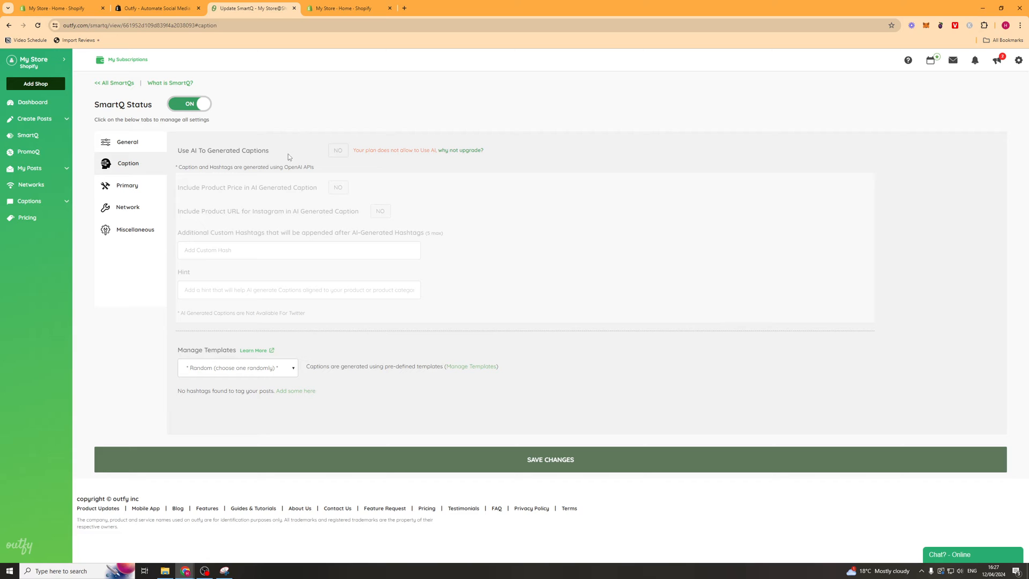
{"action": "mouse_move", "coordinate": [232, 156]}
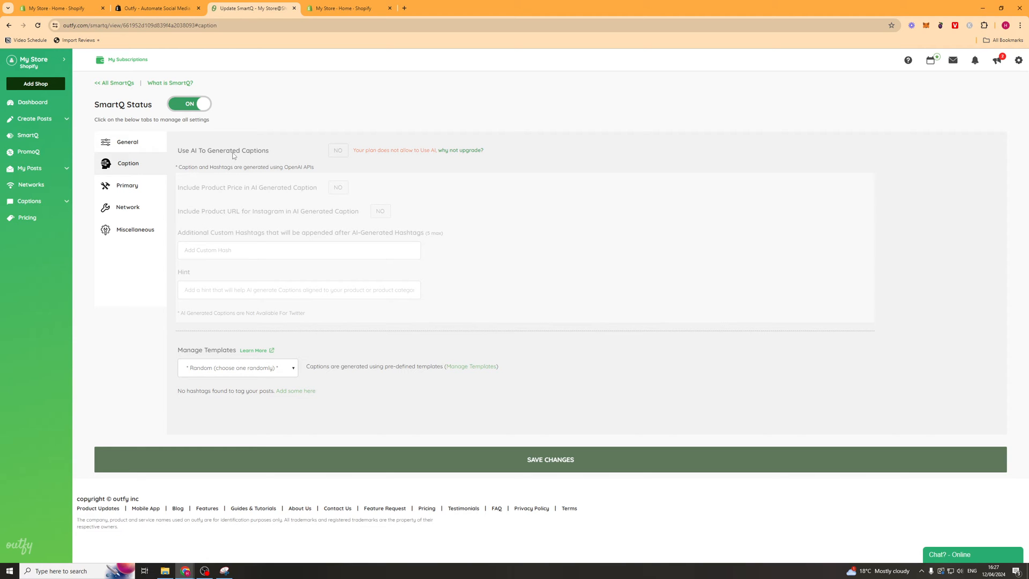
{"action": "mouse_move", "coordinate": [269, 348]}
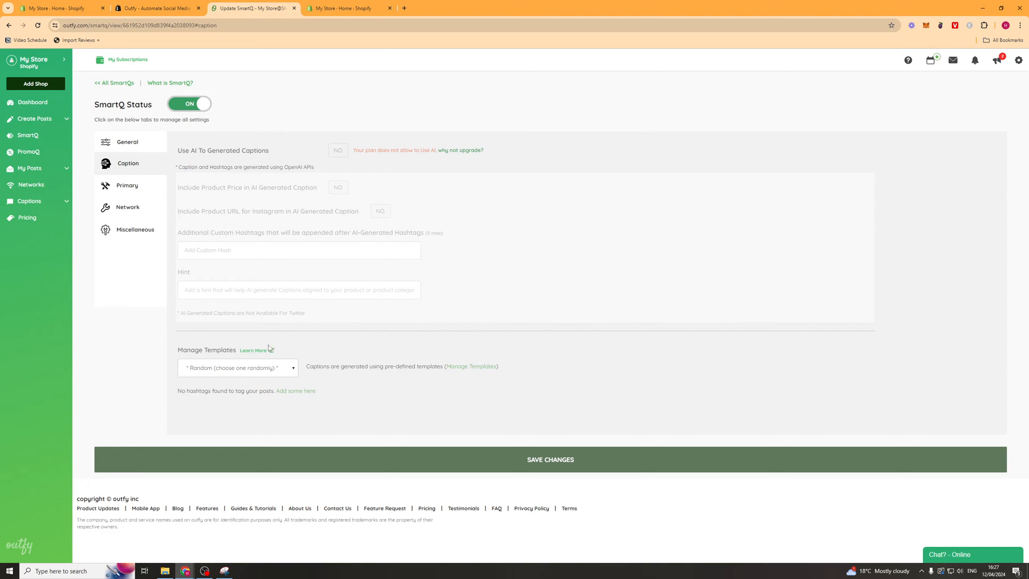
Step: Review the caption templates list, leaving random templates, and move to the primary settings
{"action": "left_click", "coordinate": [238, 368]}
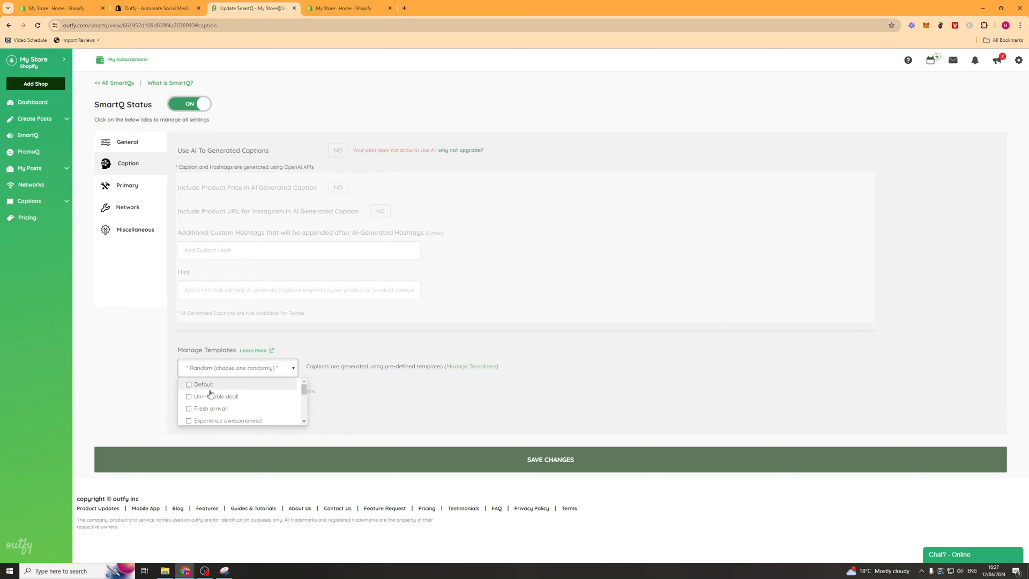
{"action": "scroll", "scroll_direction": "down", "scroll_amount": 3}
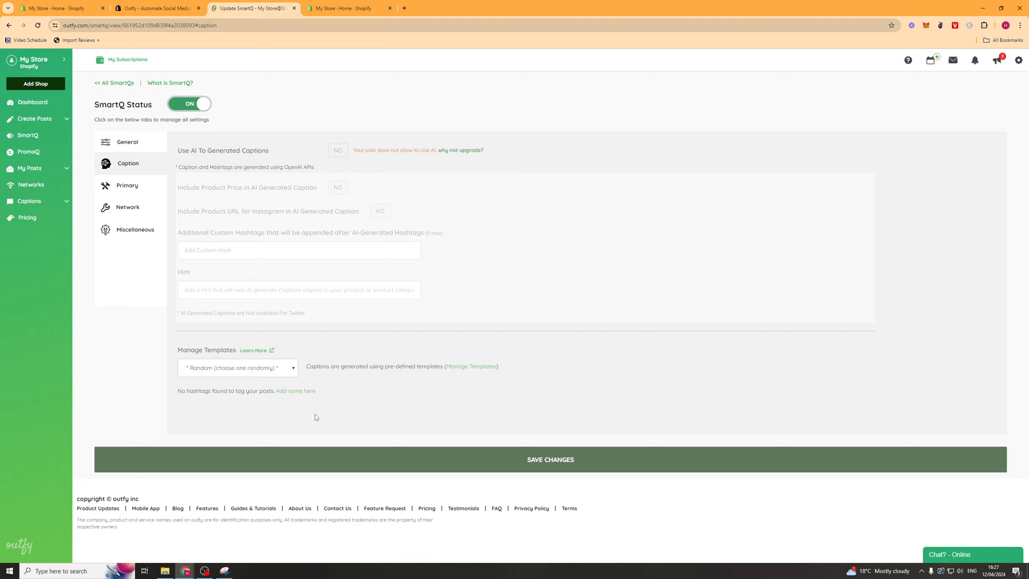
{"action": "left_click", "coordinate": [127, 185]}
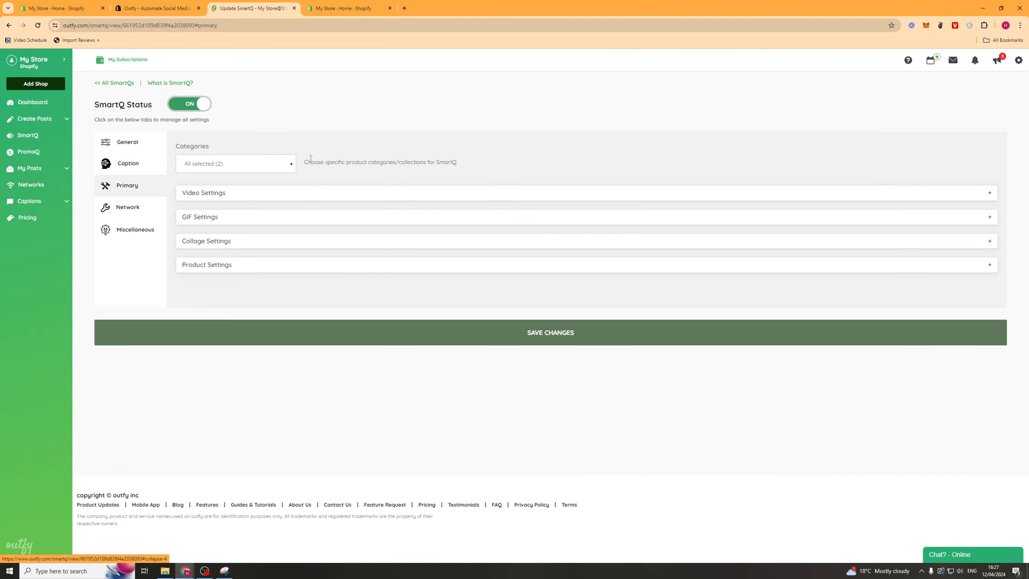
{"action": "mouse_move", "coordinate": [216, 174]}
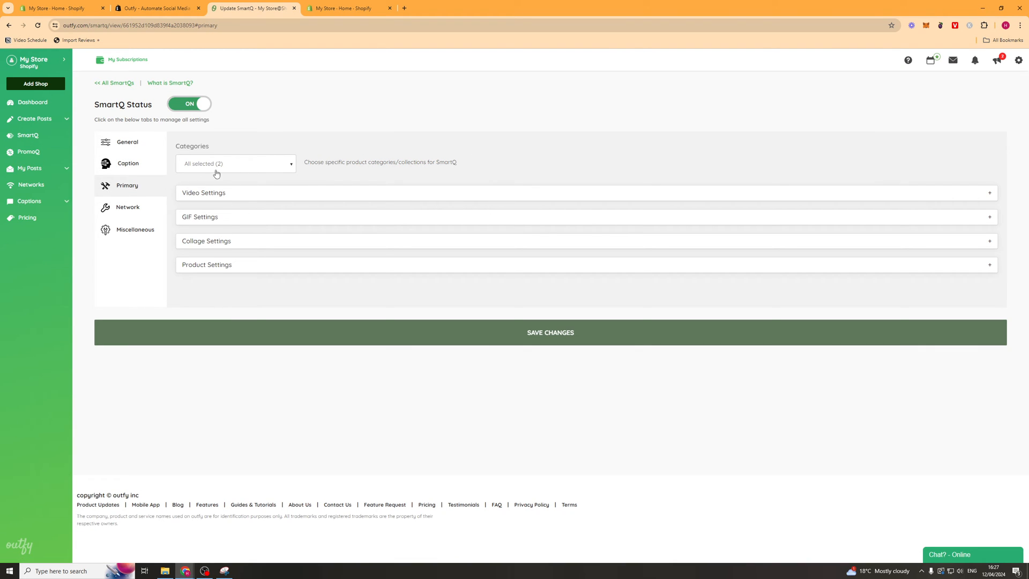
{"action": "mouse_move", "coordinate": [332, 159]}
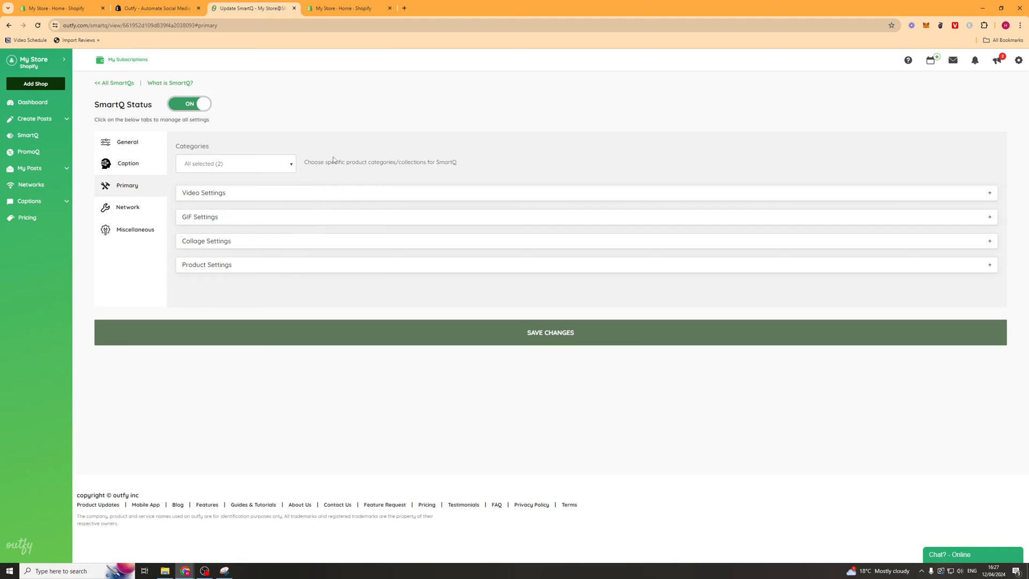
Step: Review the product categories and GIF settings unchanged, then go to the network settings
{"action": "left_click", "coordinate": [234, 163]}
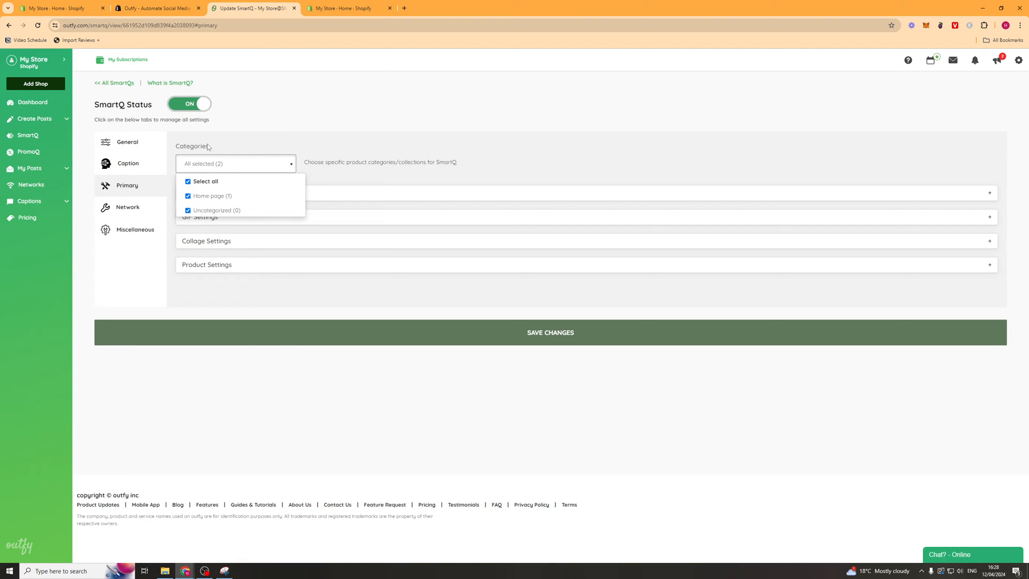
{"action": "mouse_move", "coordinate": [370, 192]}
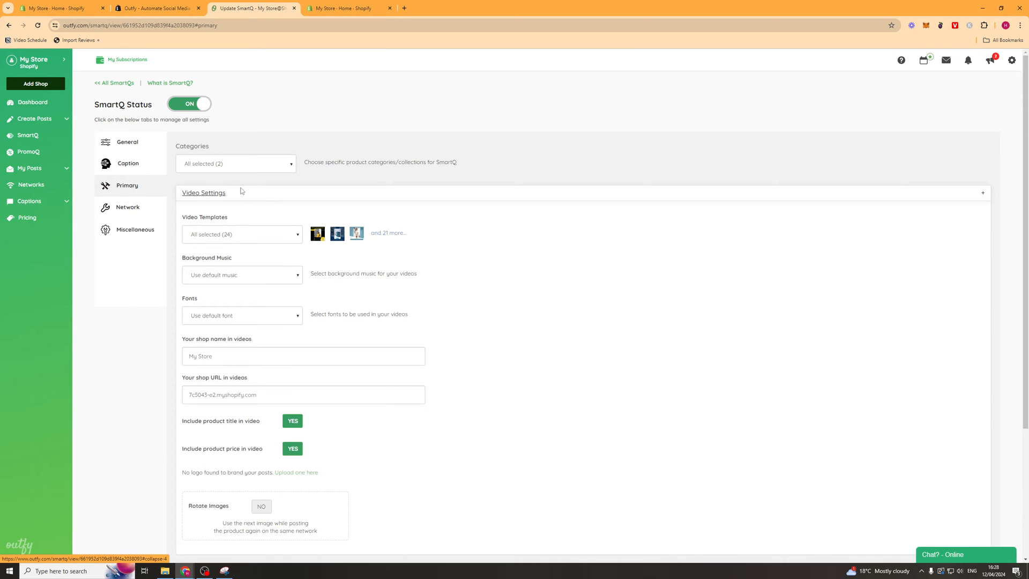
{"action": "mouse_move", "coordinate": [244, 238]}
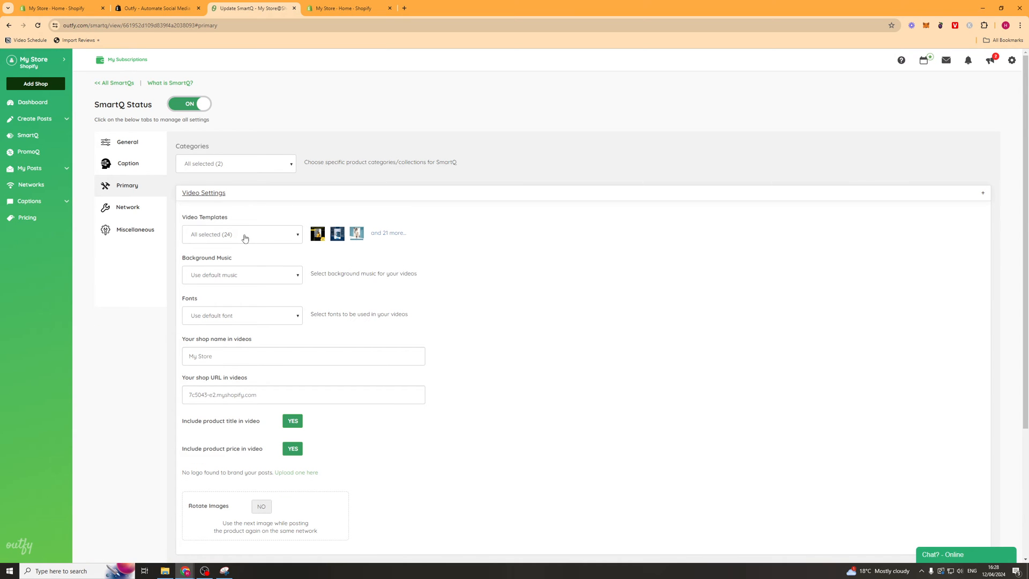
{"action": "left_click", "coordinate": [242, 194]}
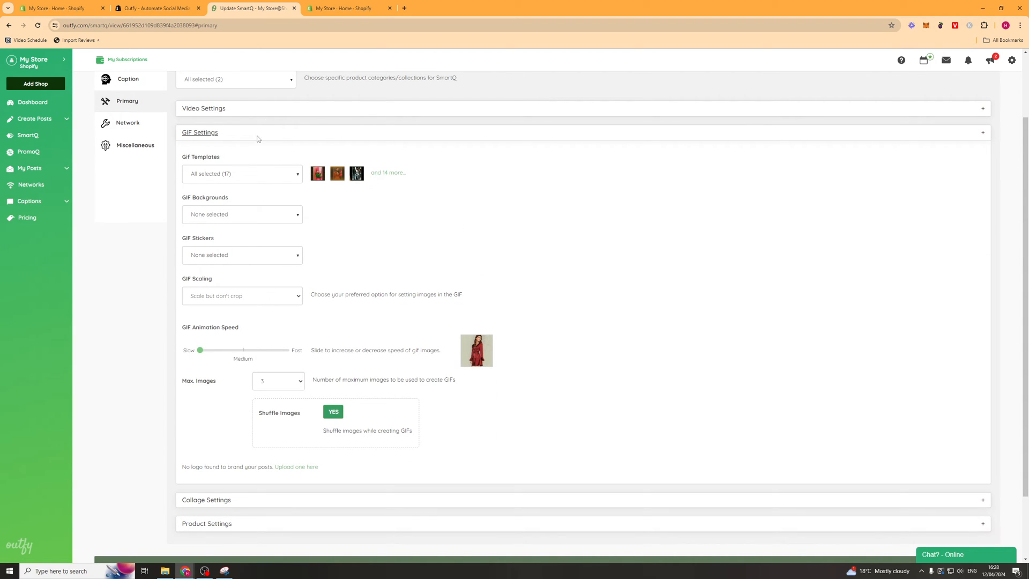
{"action": "scroll", "scroll_direction": "down", "scroll_amount": 3}
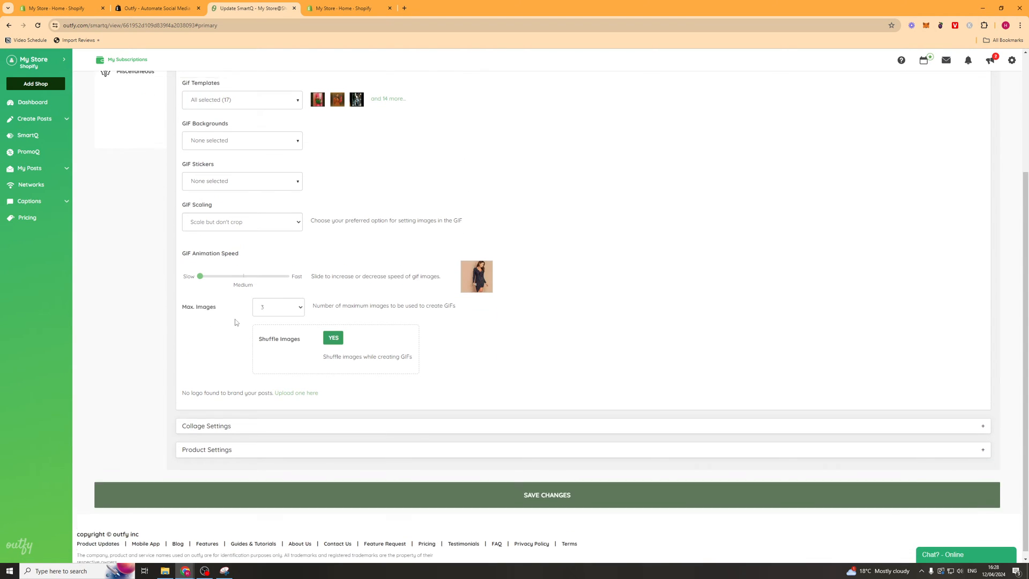
{"action": "left_click", "coordinate": [127, 207]}
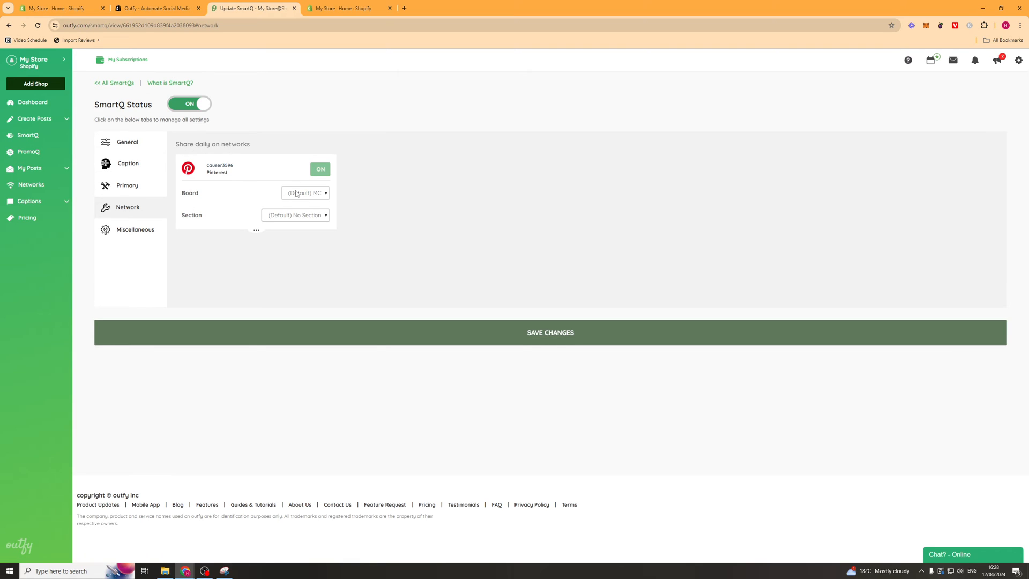
{"action": "mouse_move", "coordinate": [236, 223]}
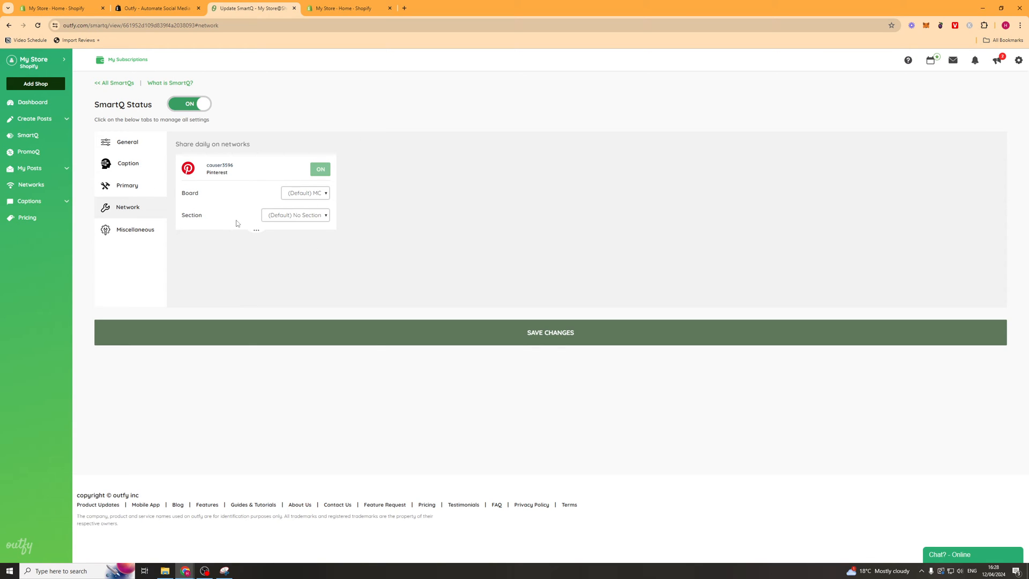
Step: Check the miscellaneous settings and return to the list of all SmartQs
{"action": "left_click", "coordinate": [135, 229]}
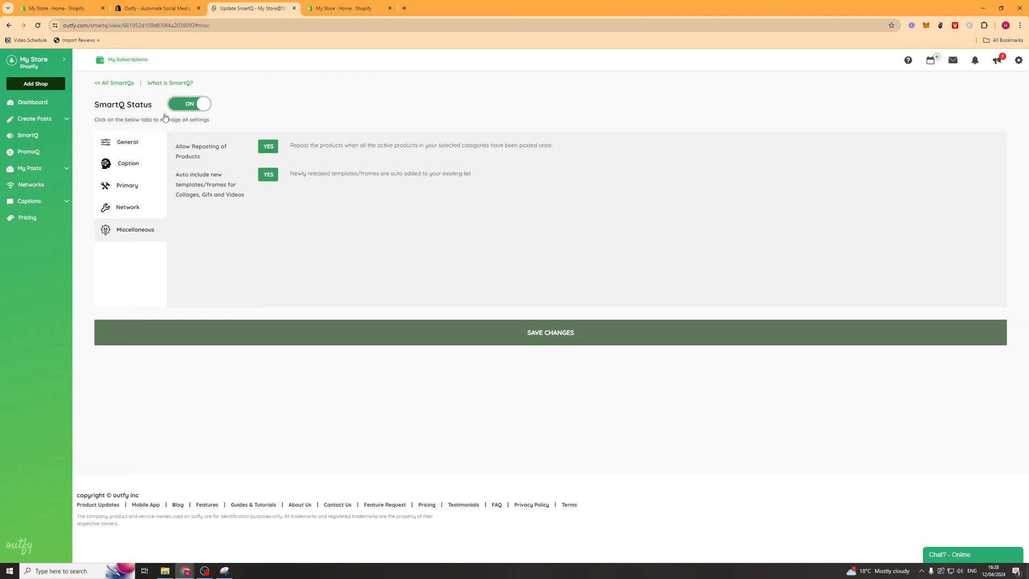
{"action": "mouse_move", "coordinate": [348, 213]}
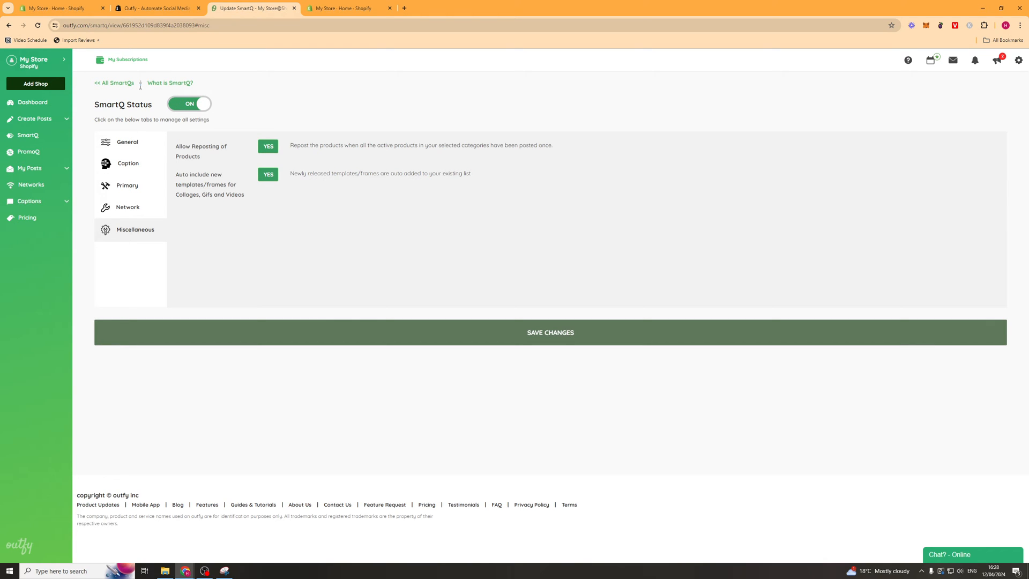
{"action": "left_click", "coordinate": [113, 82]}
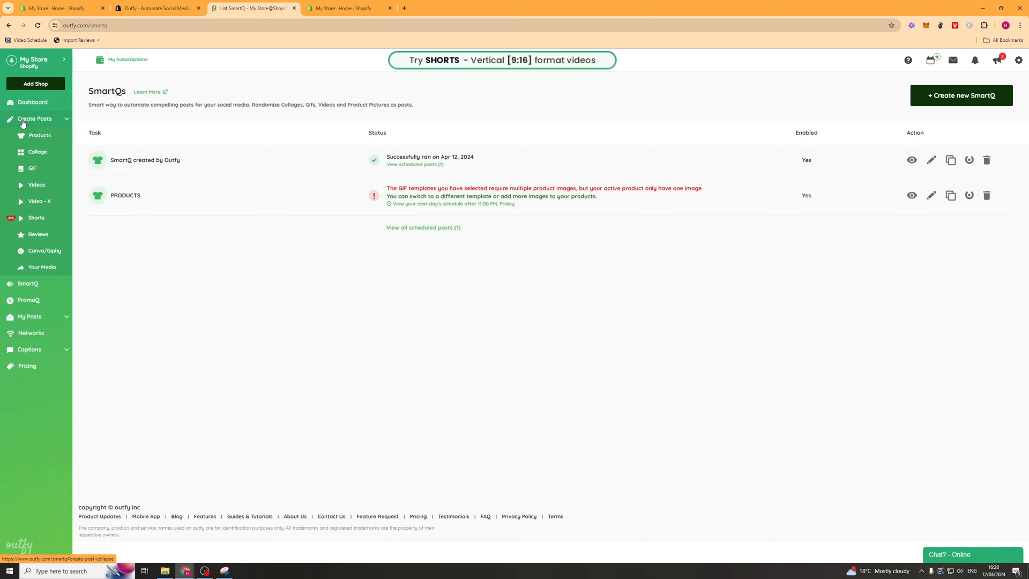
Step: Start a product post for the ABCD watch from the store products list
{"action": "left_click", "coordinate": [40, 135]}
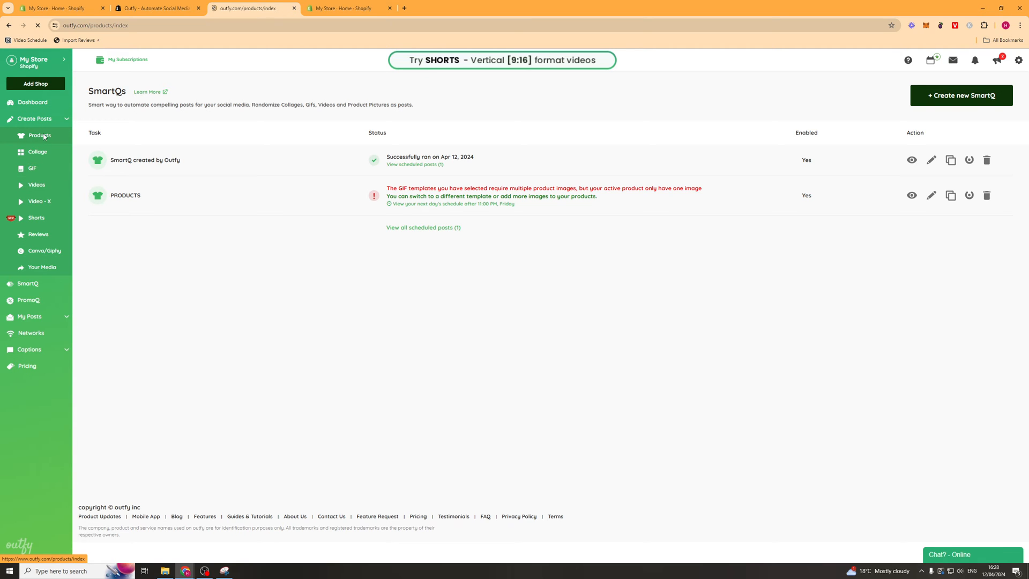
{"action": "left_click", "coordinate": [39, 136]}
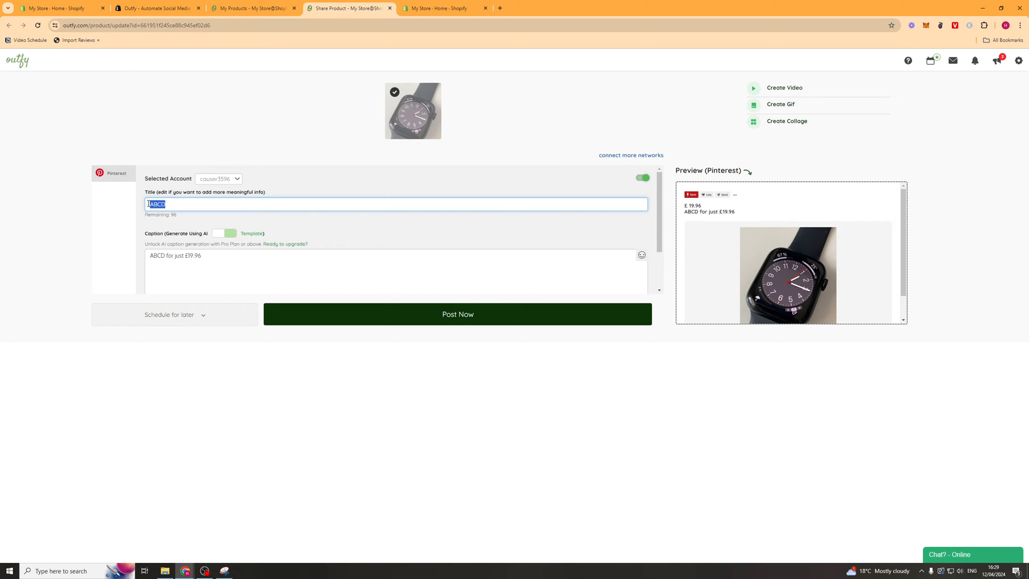
Step: Title the pin NEW ARRIVAL with caption 'Grab this new arrival while stocks last!'
{"action": "type", "text": "NEW ARRIVAL"}
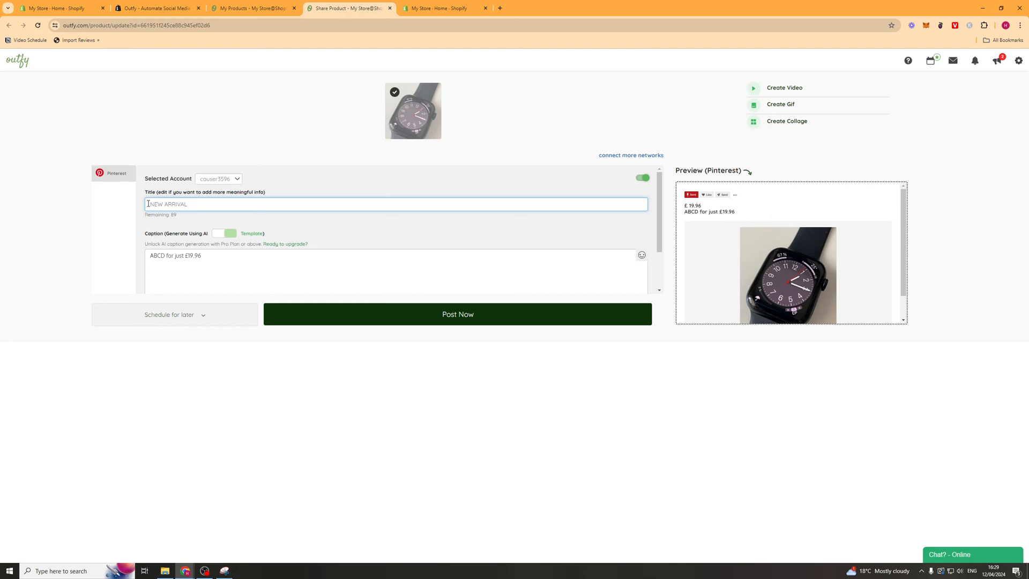
{"action": "left_click", "coordinate": [328, 267]}
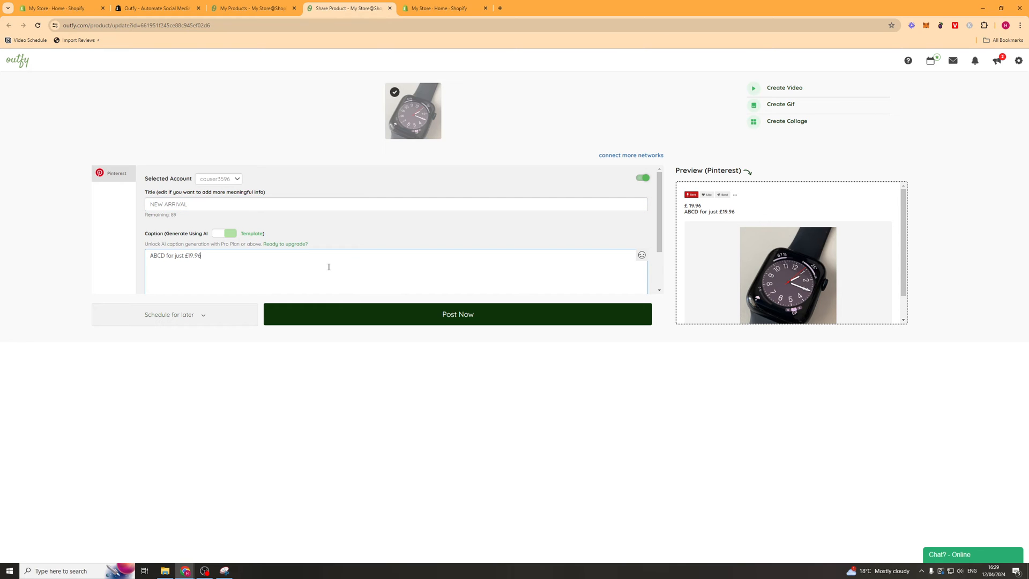
{"action": "type", "text": "Ra"}
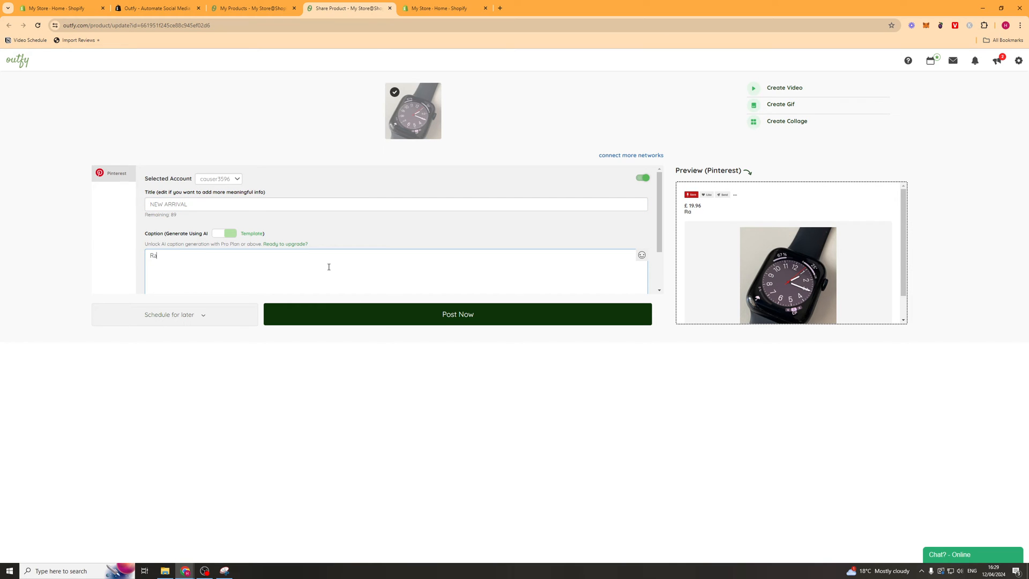
{"action": "type", "text": "gRA"}
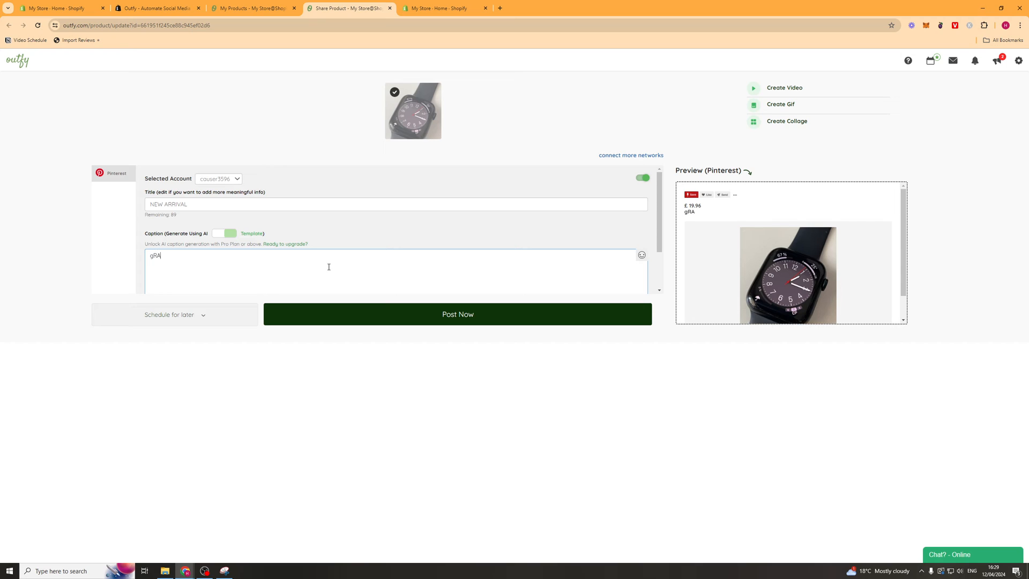
{"action": "type", "text": "Grab this new a"}
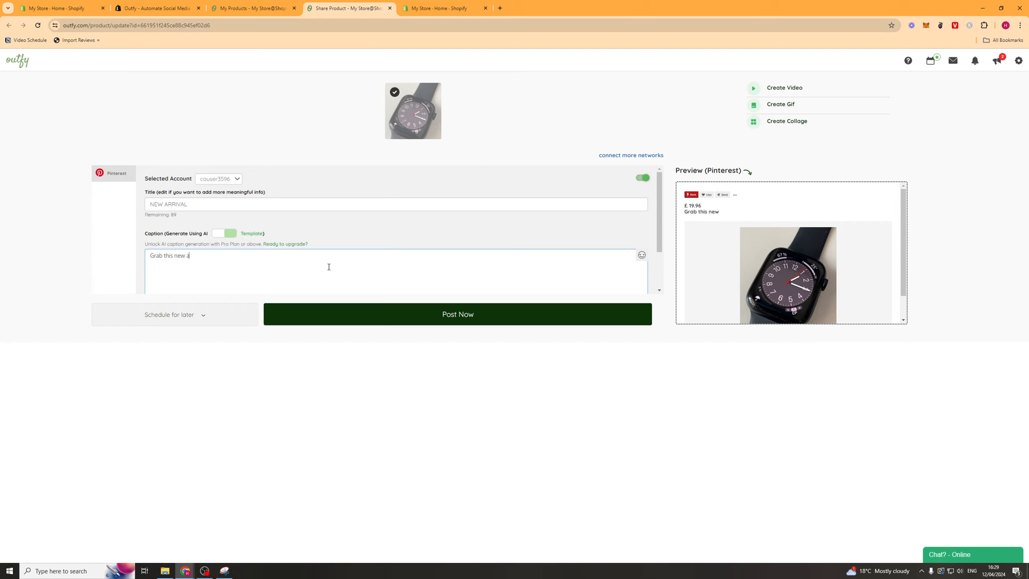
{"action": "type", "text": "arrival while stocks last!"}
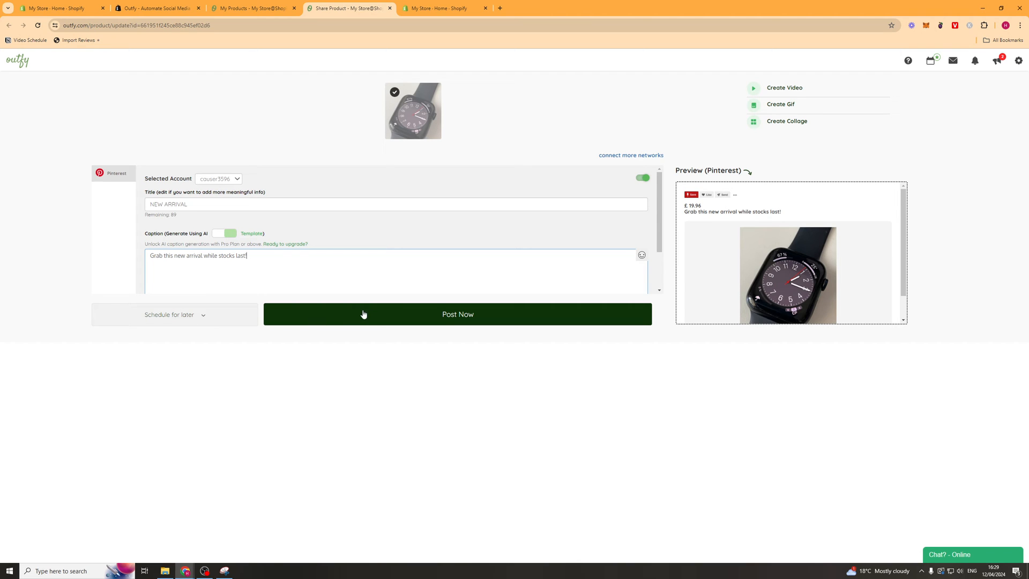
{"action": "mouse_move", "coordinate": [808, 103]}
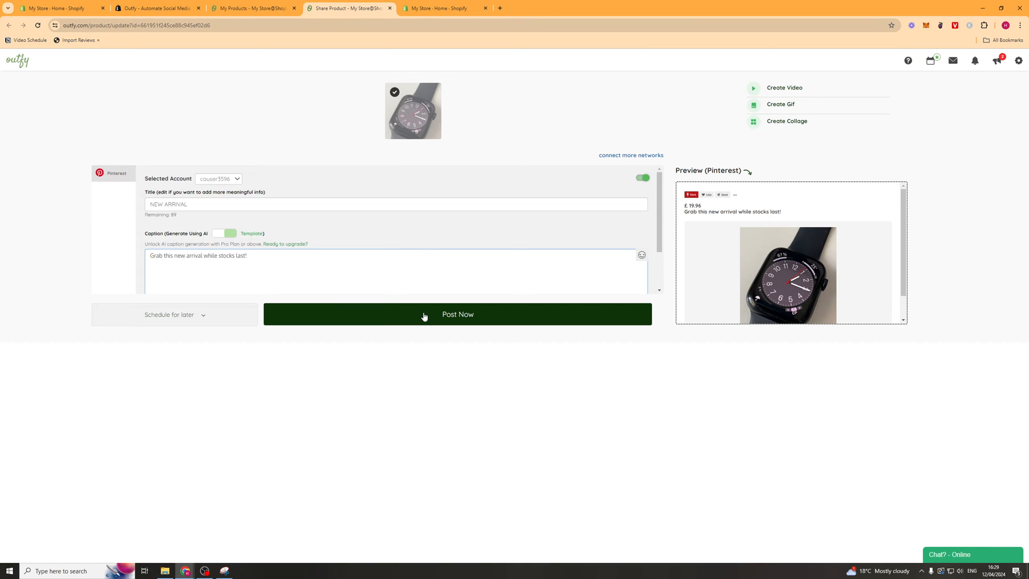
{"action": "mouse_move", "coordinate": [220, 314]}
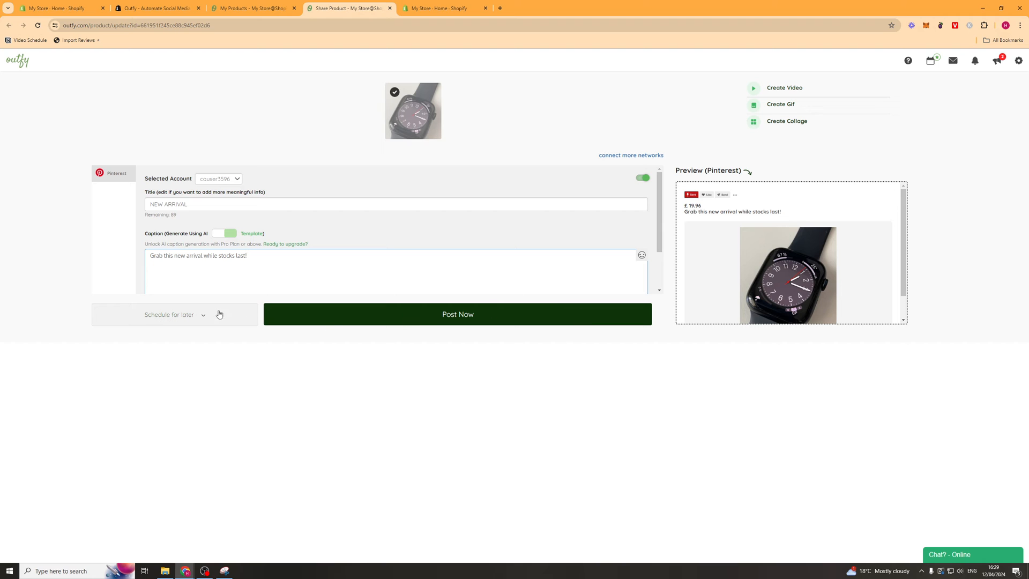
Step: Schedule the Pinterest pin for later at Apr 12, 16:34
{"action": "left_click", "coordinate": [169, 314]}
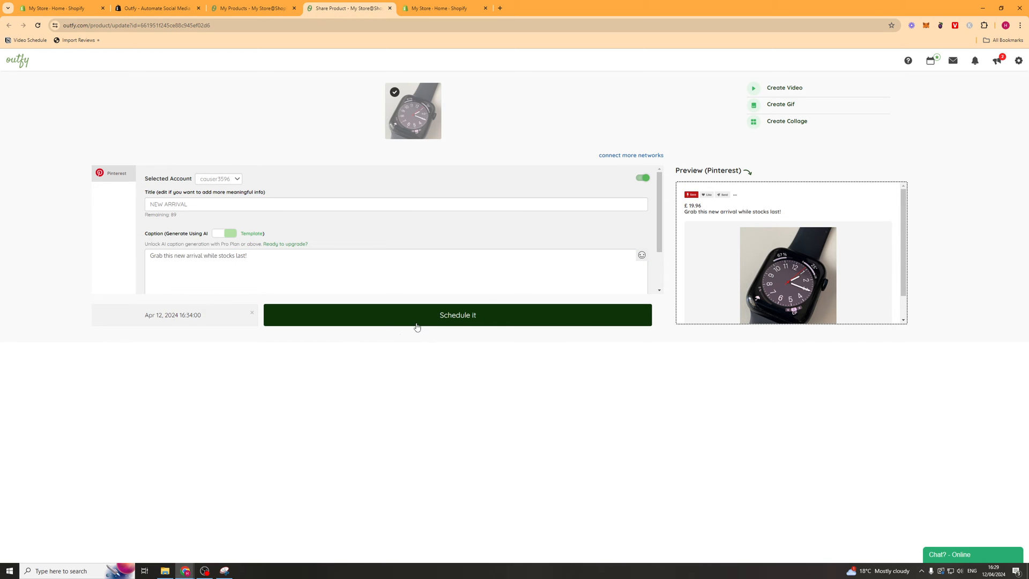
{"action": "left_click", "coordinate": [458, 315]}
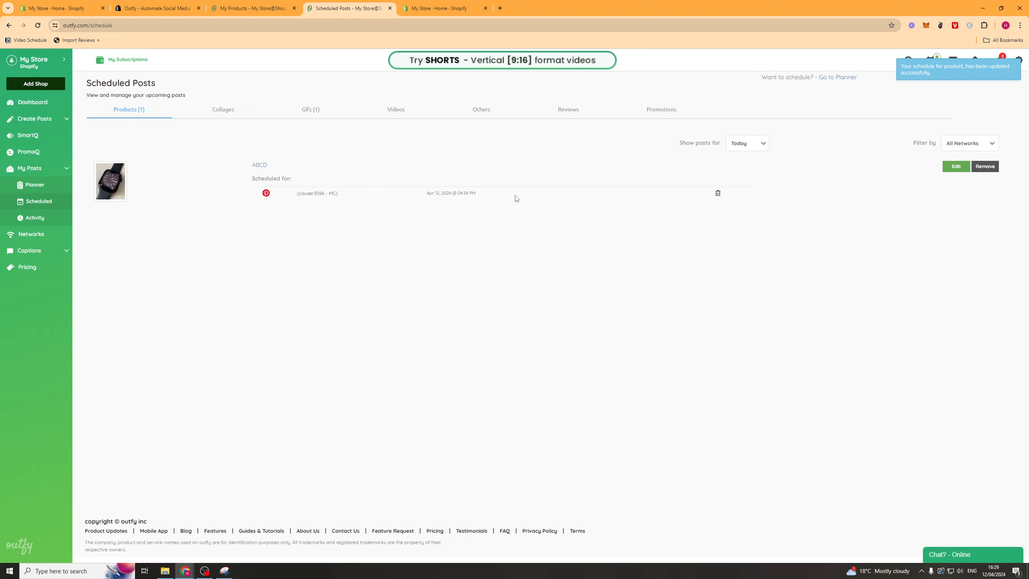
Step: Check the Collages, Others and Promotions scheduled tabs, then head to the Shorts creator
{"action": "left_click", "coordinate": [223, 109]}
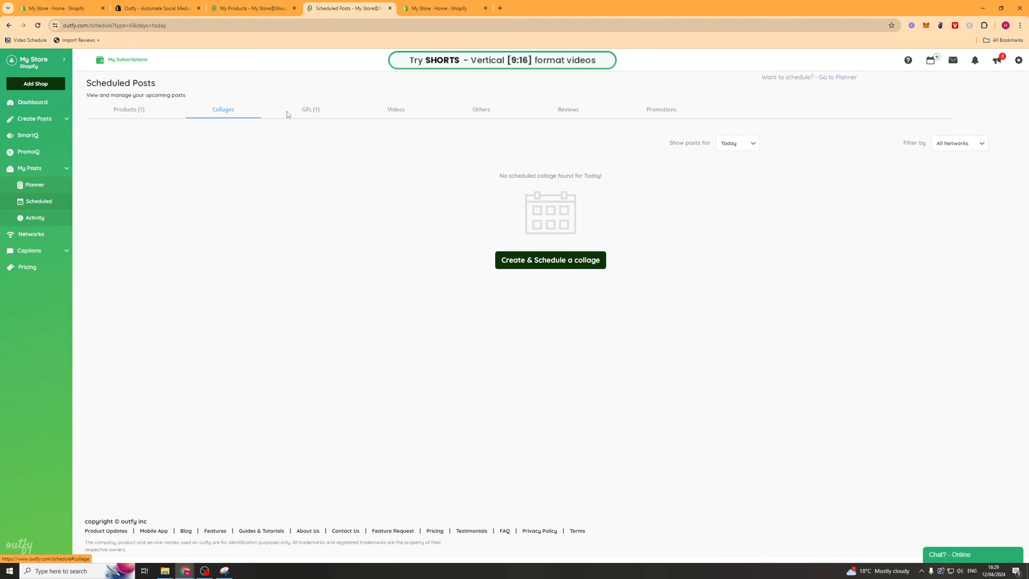
{"action": "left_click", "coordinate": [481, 109]}
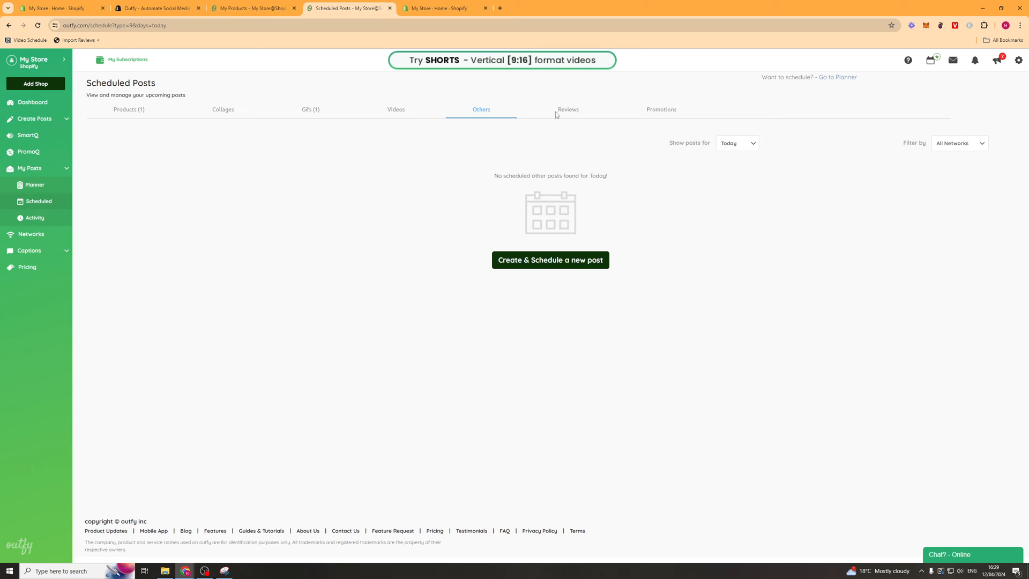
{"action": "left_click", "coordinate": [661, 109]}
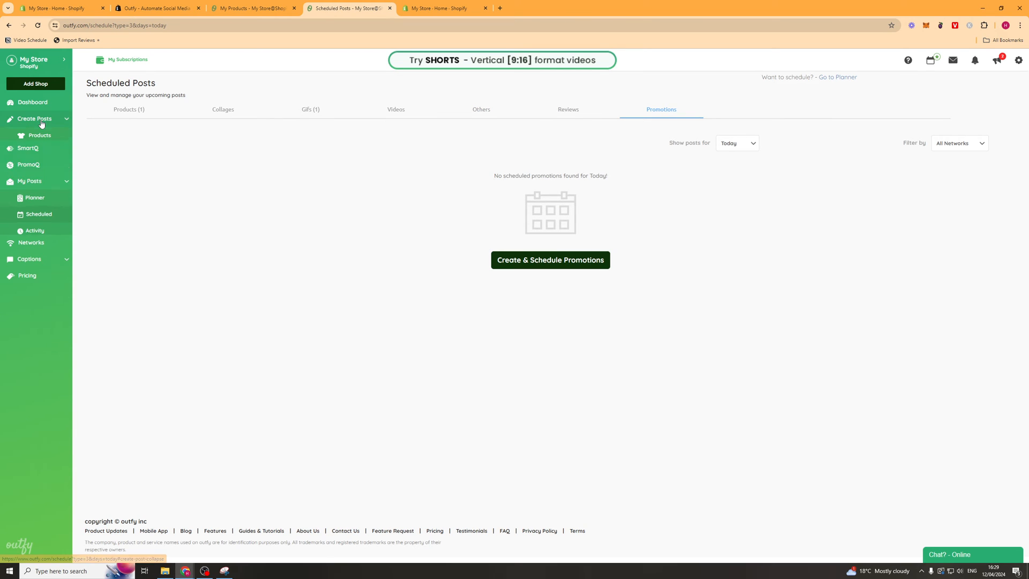
{"action": "left_click", "coordinate": [34, 119]}
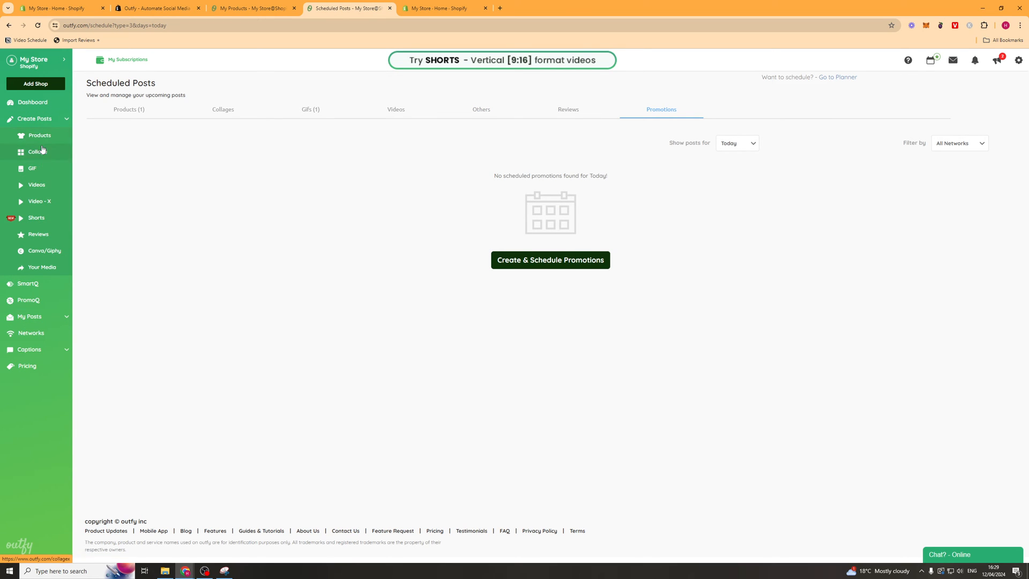
{"action": "left_click", "coordinate": [36, 218]}
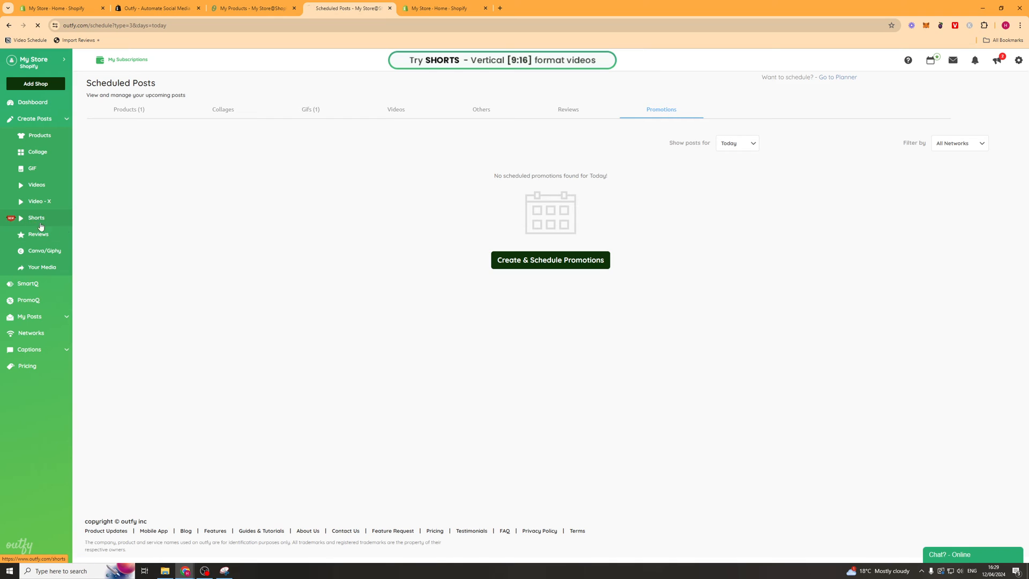
Step: Browse the Shorts product-image picker, dismiss it, and move on to the Canva/Giphy and PromoQ pages
{"action": "left_click", "coordinate": [37, 217]}
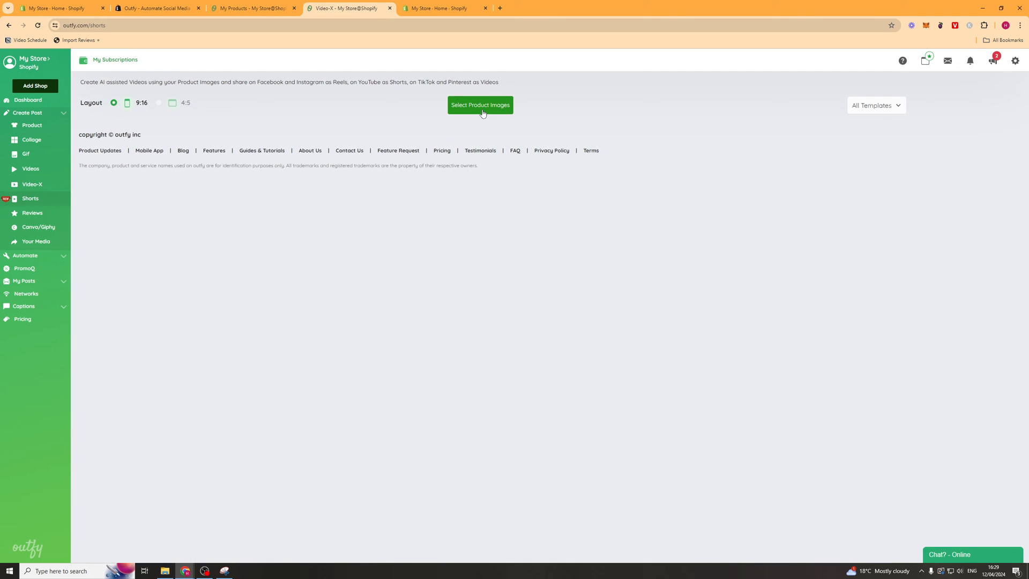
{"action": "left_click", "coordinate": [480, 105]}
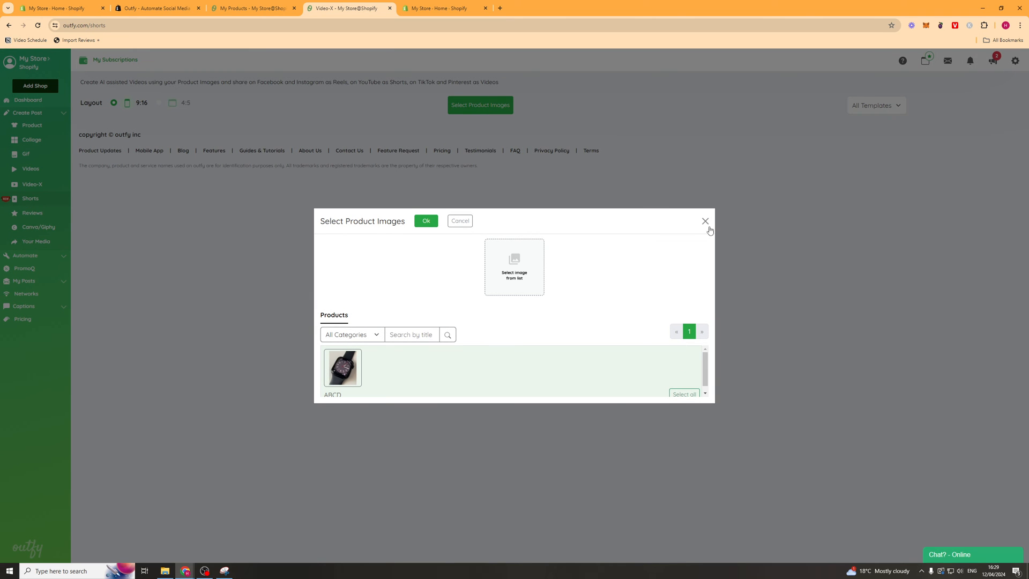
{"action": "left_click", "coordinate": [705, 221]}
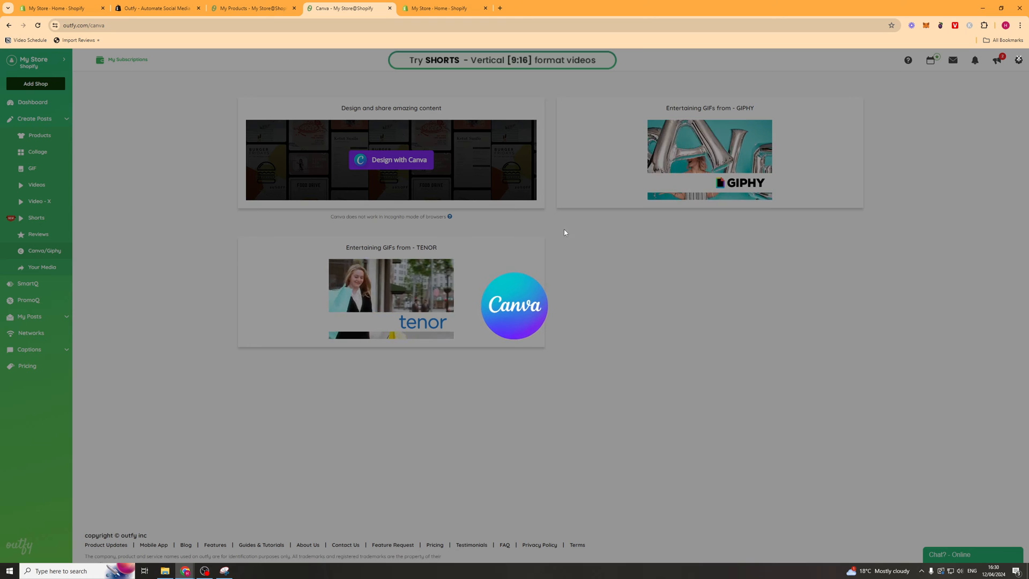
{"action": "left_click", "coordinate": [391, 160]}
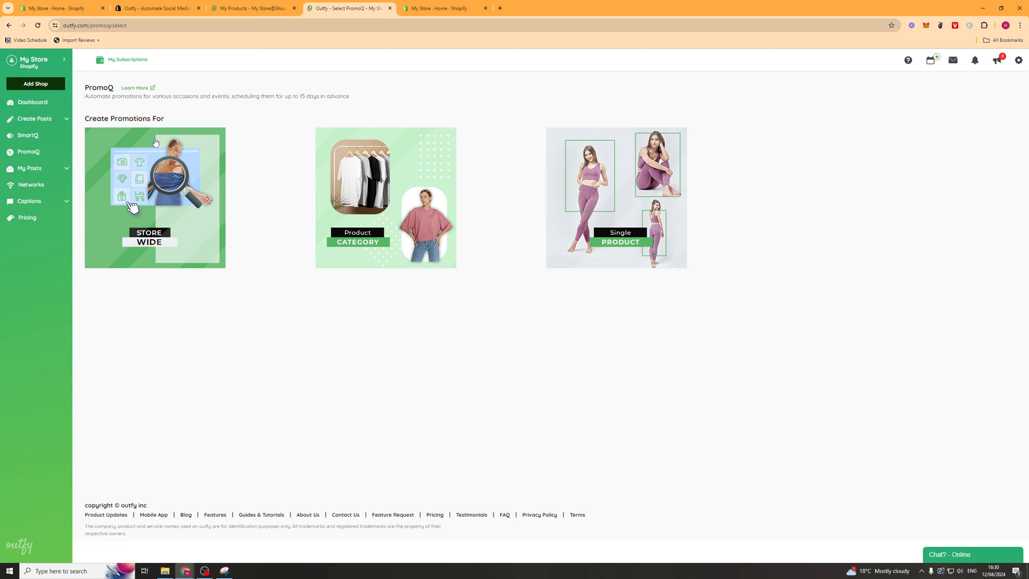
{"action": "mouse_move", "coordinate": [248, 200]}
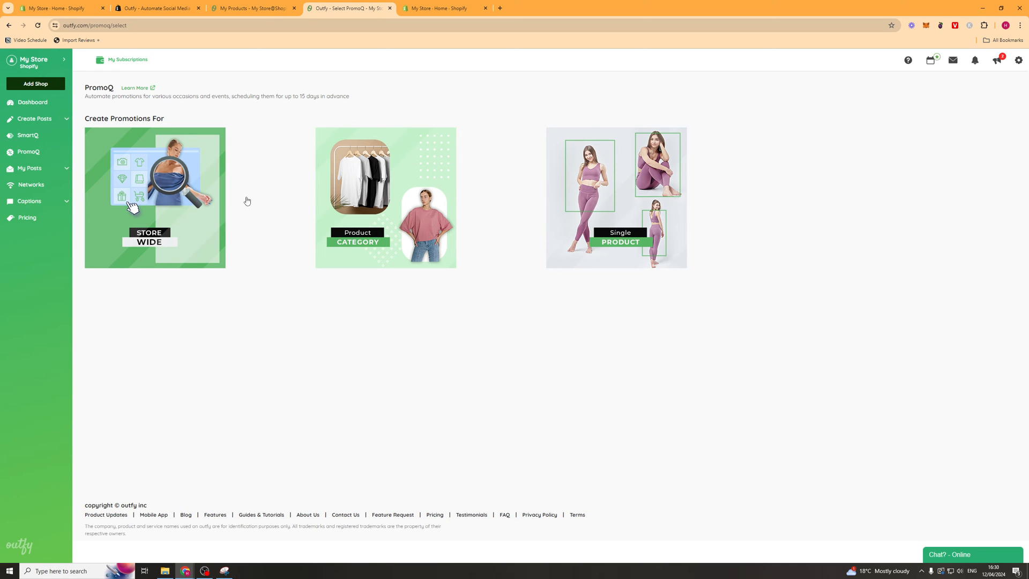
Step: Start a Store Wide promotion with the Flash Sale theme under Offers & Specials
{"action": "left_click", "coordinate": [154, 198]}
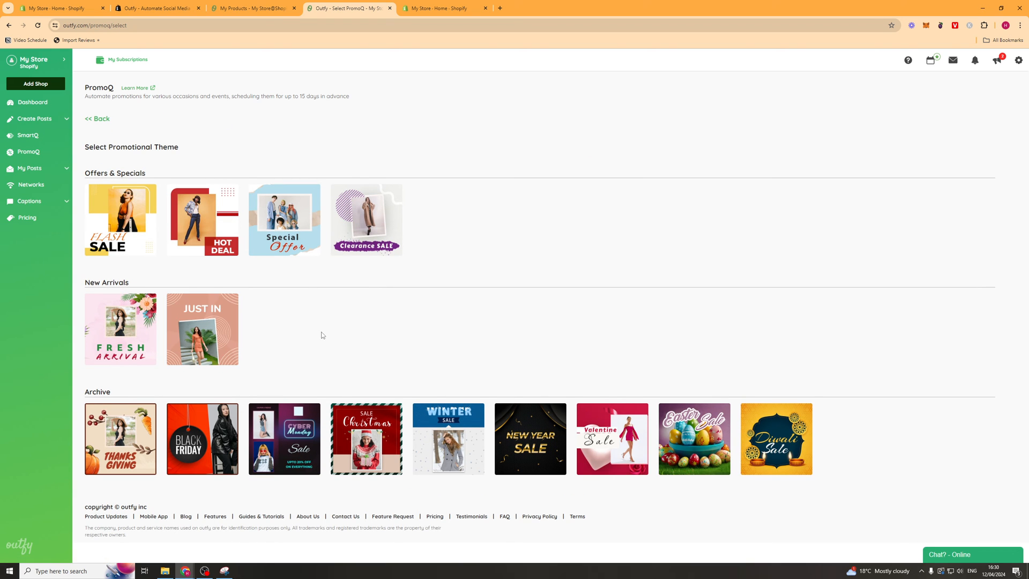
{"action": "mouse_move", "coordinate": [202, 219]}
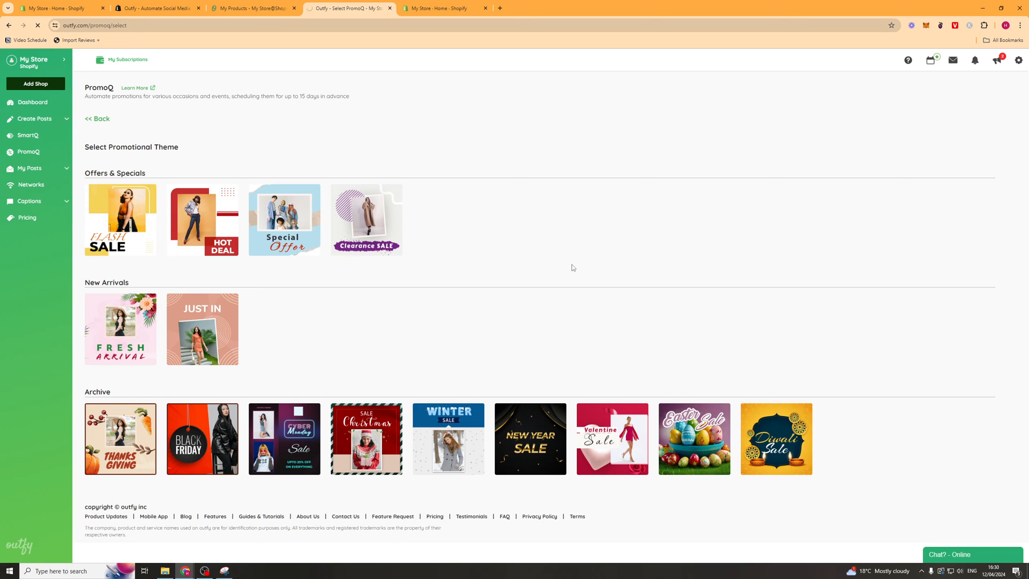
{"action": "left_click", "coordinate": [121, 219]}
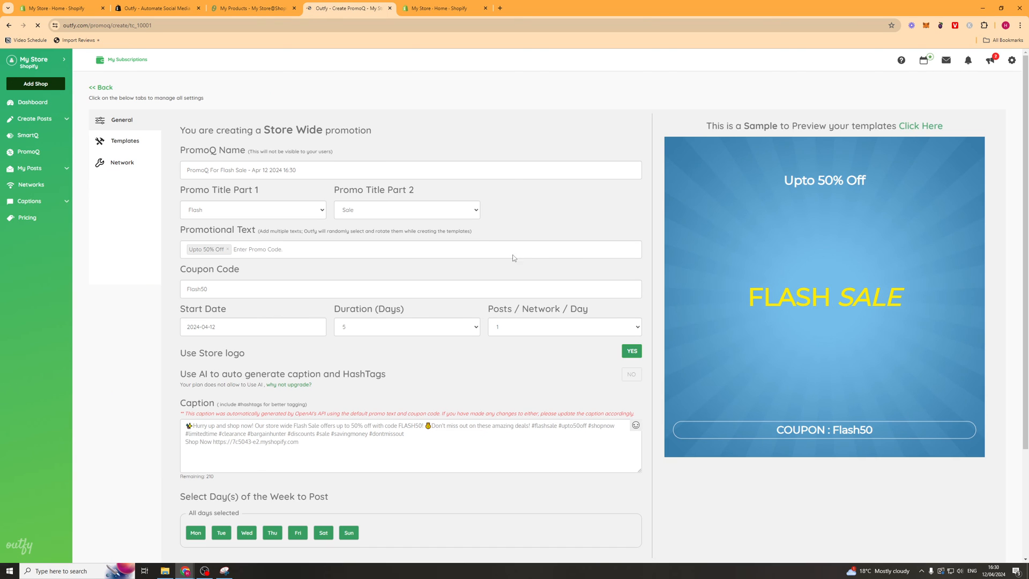
Step: Submit the Flash Sale promotion (Upto 50% Off, coupon Flash50) and expand My Posts
{"action": "scroll", "scroll_direction": "down", "scroll_amount": 3}
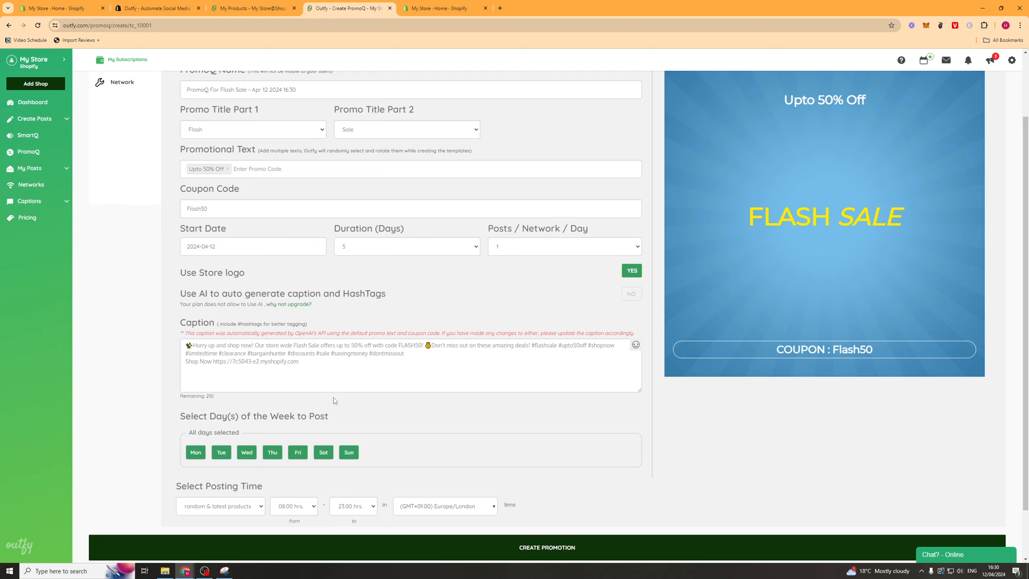
{"action": "scroll", "scroll_direction": "down", "scroll_amount": 3}
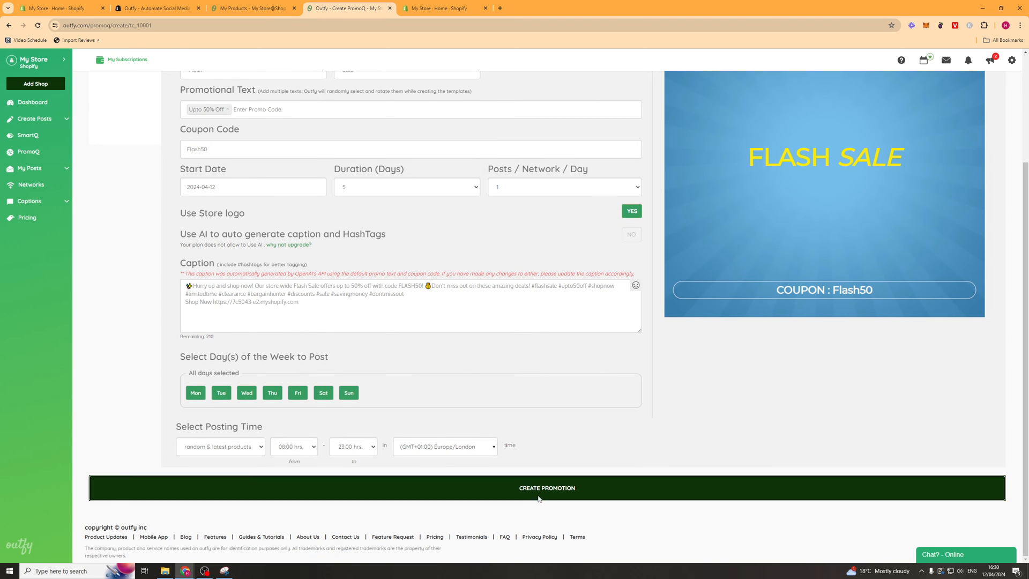
{"action": "left_click", "coordinate": [546, 488]}
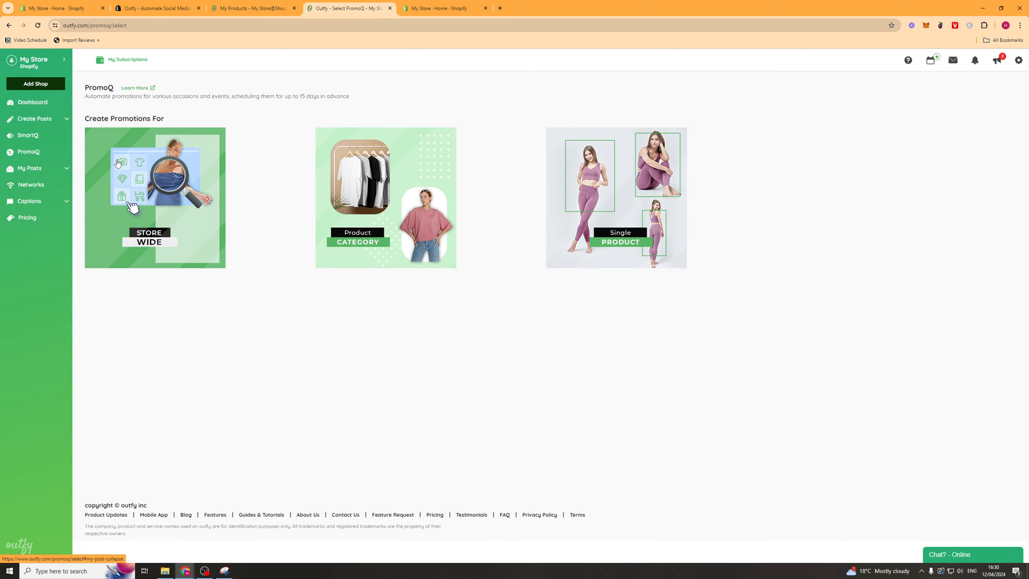
{"action": "left_click", "coordinate": [30, 168]}
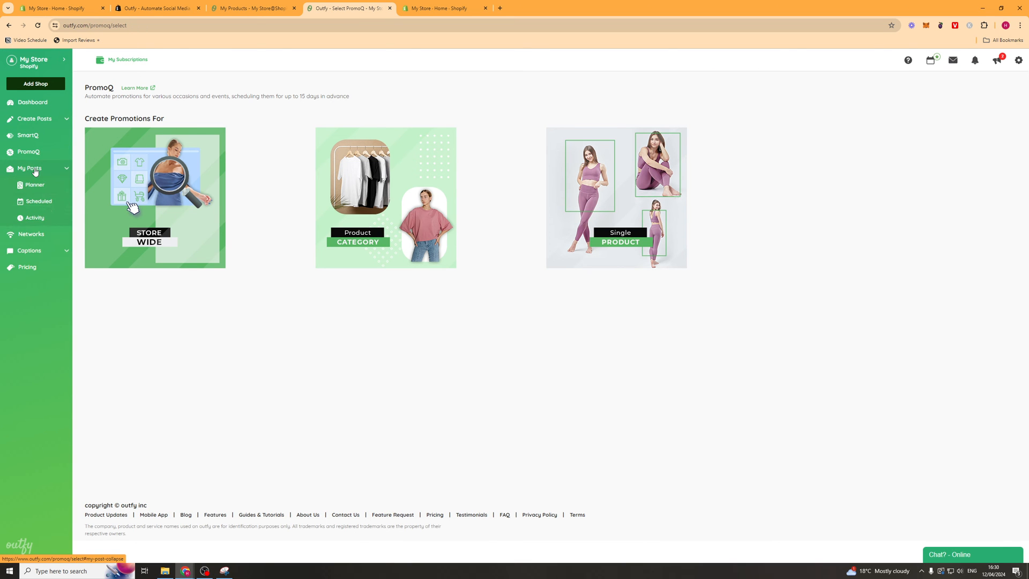
Step: Review the day's Planner and start a post for the 5:00 pm slot
{"action": "left_click", "coordinate": [34, 184]}
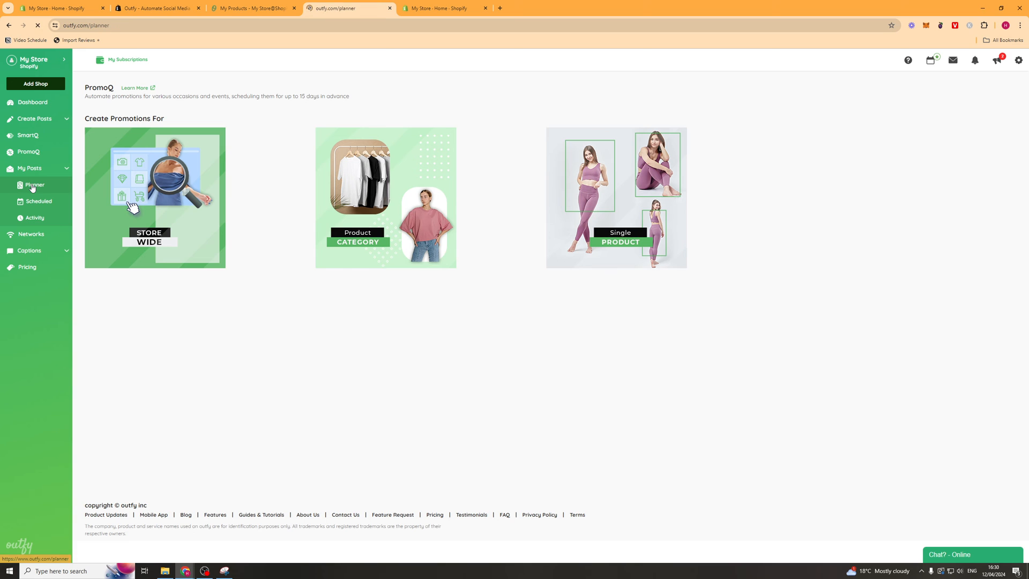
{"action": "left_click", "coordinate": [34, 185]}
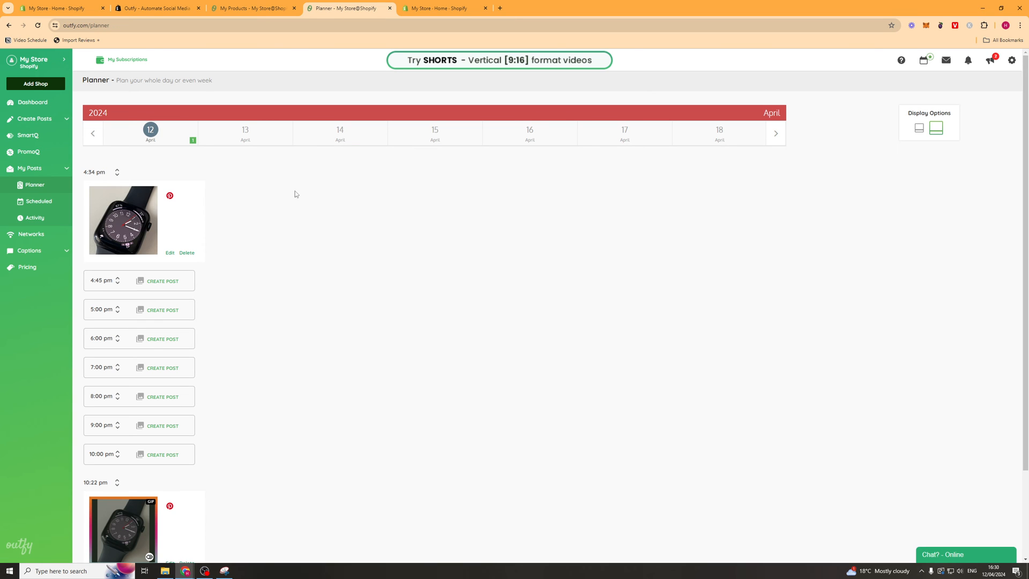
{"action": "scroll", "scroll_direction": "down", "scroll_amount": 3}
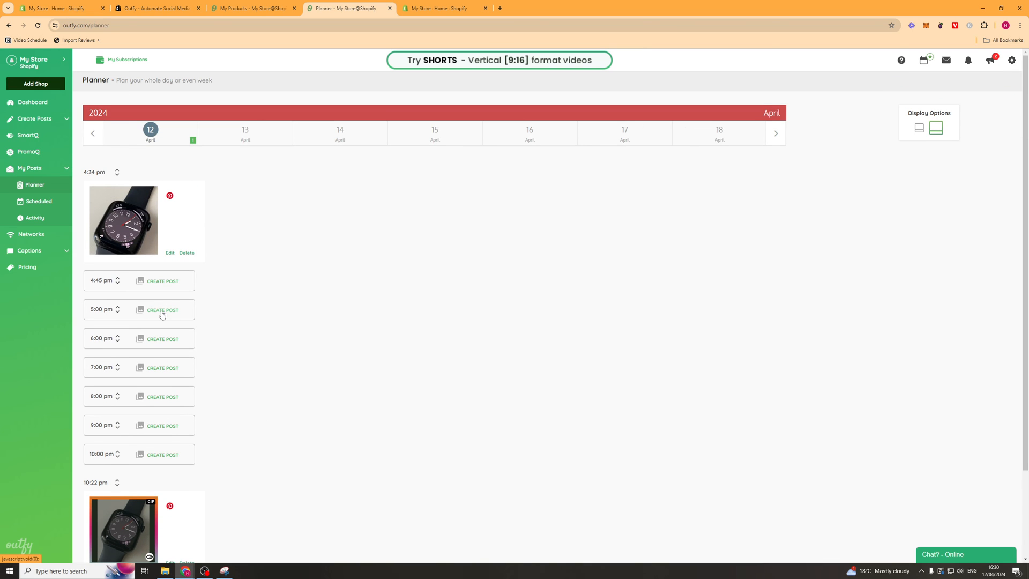
{"action": "left_click", "coordinate": [162, 310]}
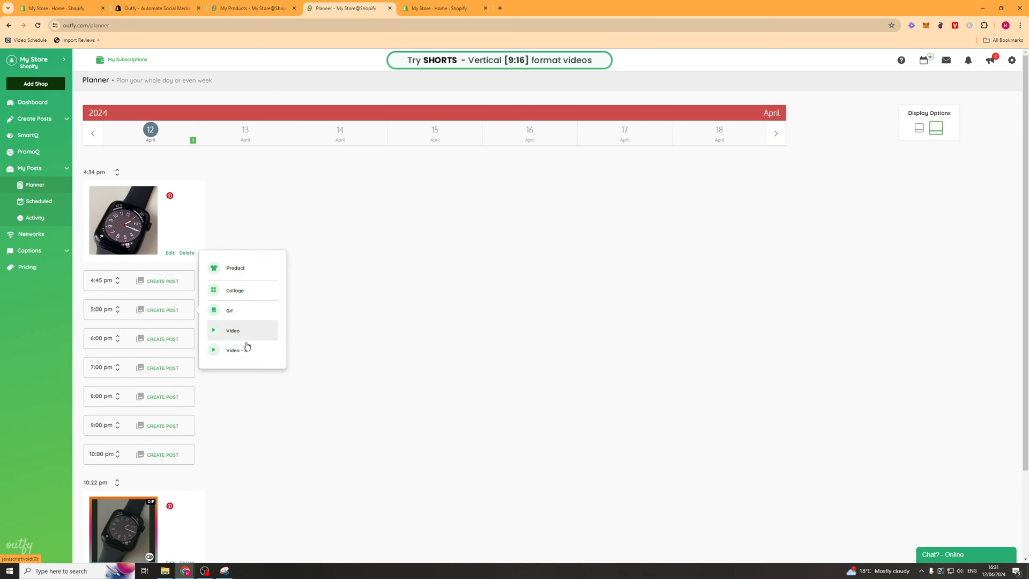
Step: View the Scheduled product pin, then the Activity log showing no shared posts yet
{"action": "left_click", "coordinate": [38, 201]}
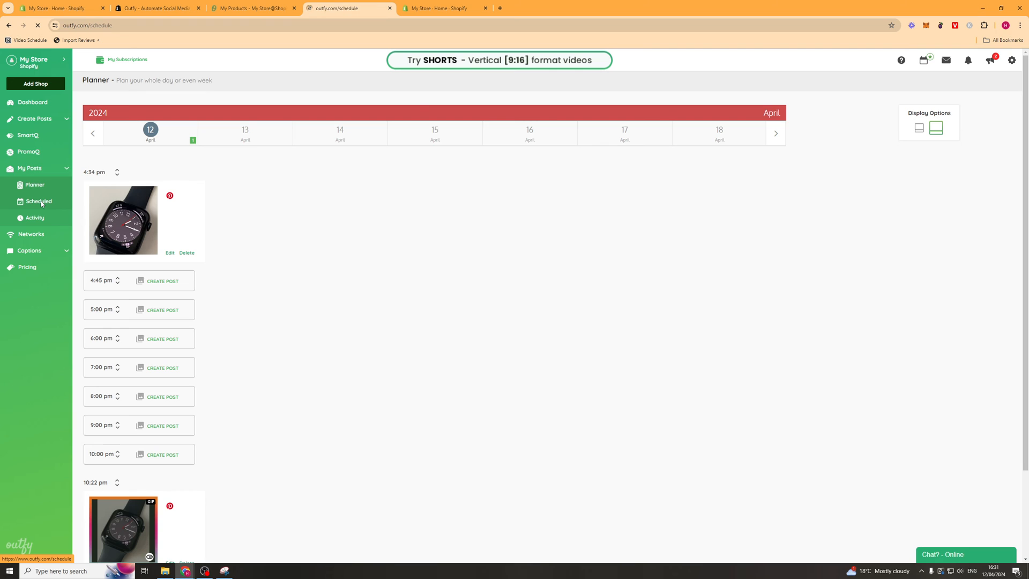
{"action": "left_click", "coordinate": [39, 201]}
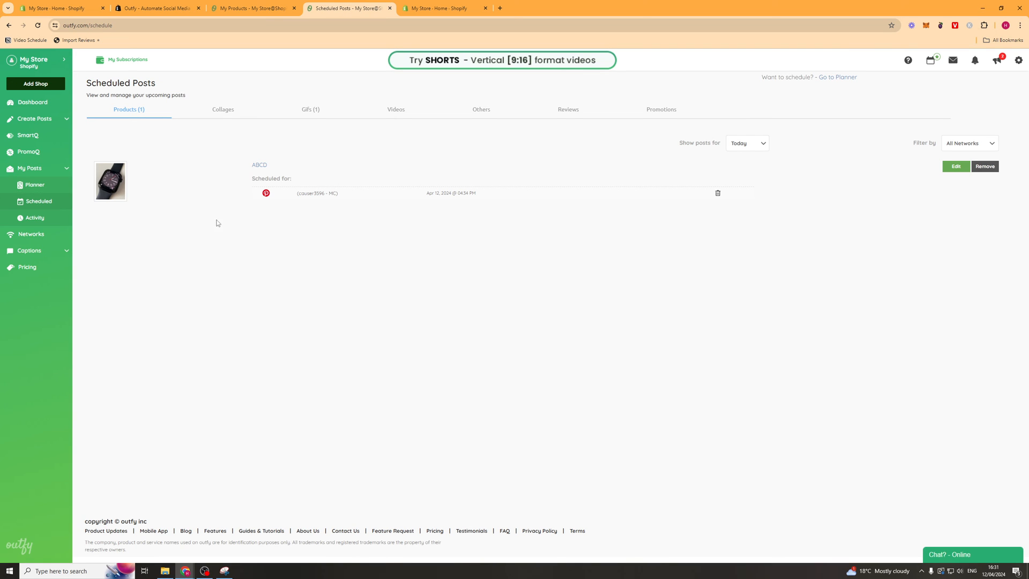
{"action": "left_click", "coordinate": [34, 218]}
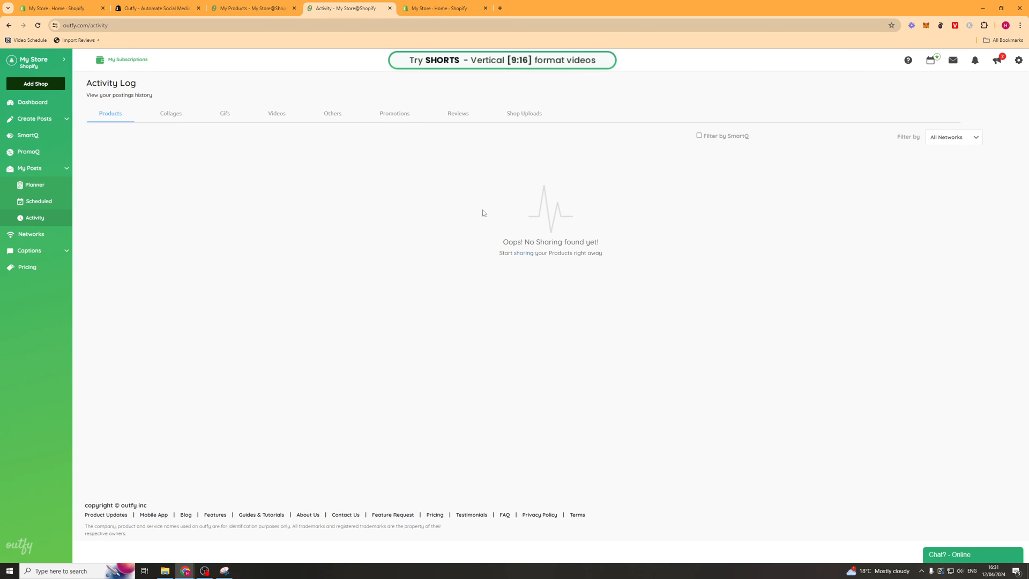
{"action": "mouse_move", "coordinate": [629, 255]}
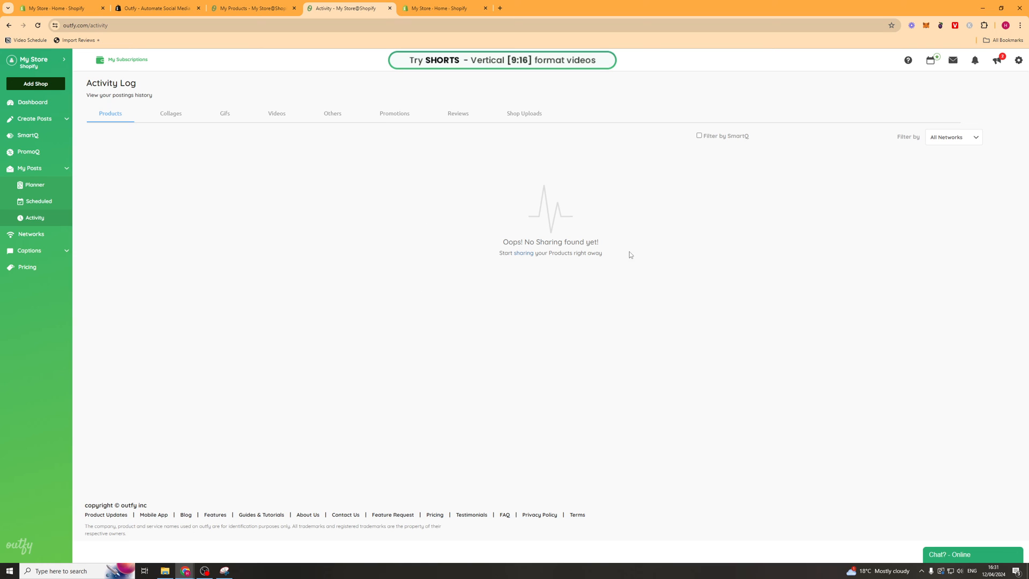
{"action": "mouse_move", "coordinate": [396, 255]}
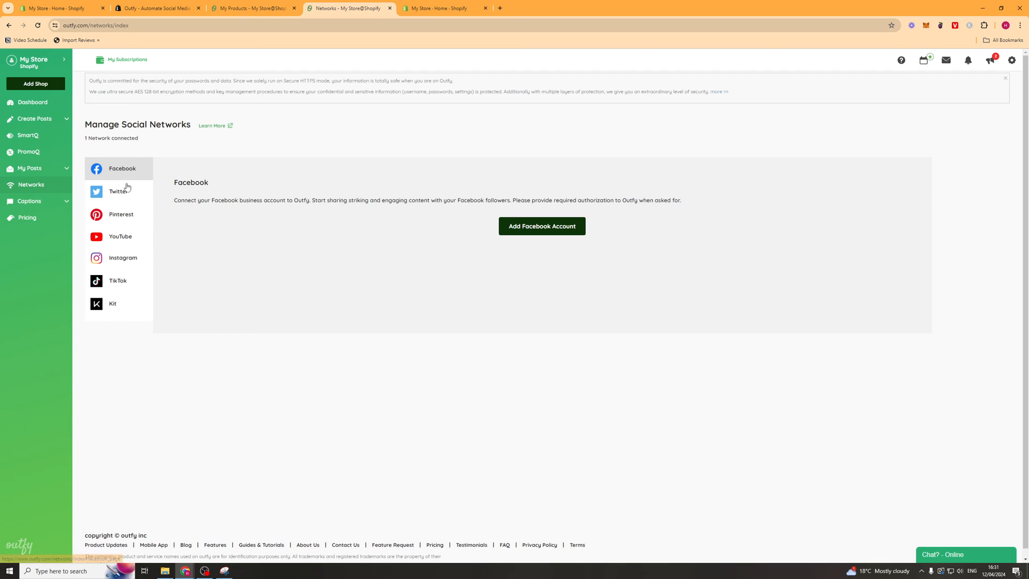
Step: Under Captions, view the Hashtags clouds page and the Templates list with Default as share-page template
{"action": "left_click", "coordinate": [29, 200]}
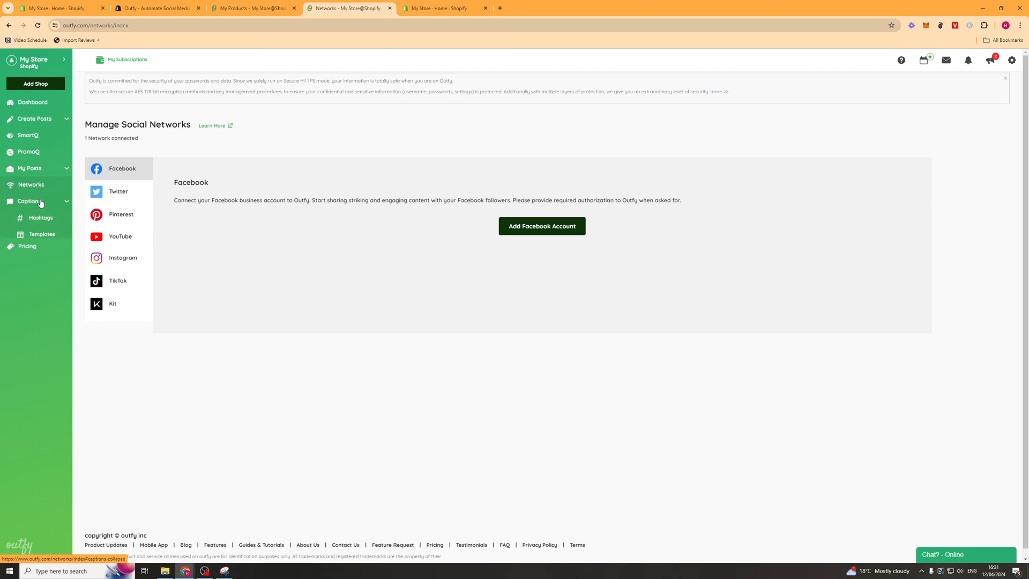
{"action": "left_click", "coordinate": [41, 217]}
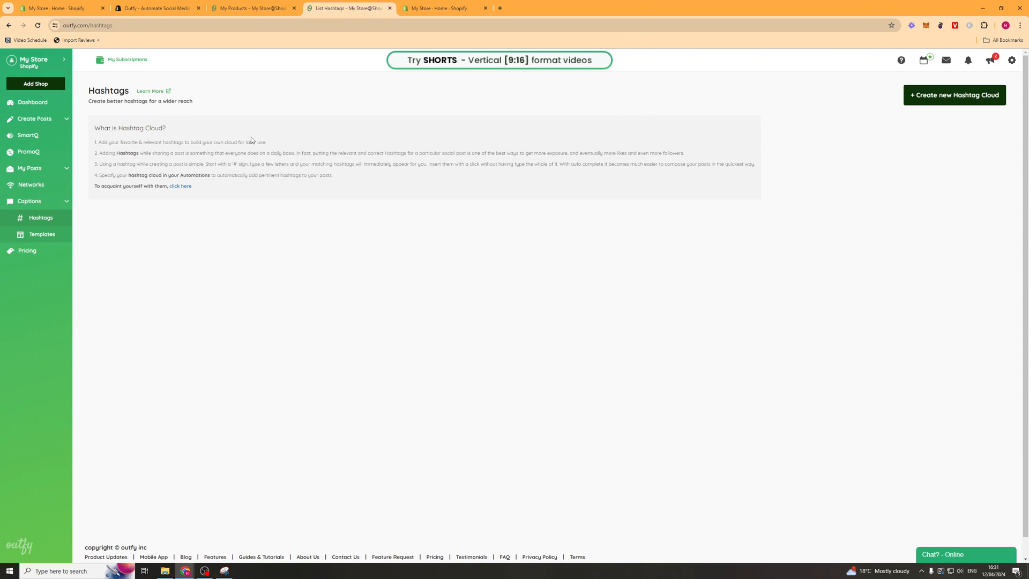
{"action": "left_click", "coordinate": [41, 235]}
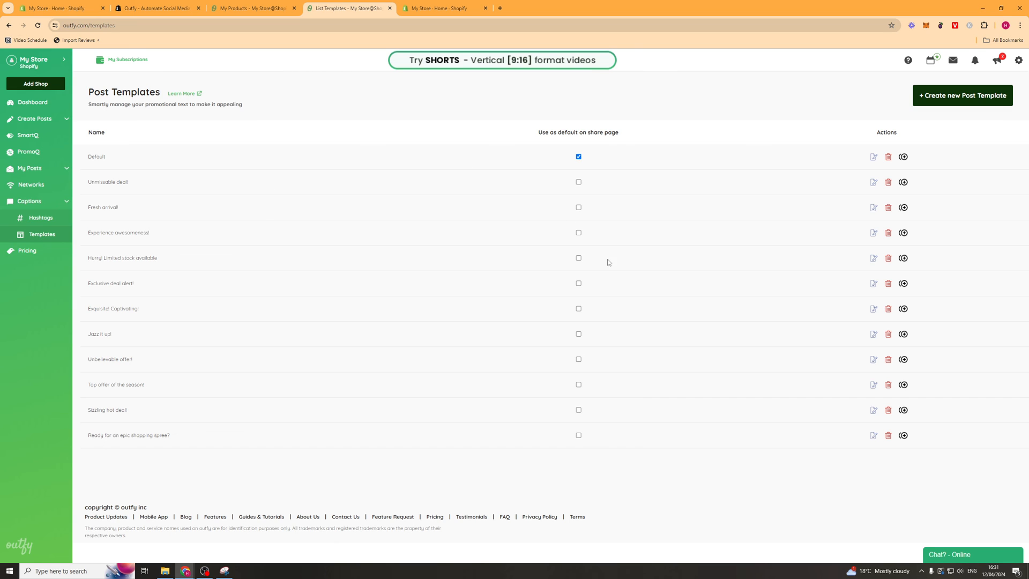
{"action": "mouse_move", "coordinate": [944, 118]}
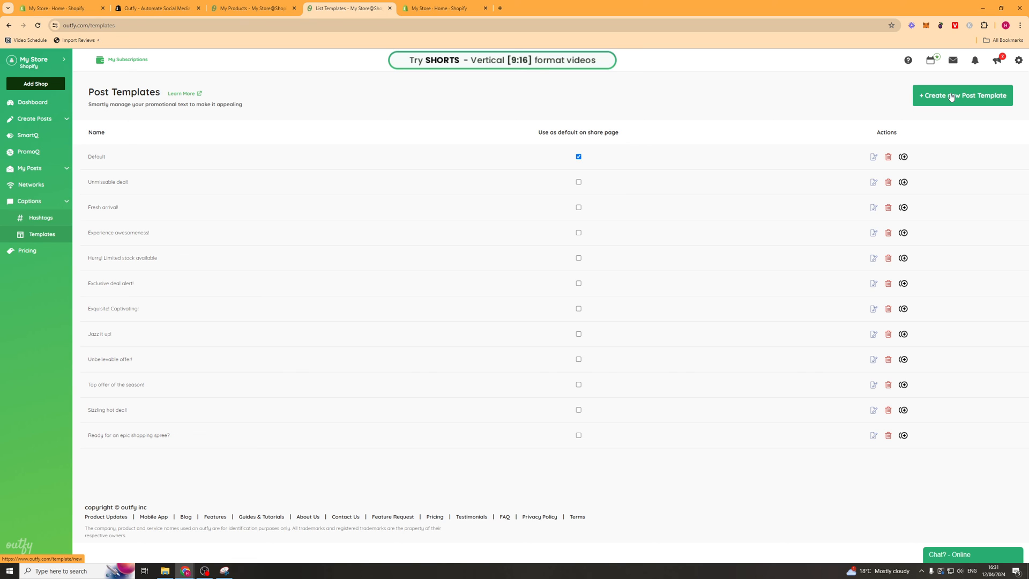
{"action": "mouse_move", "coordinate": [27, 250]}
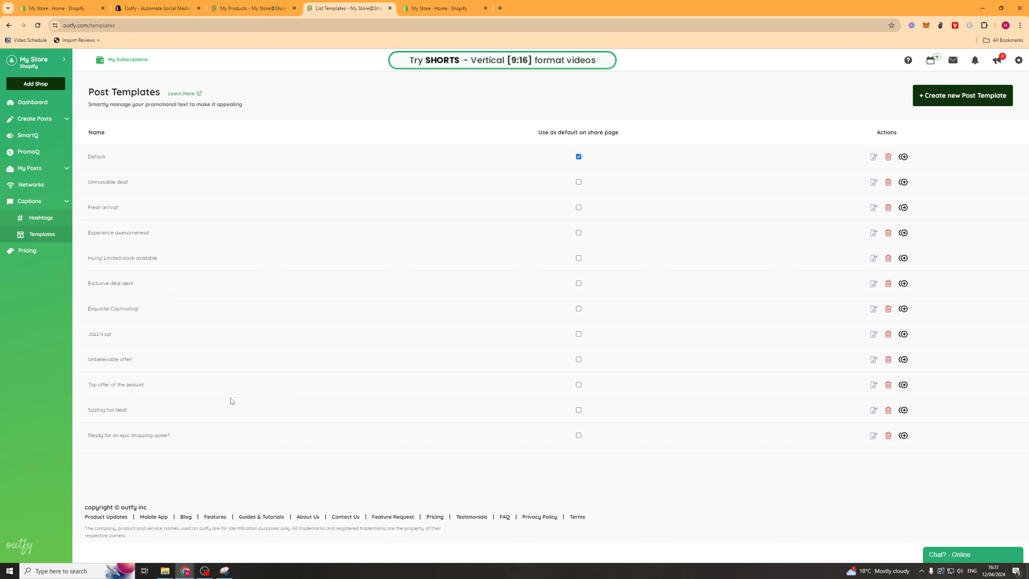
{"action": "mouse_move", "coordinate": [952, 60]}
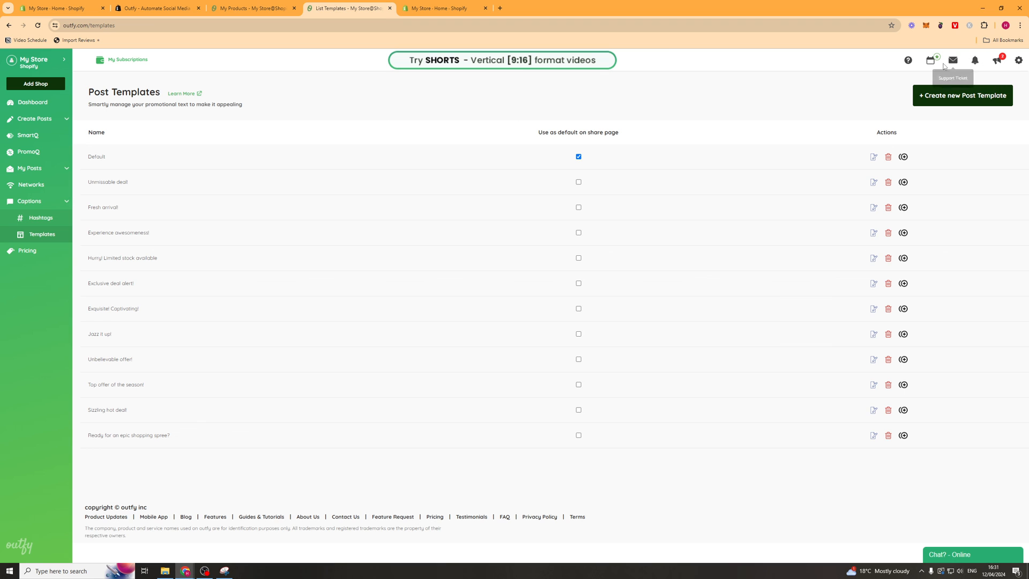
{"action": "mouse_move", "coordinate": [1018, 60]}
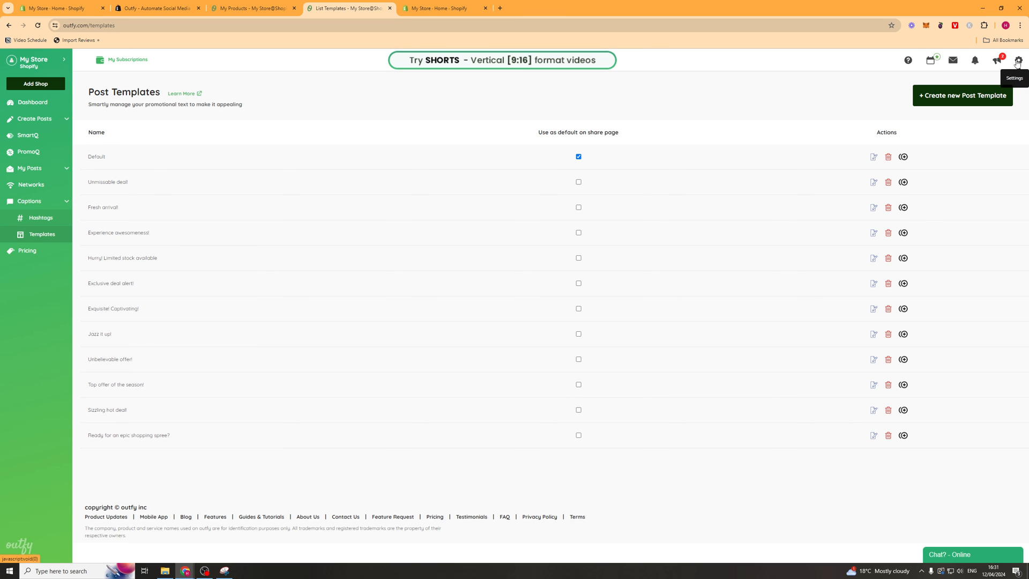
Step: Go through Settings: profile, Upload Logo, Currency & Timezone, Shortener and Email Preferences, ending on Subscription History
{"action": "left_click", "coordinate": [1017, 60]}
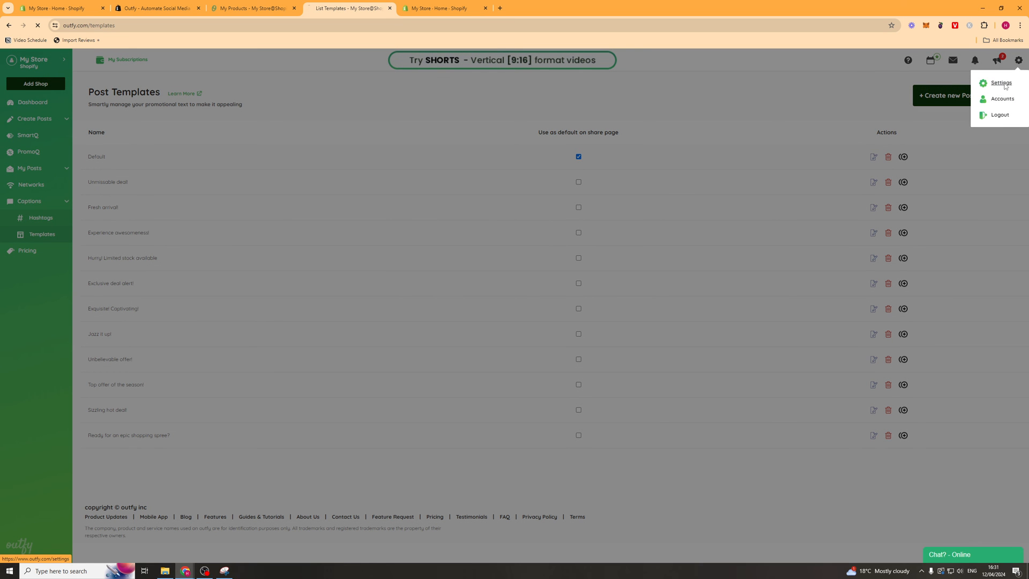
{"action": "left_click", "coordinate": [1000, 82]}
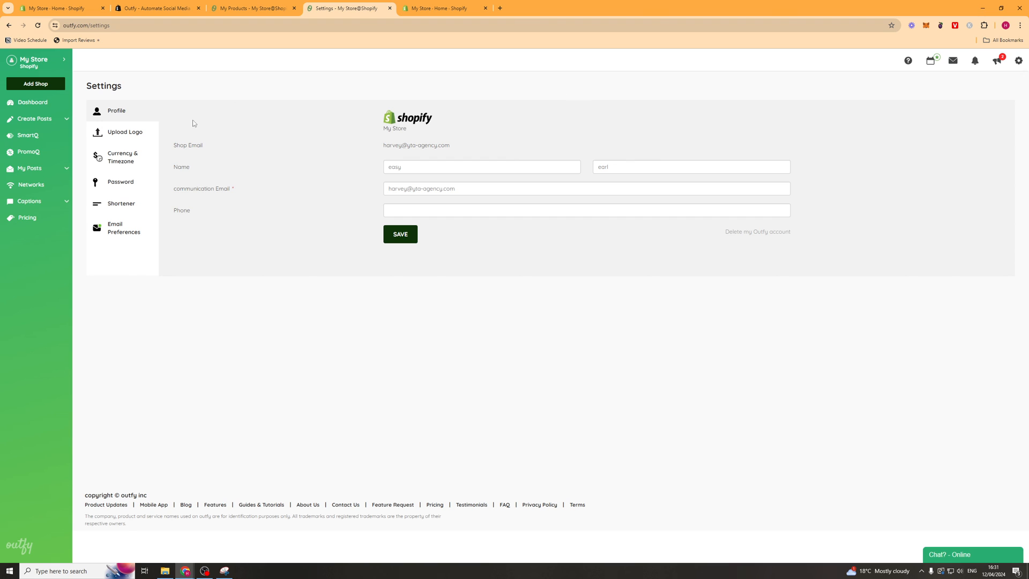
{"action": "left_click", "coordinate": [125, 132]}
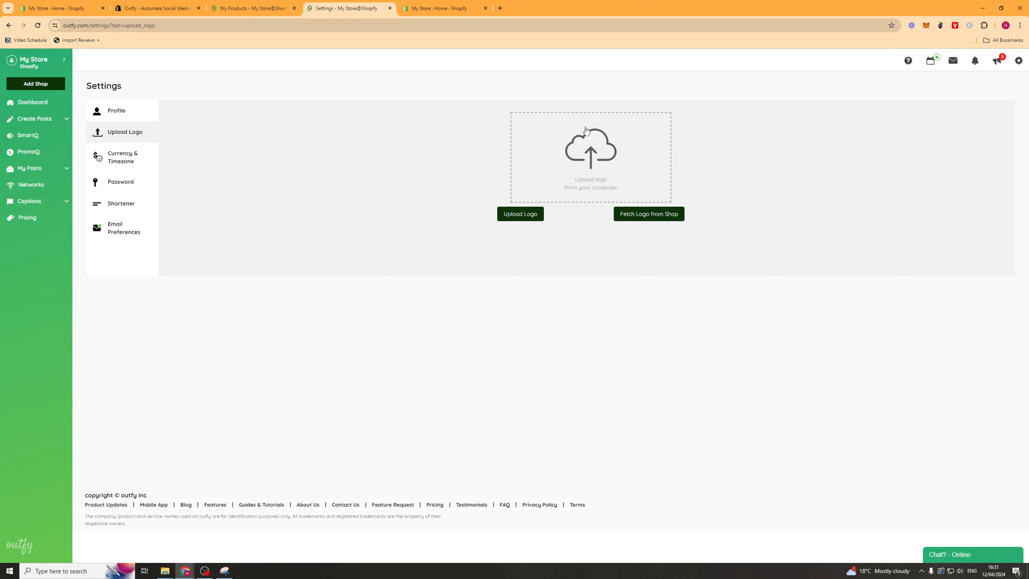
{"action": "left_click", "coordinate": [122, 156]}
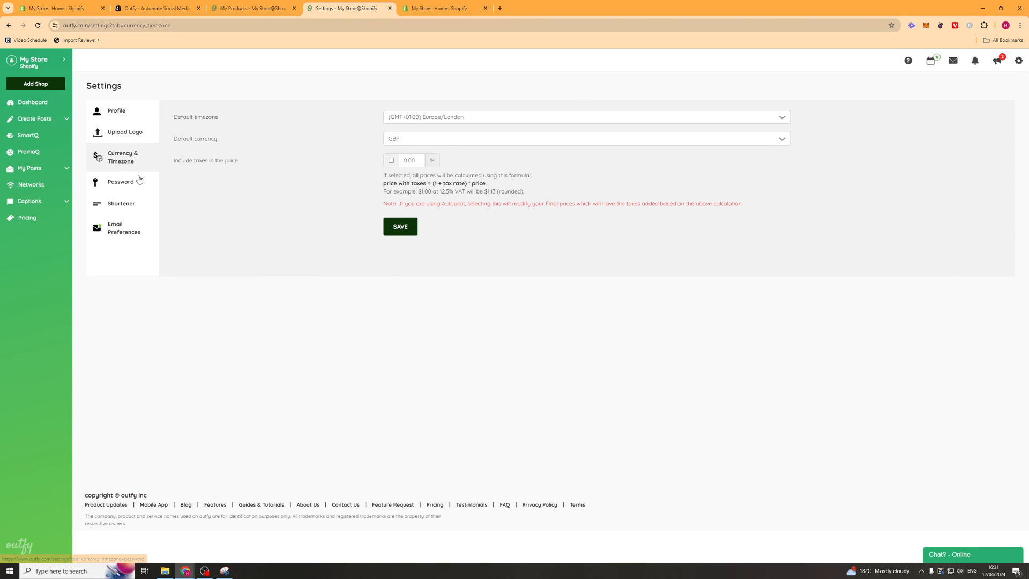
{"action": "left_click", "coordinate": [121, 203]}
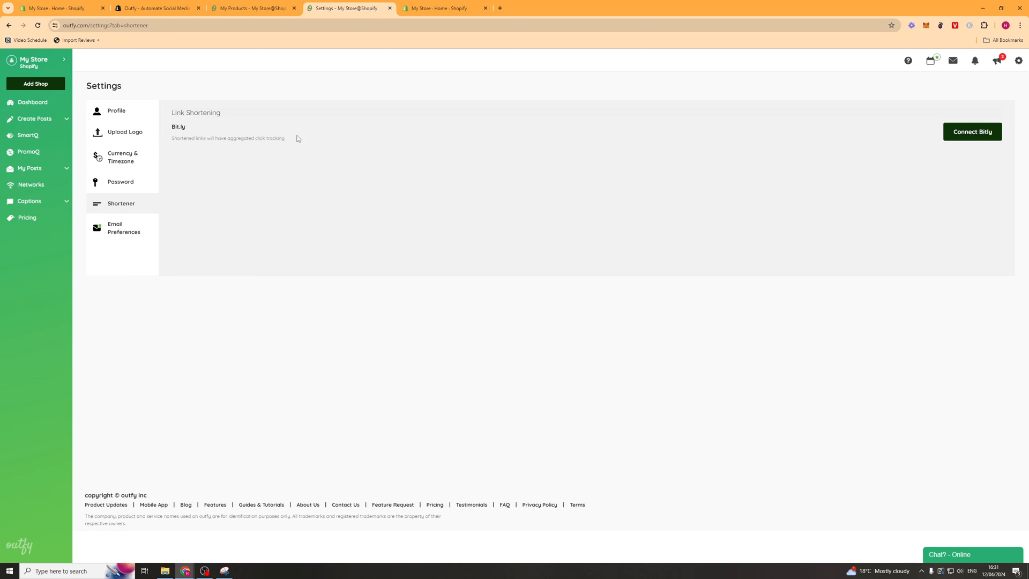
{"action": "left_click", "coordinate": [123, 227]}
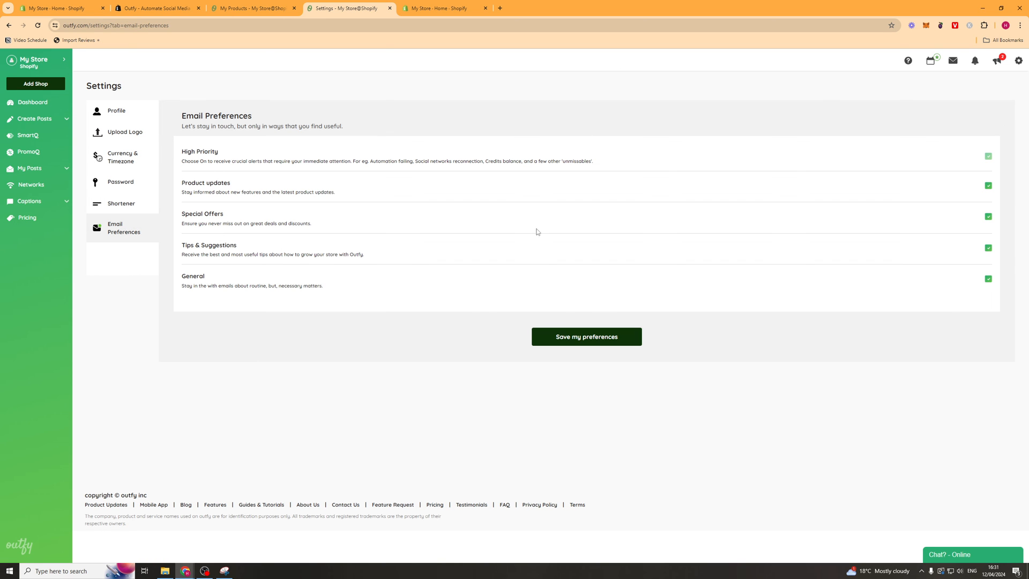
{"action": "left_click", "coordinate": [1018, 60]}
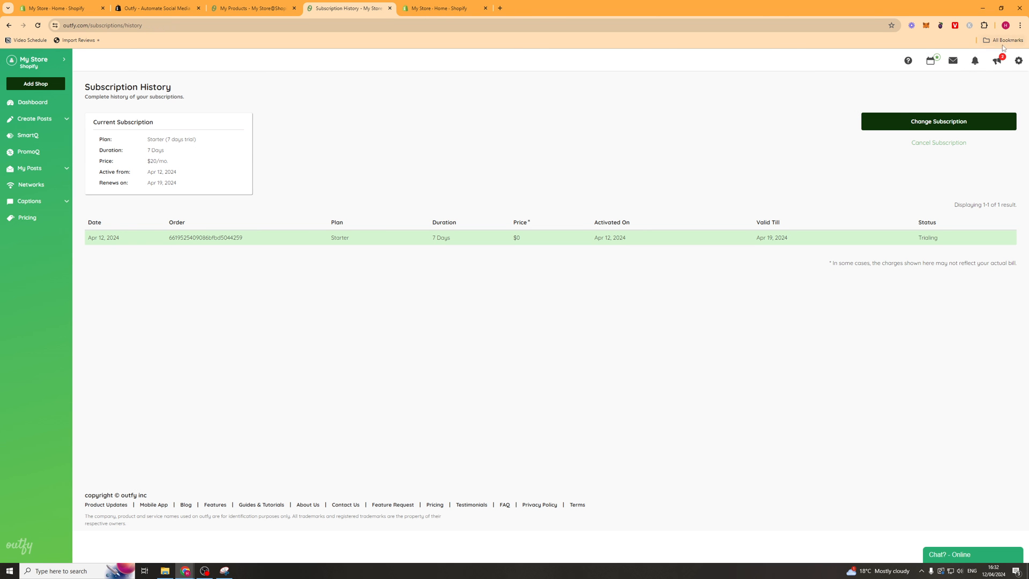
{"action": "mouse_move", "coordinate": [952, 60]}
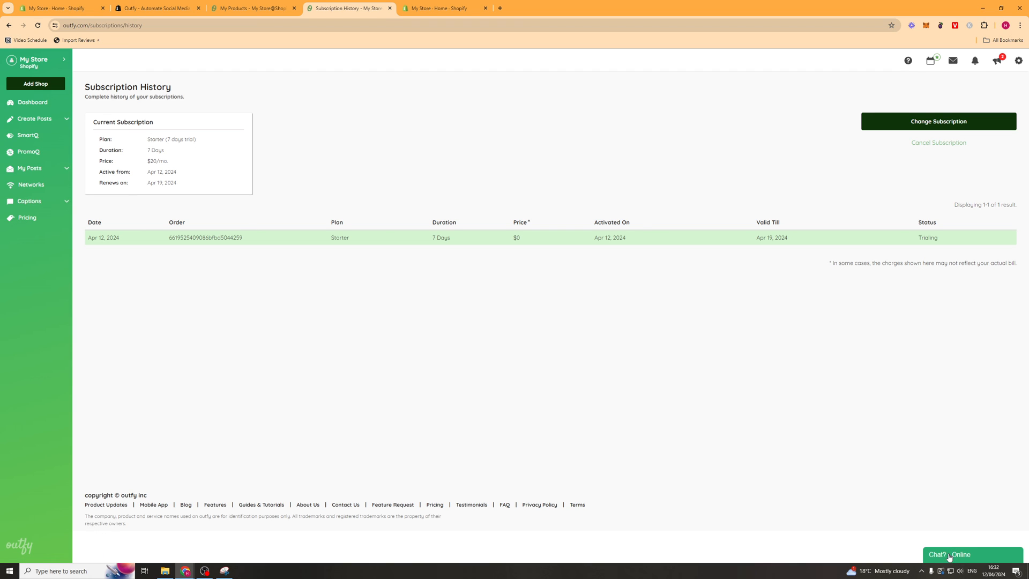
Step: Check the support tickets panel, which reports no tickets
{"action": "left_click", "coordinate": [952, 60]}
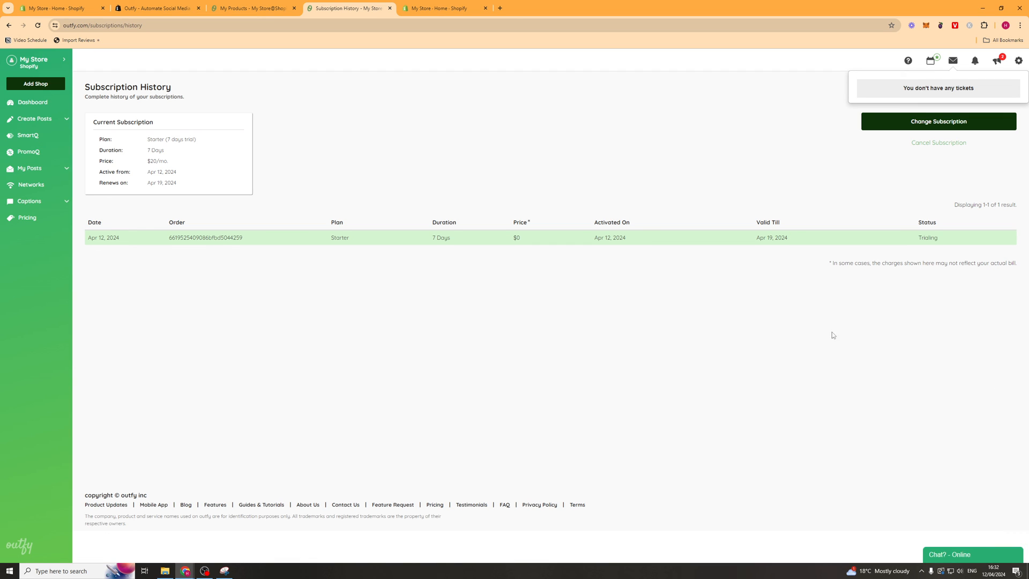
{"action": "mouse_move", "coordinate": [236, 90]}
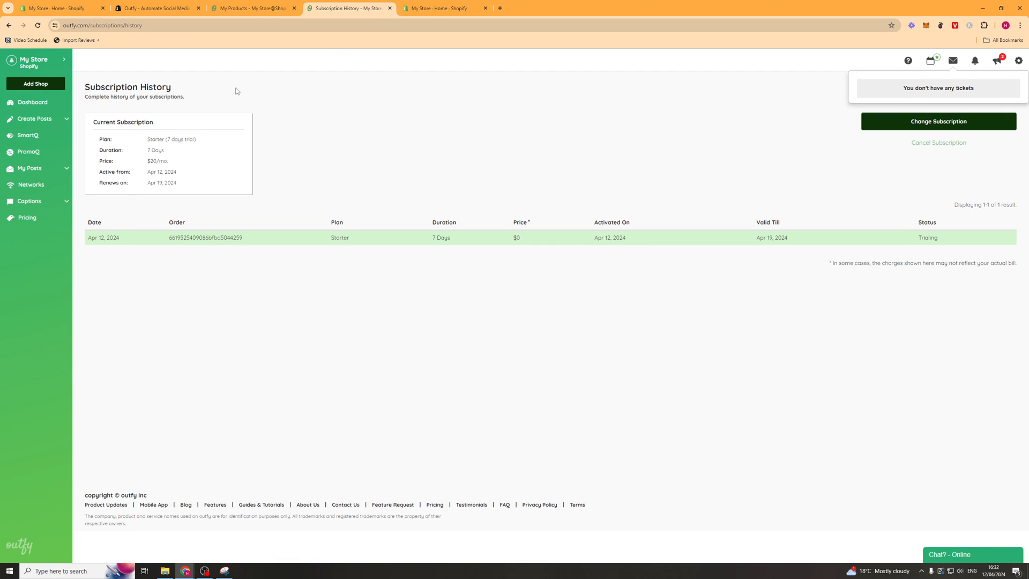
{"action": "mouse_move", "coordinate": [300, 299]}
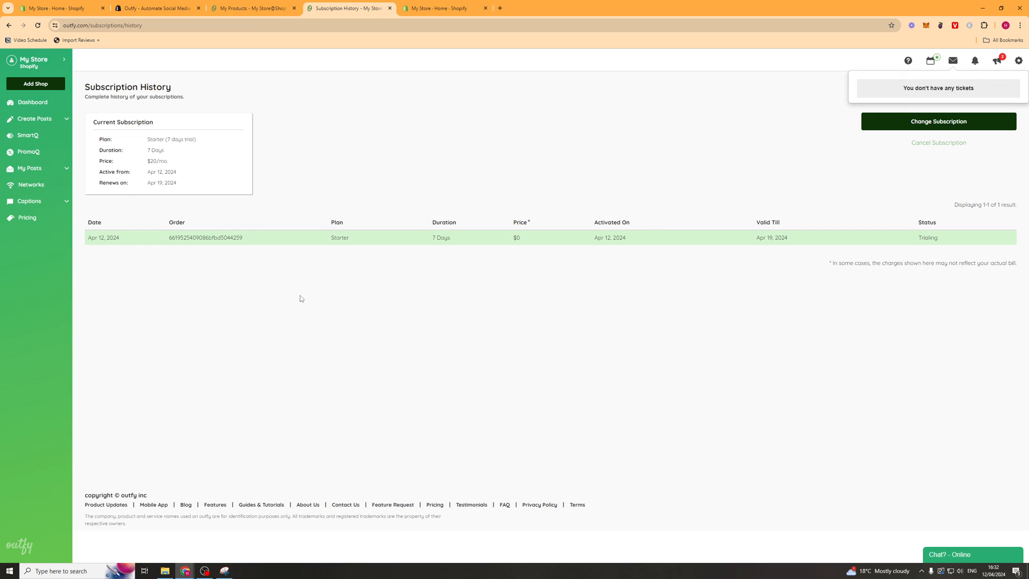